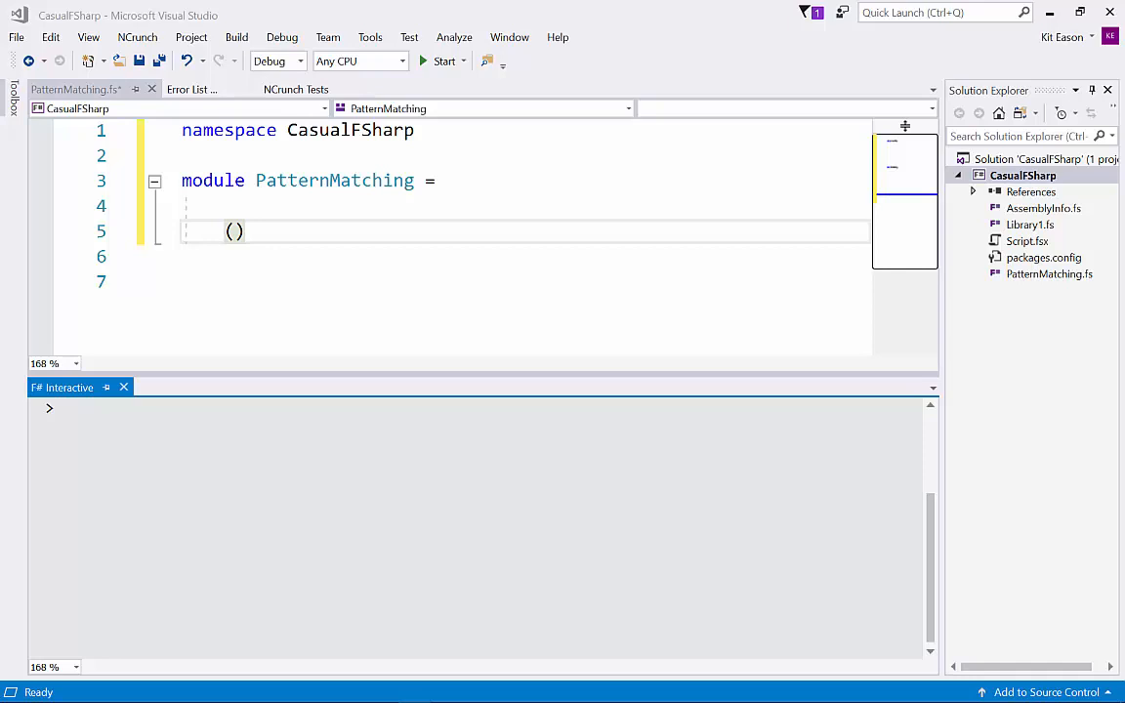
mouse_move(262, 228)
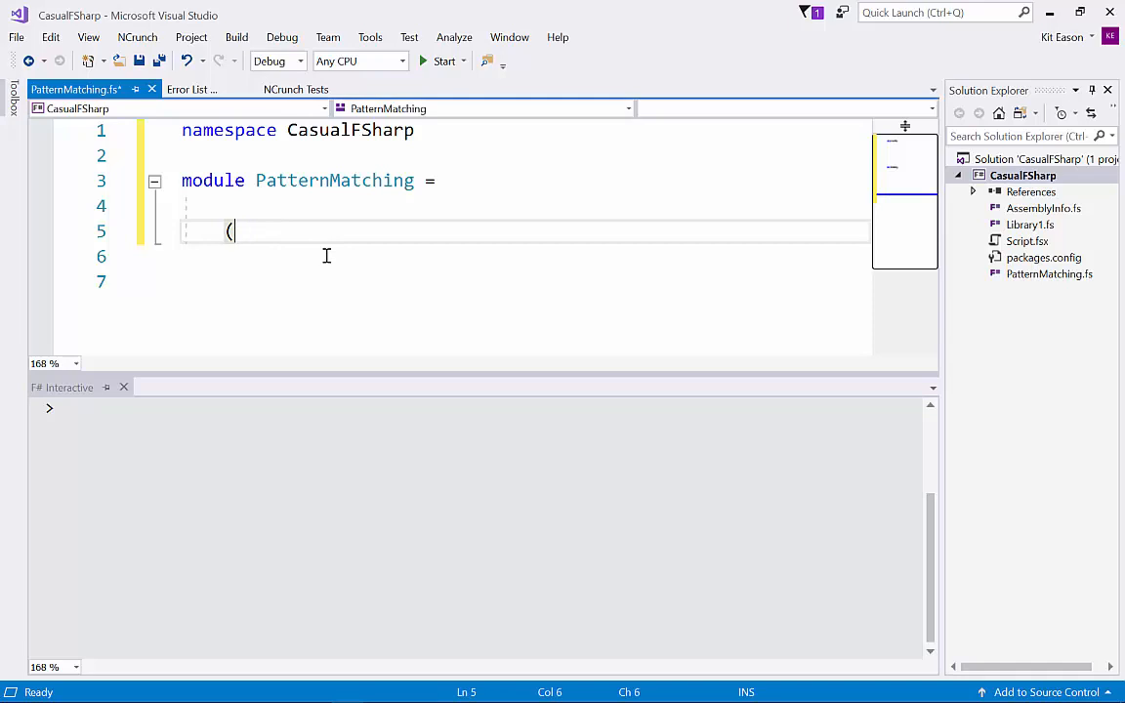
Delete the () placeholder from line 5 of the PatternMatching module
key("Backspace")
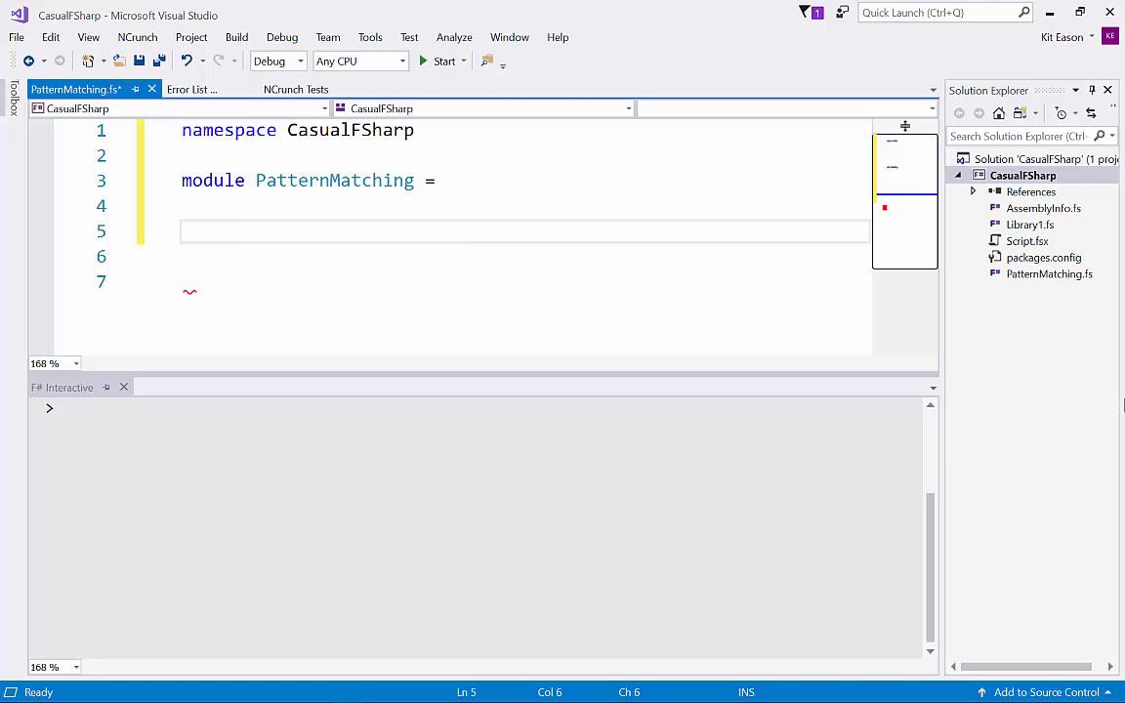
Define describeInt i as a match mapping 1 to "One" and 2 to "Two"
type("let des")
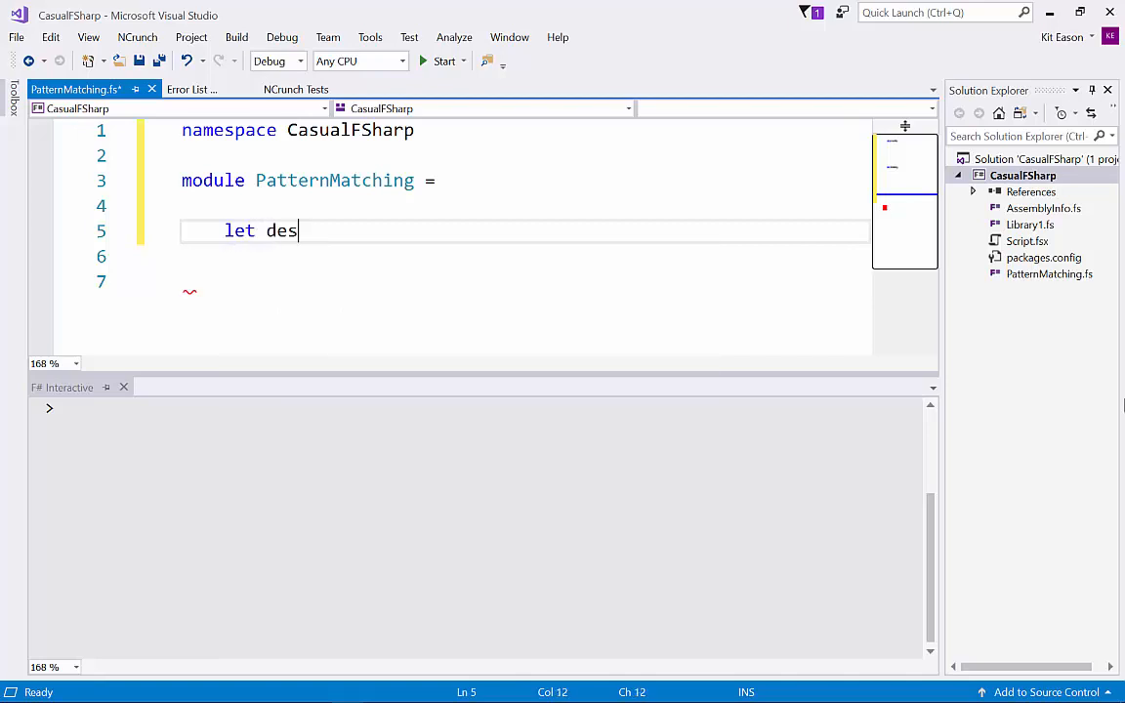
type("cribeInt")
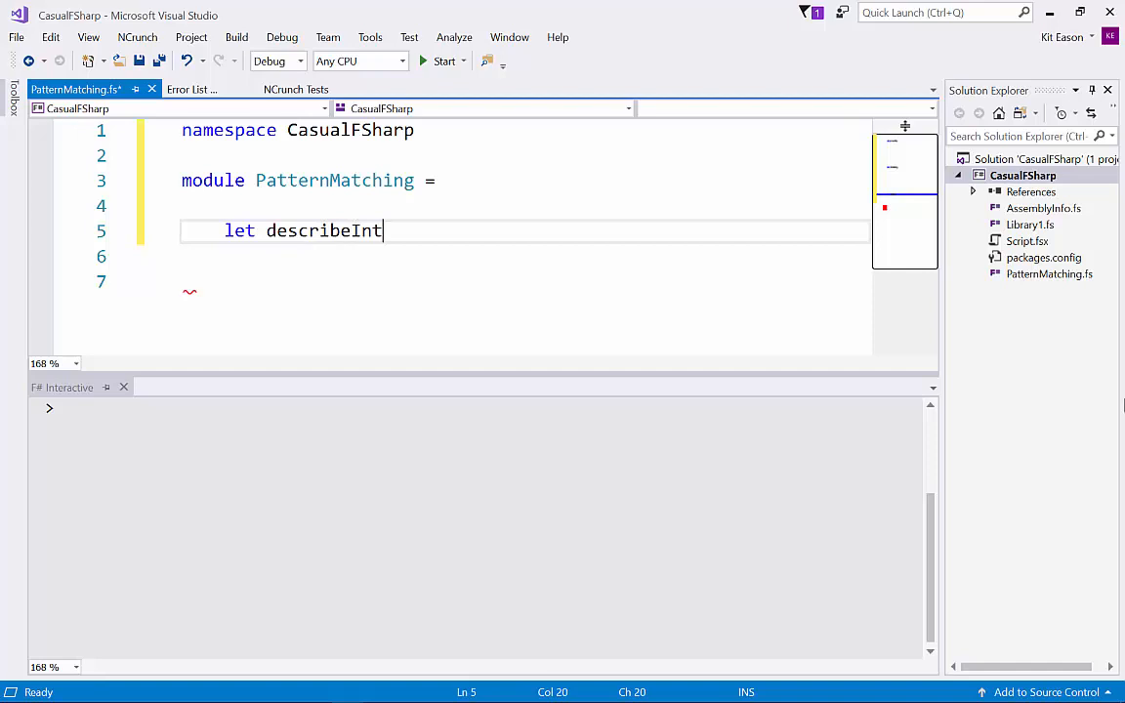
type("i =")
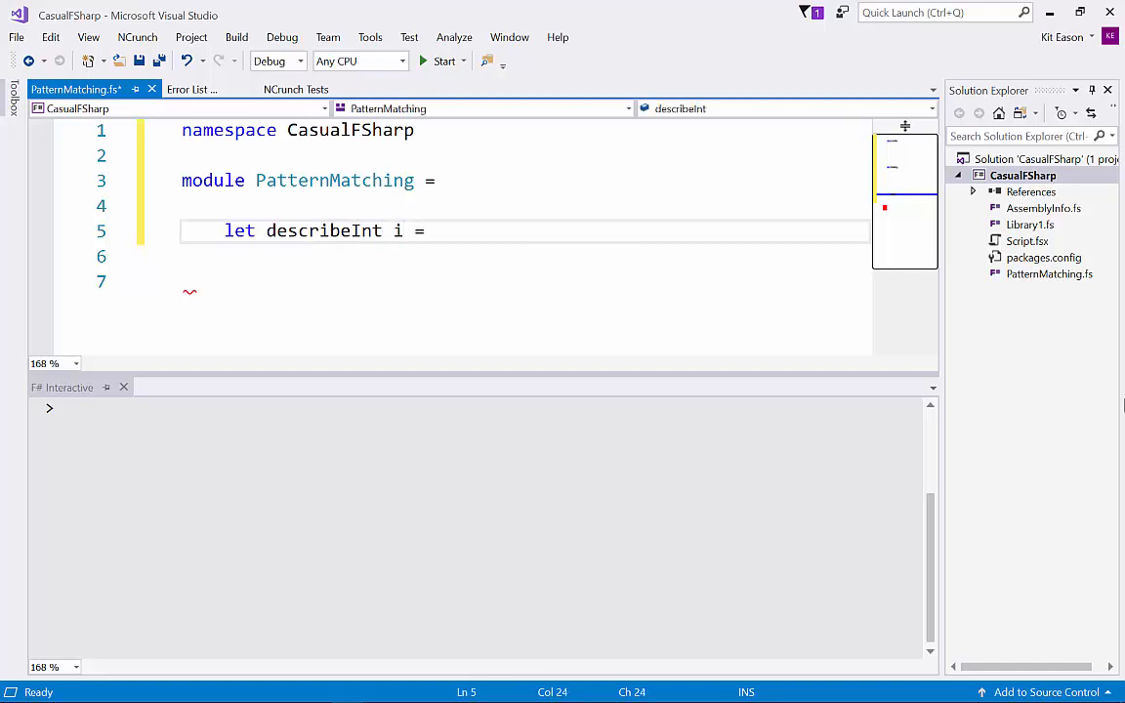
key("Enter")
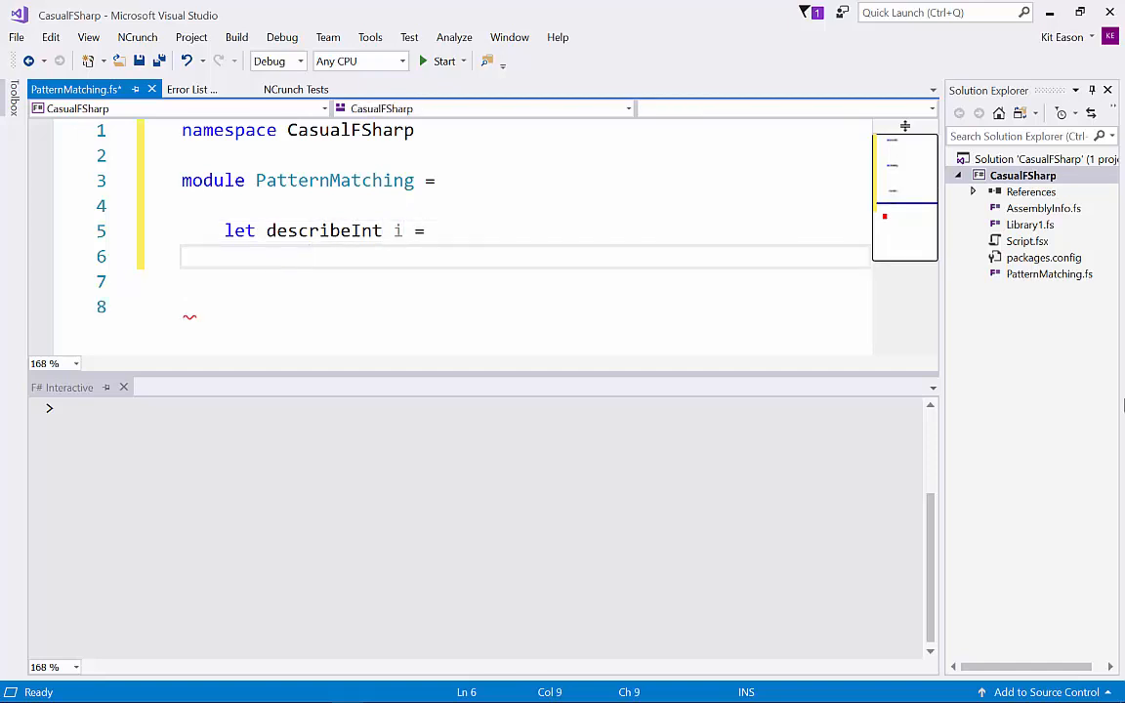
type("match i wit")
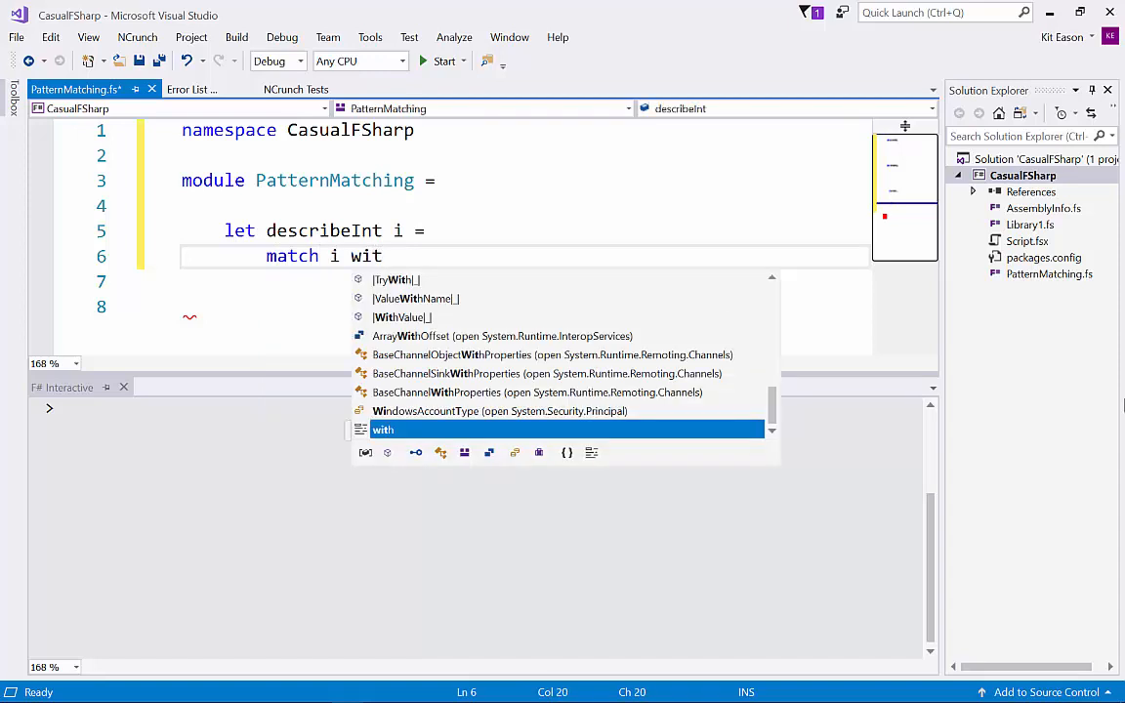
type("h")
left_click(522, 281)
type("| 1 -")
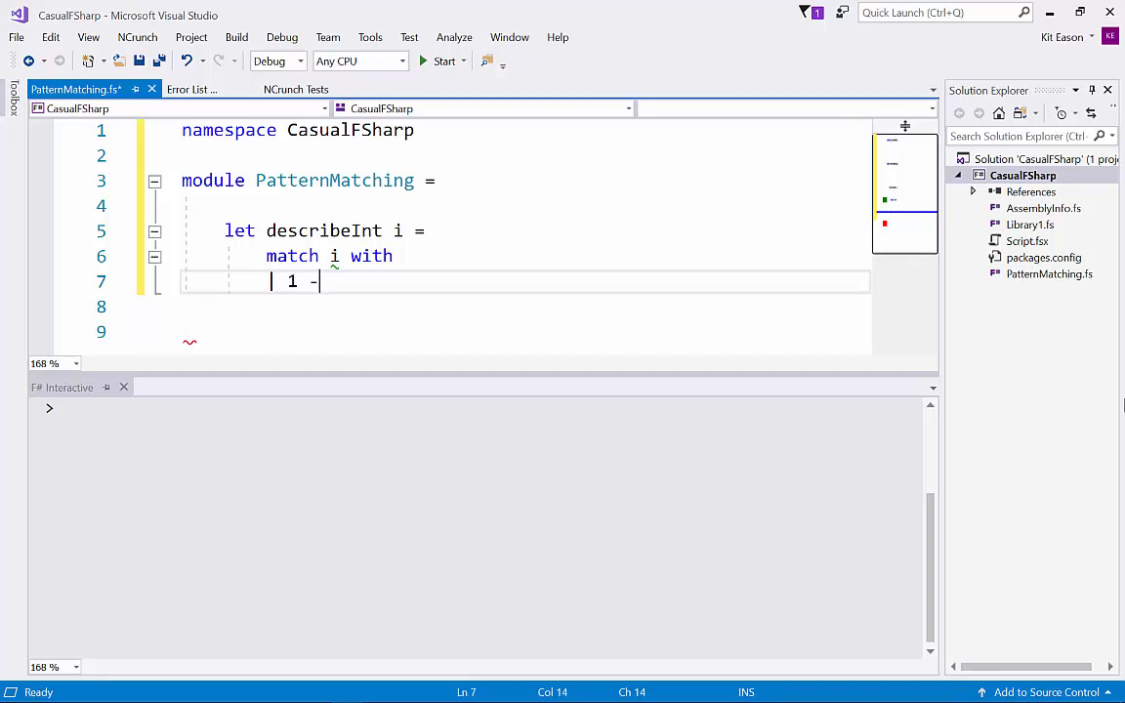
type("> \"One")
left_click(524, 307)
type("| 2 -> \"")
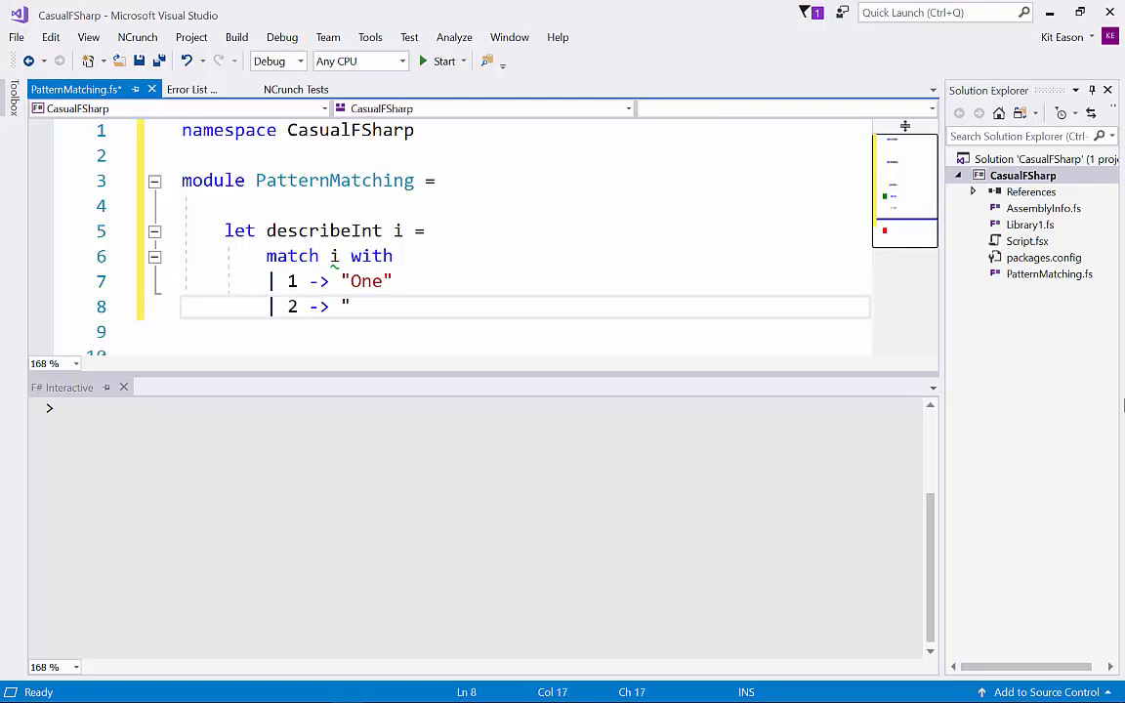
type("Two")
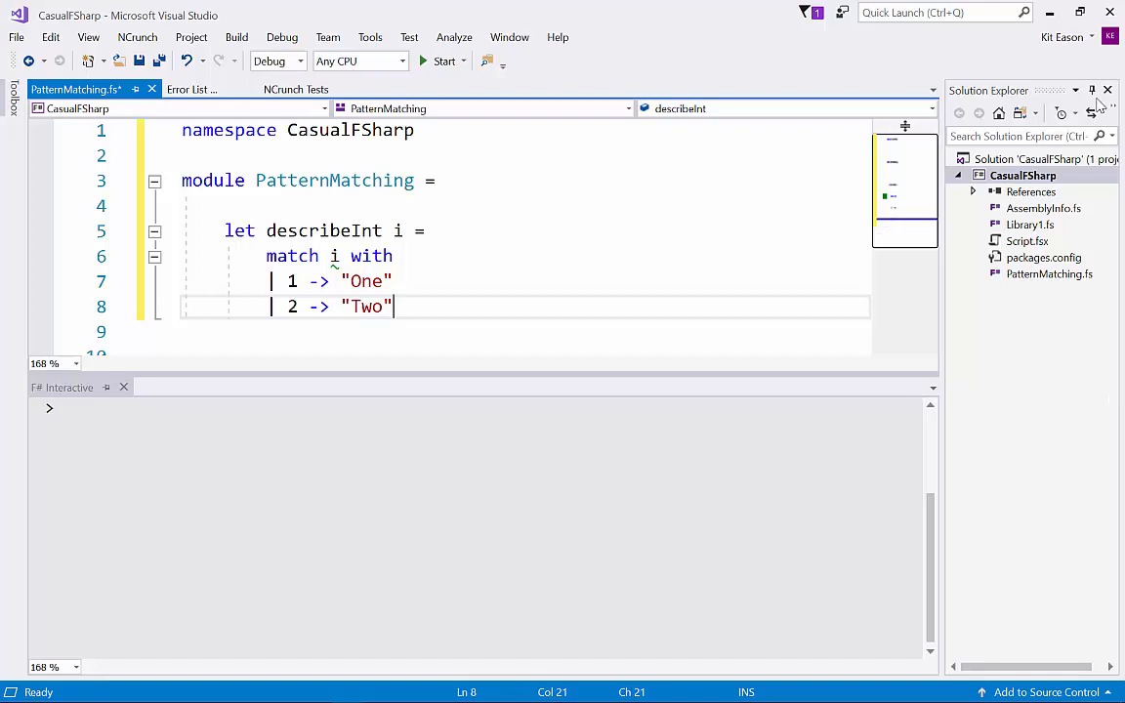
mouse_move(332, 256)
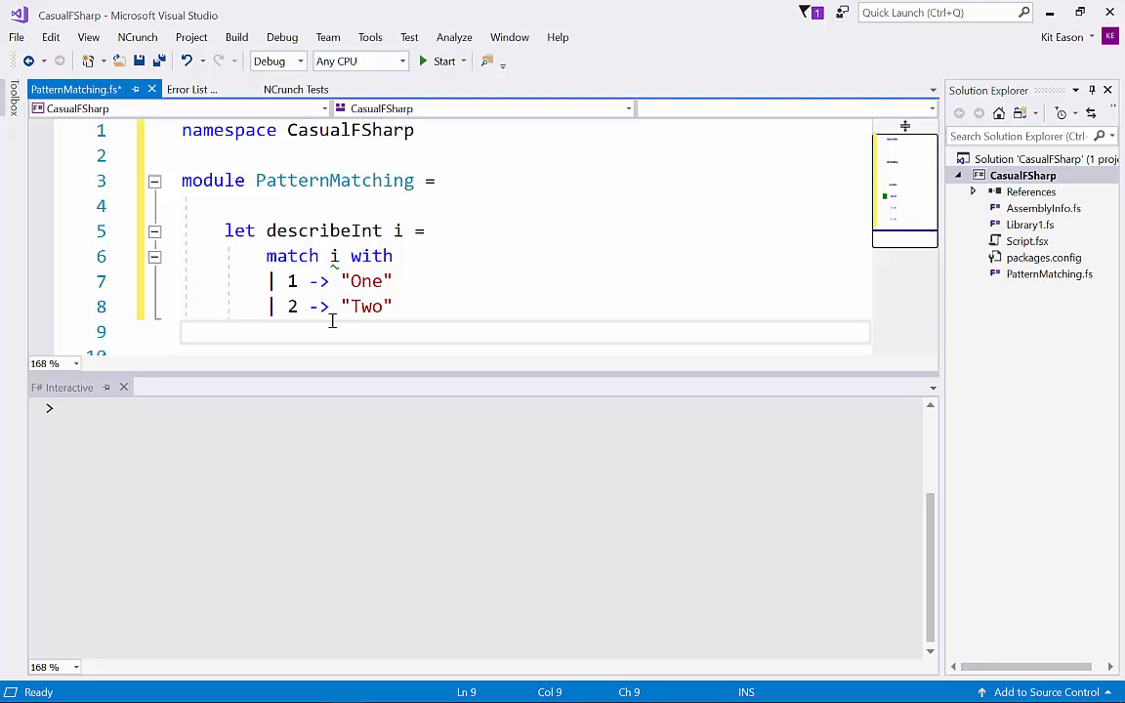
Add the wildcard case returning "Many" and select describeInt to send to F# Interactive
type("|")
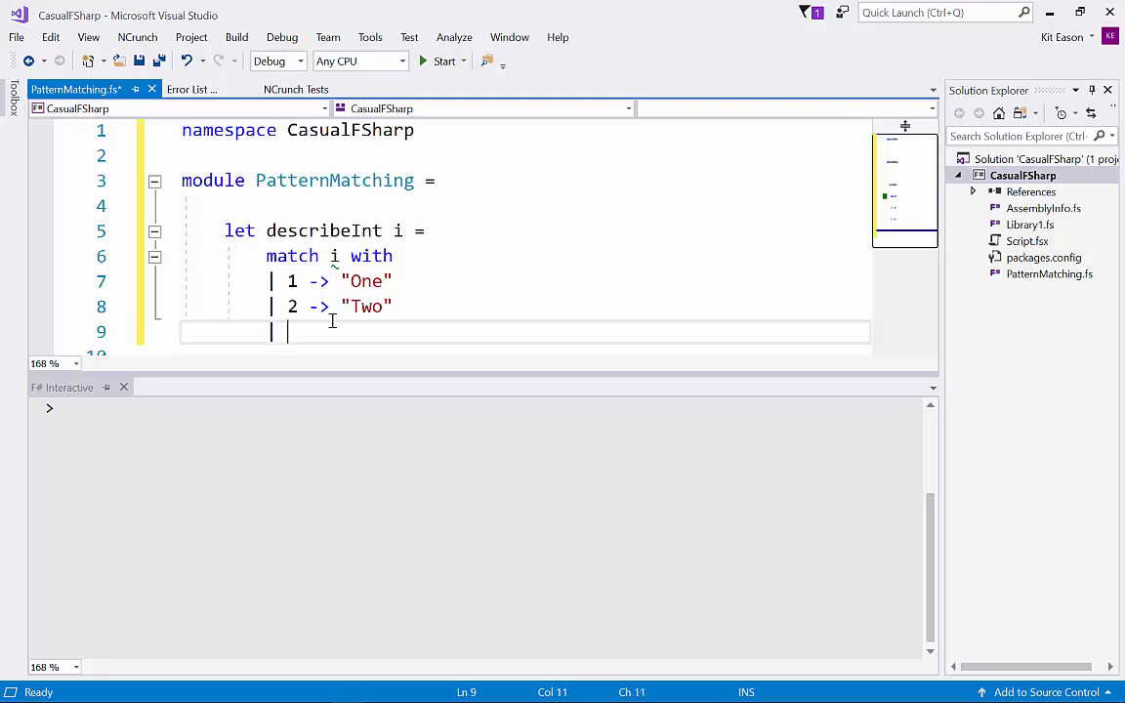
type("_ ->")
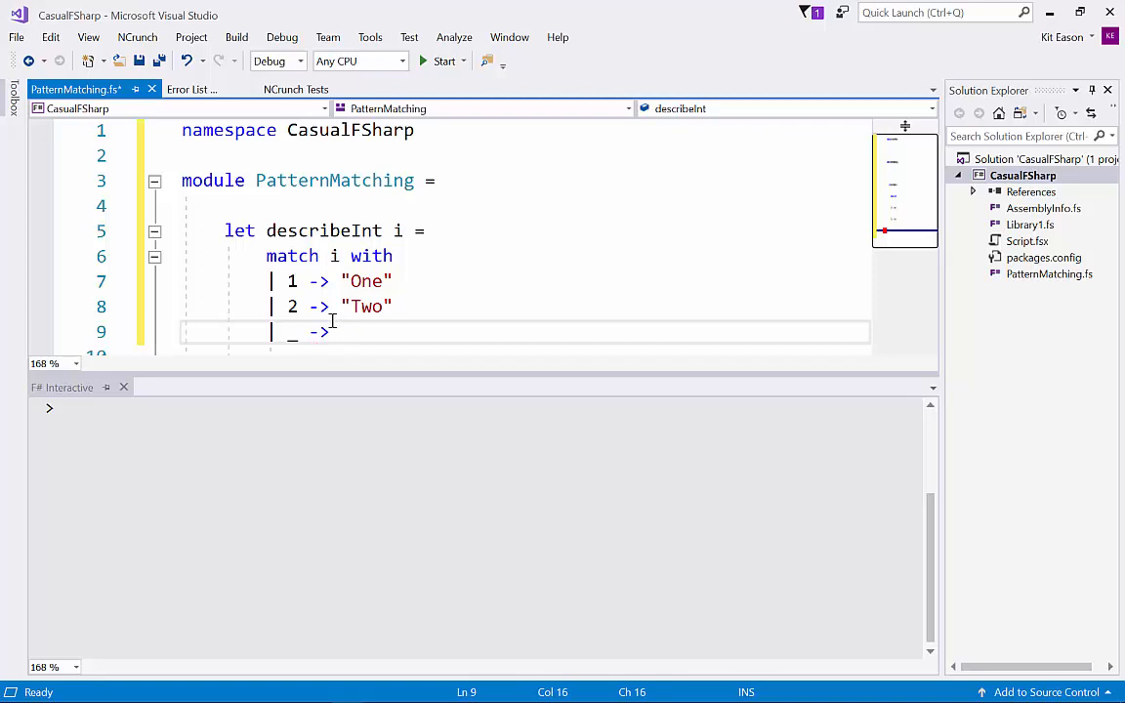
type("\"M")
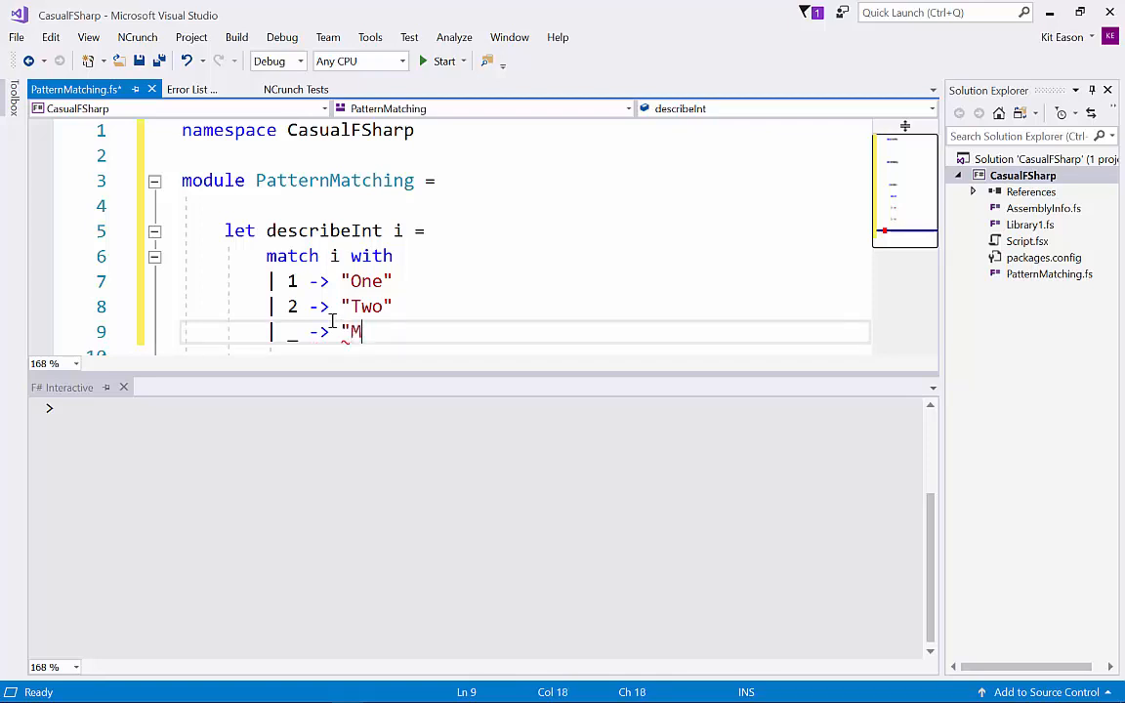
type("any")
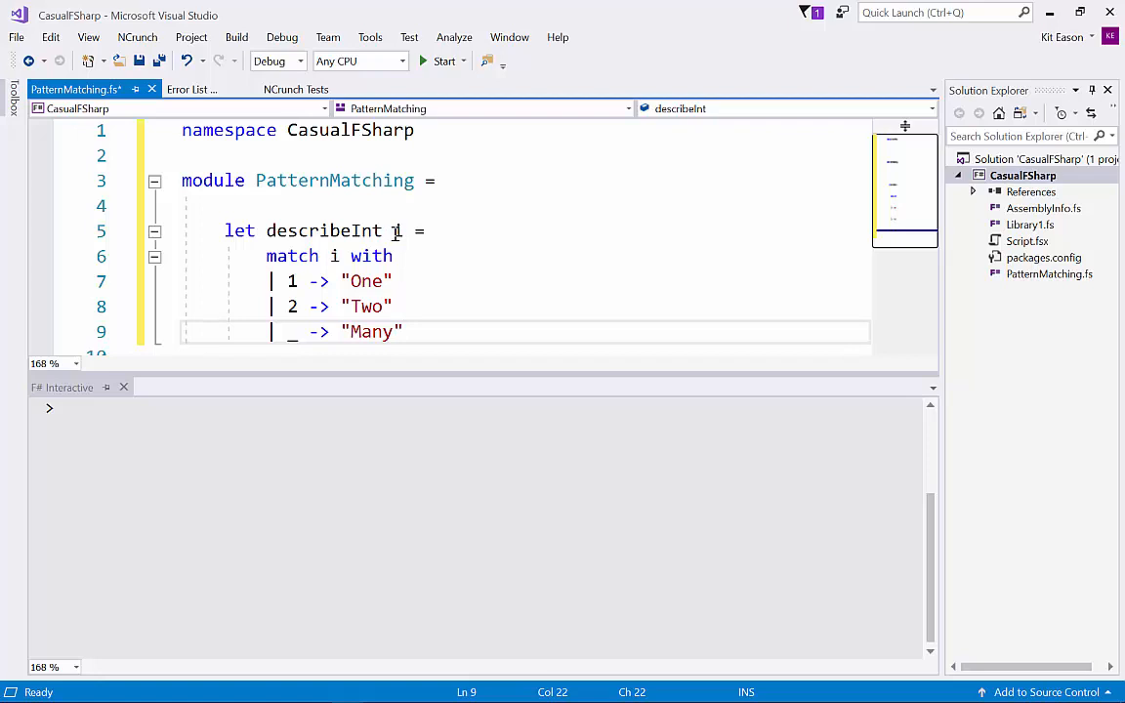
double_click(365, 281)
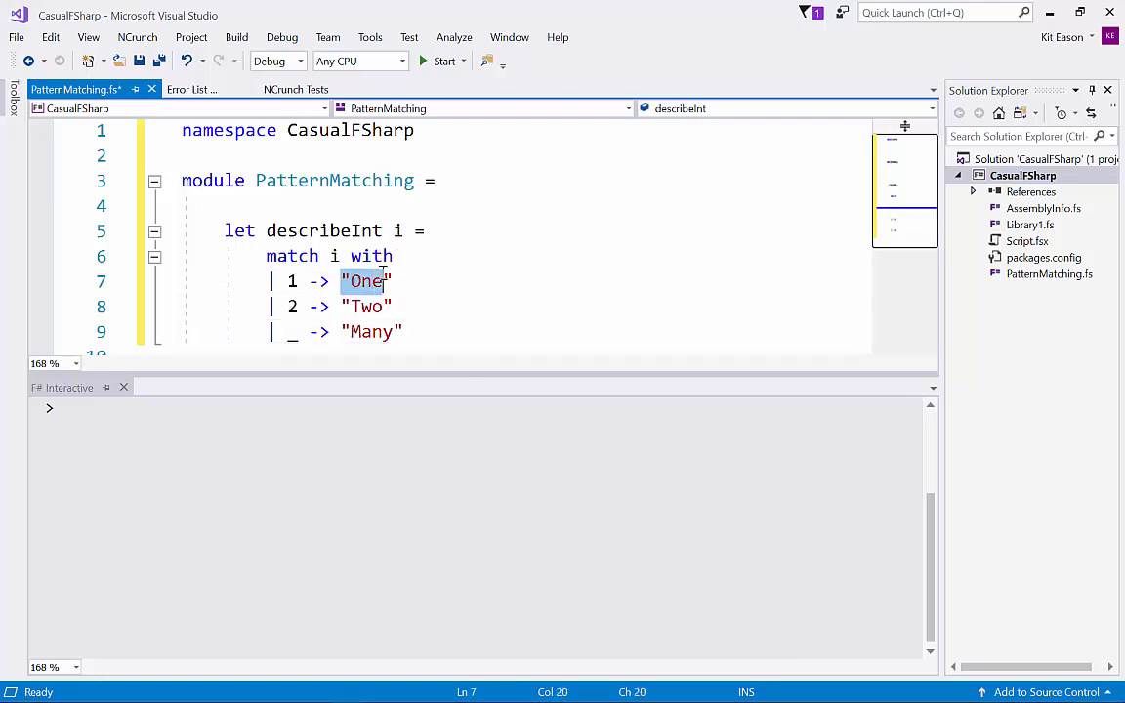
left_click(364, 306)
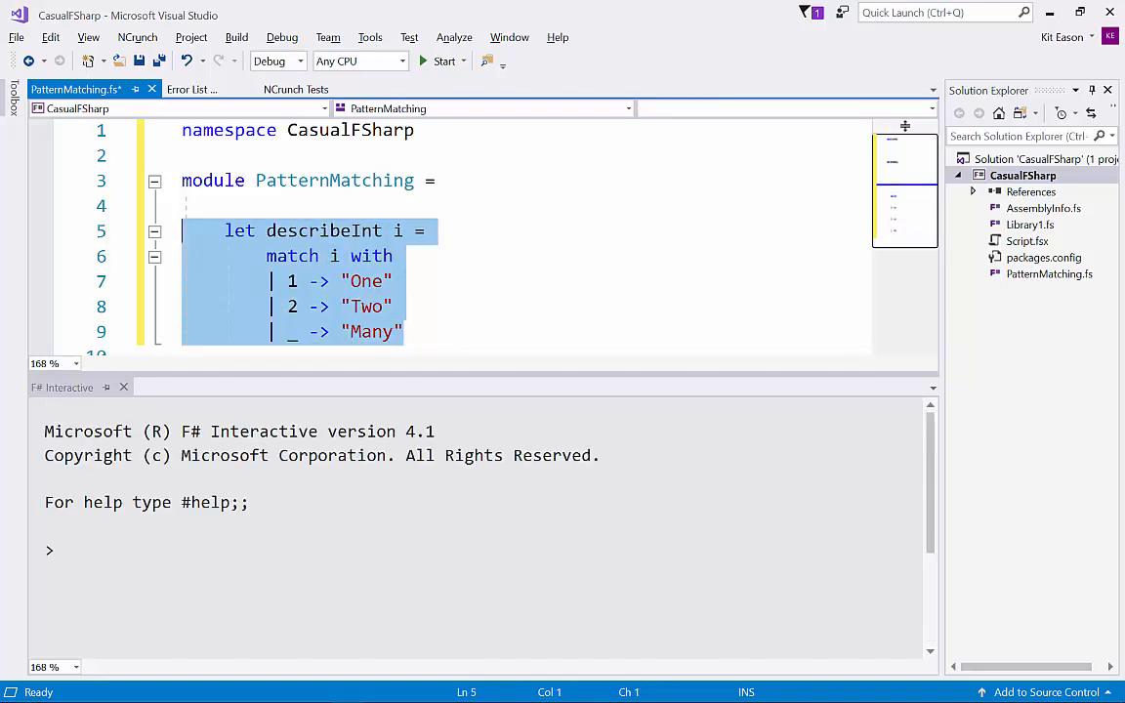
Evaluate describeInt 2 and describeInt 1000 in F# Interactive, getting "Two" and "Many"
type("de")
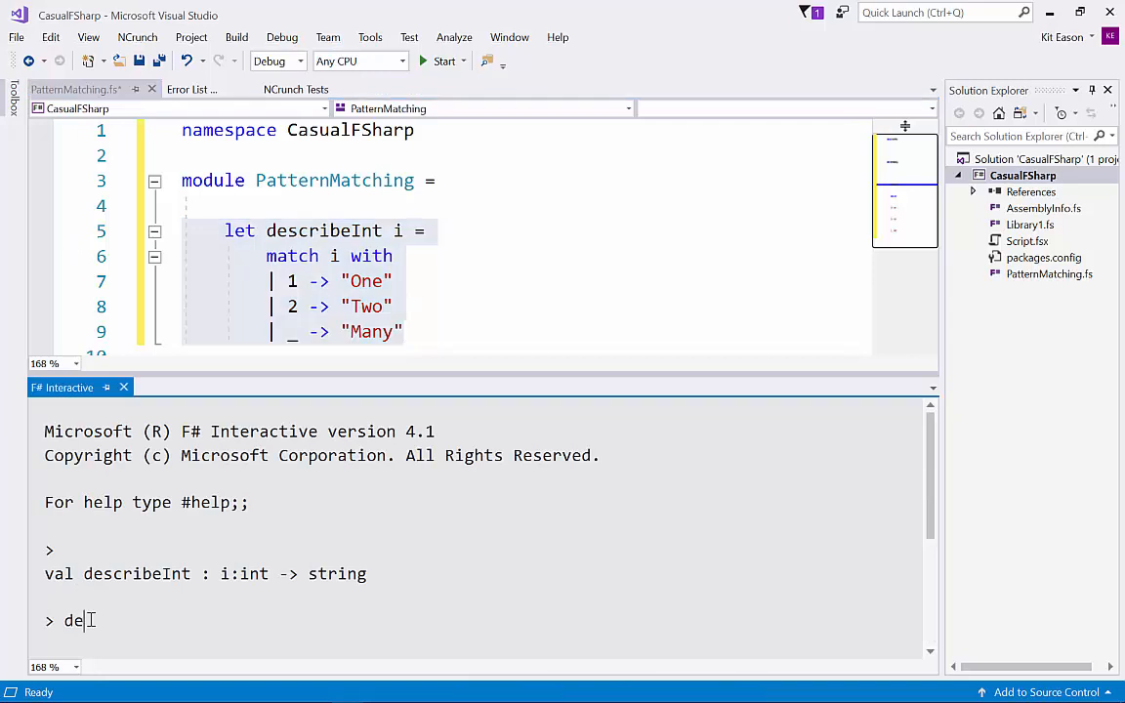
type("scribe")
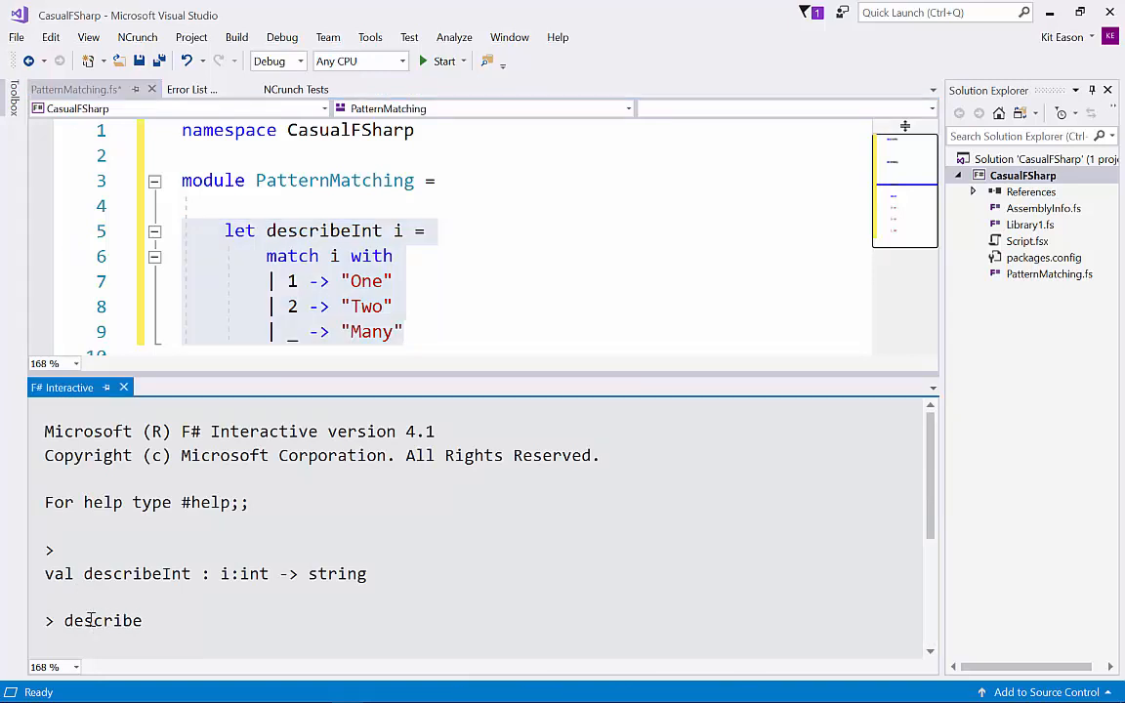
type("Int 2;;")
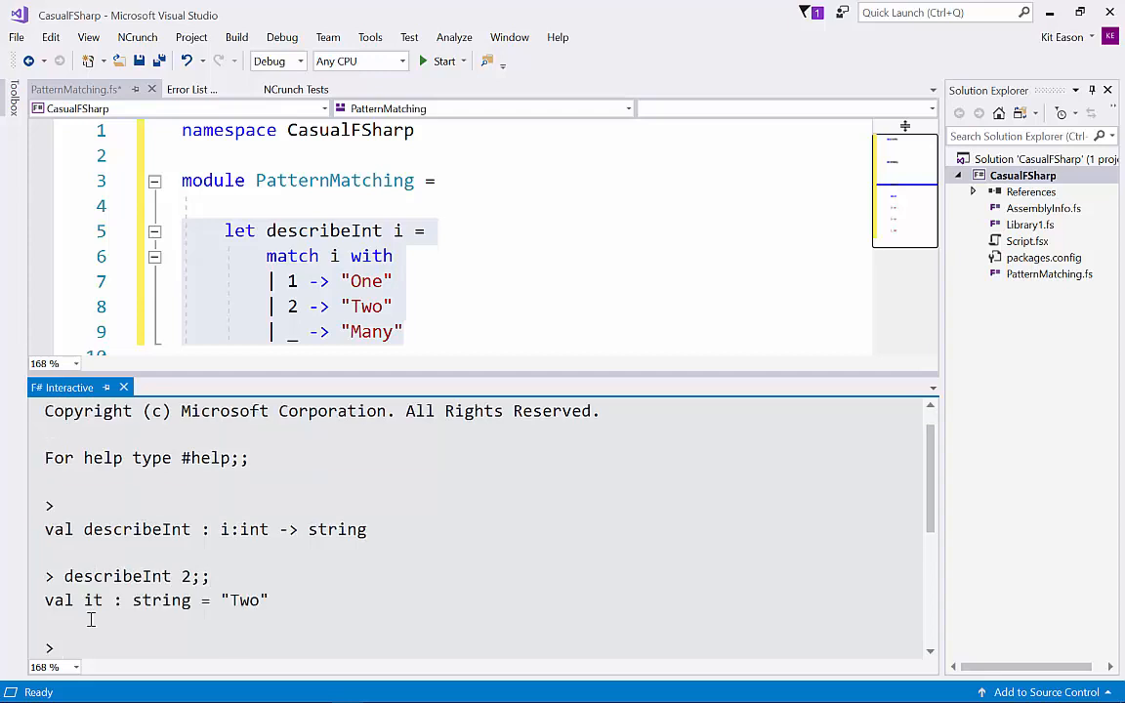
type("describeI")
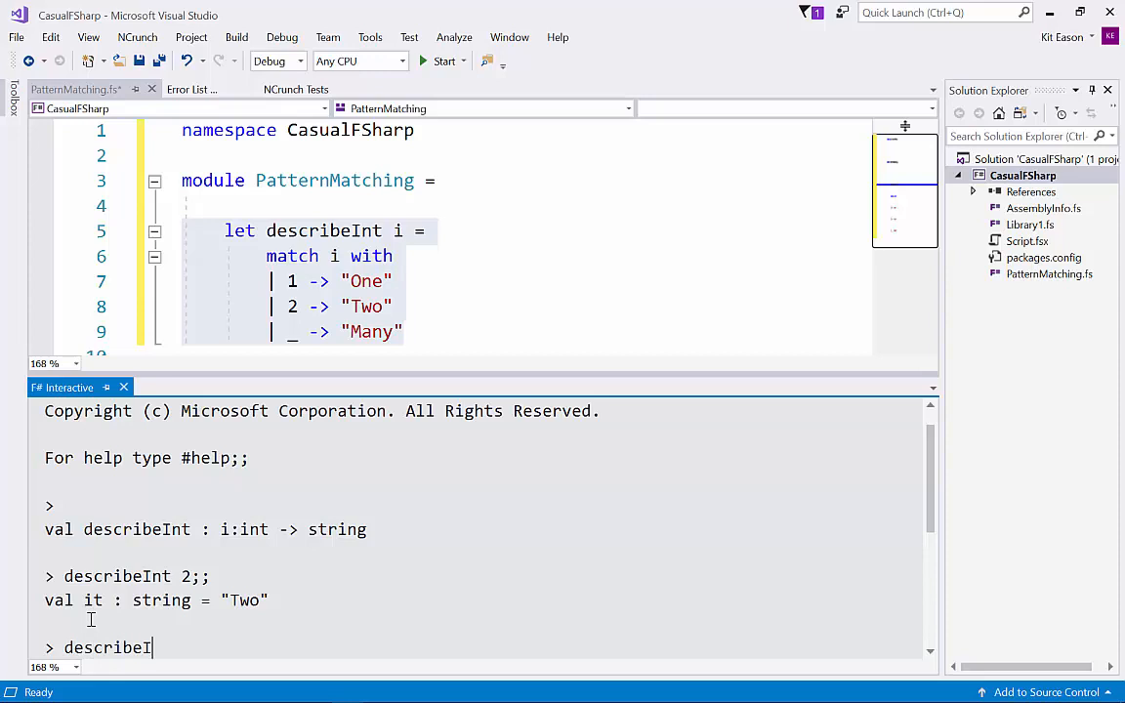
type("nt 1000;;")
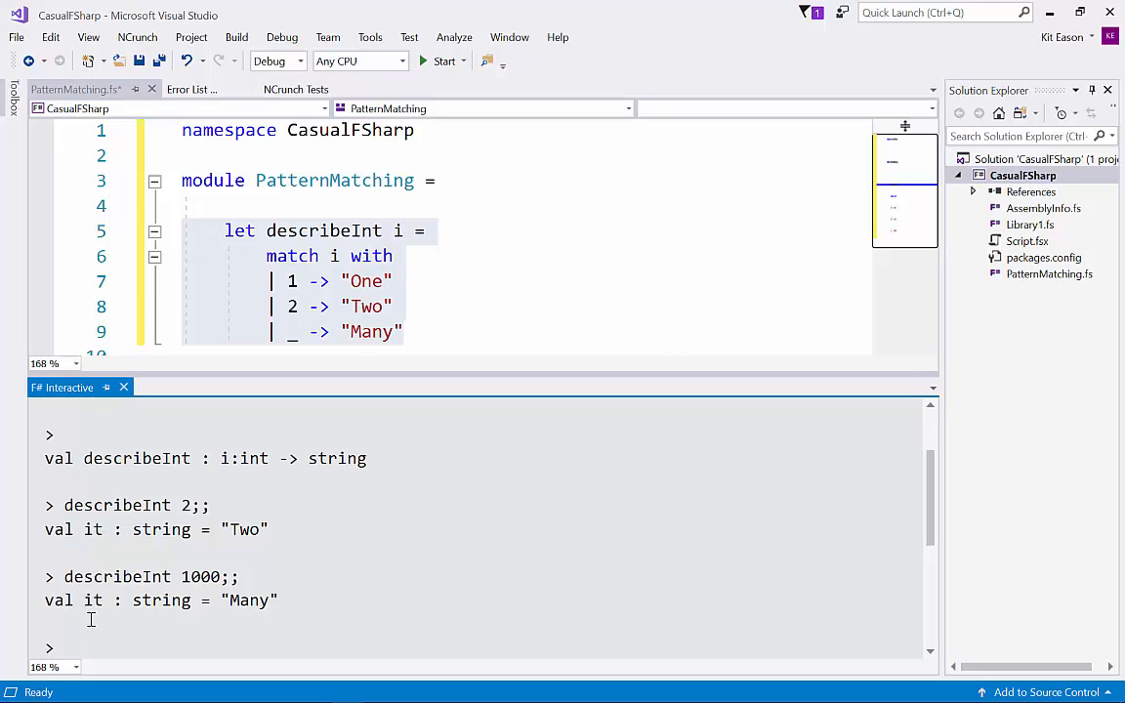
Start tryFirst (items : string list) matching items, with the [] case returning None
left_click(604, 325)
type("let tryFirst i")
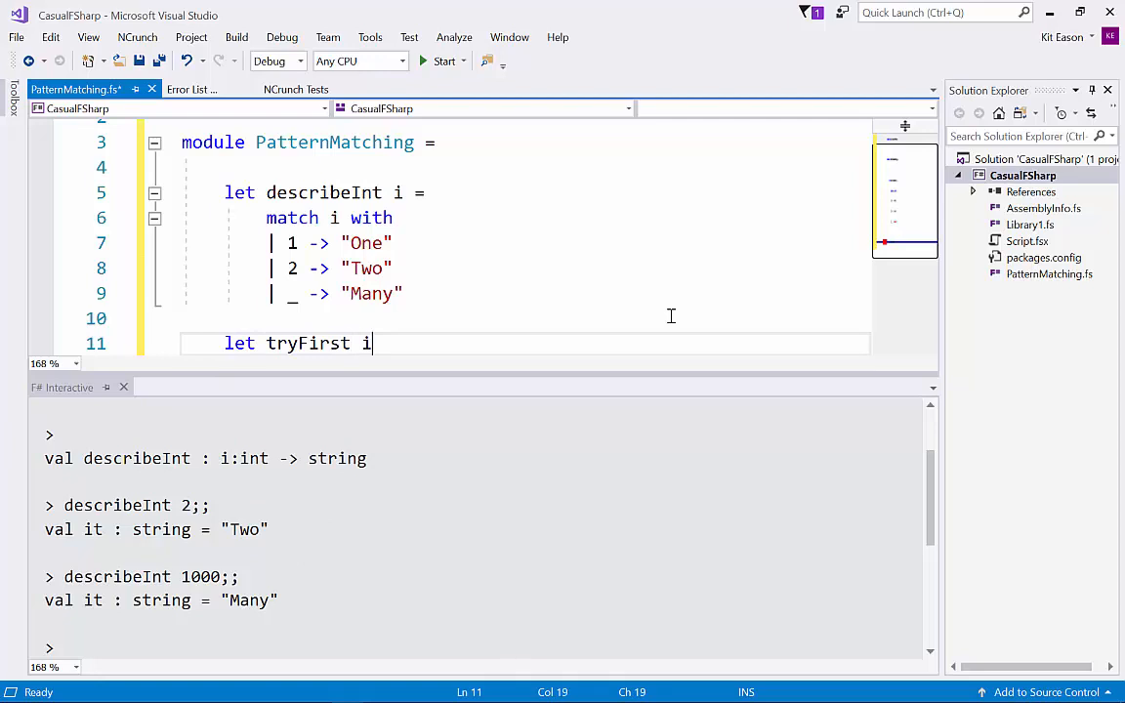
type("(items")
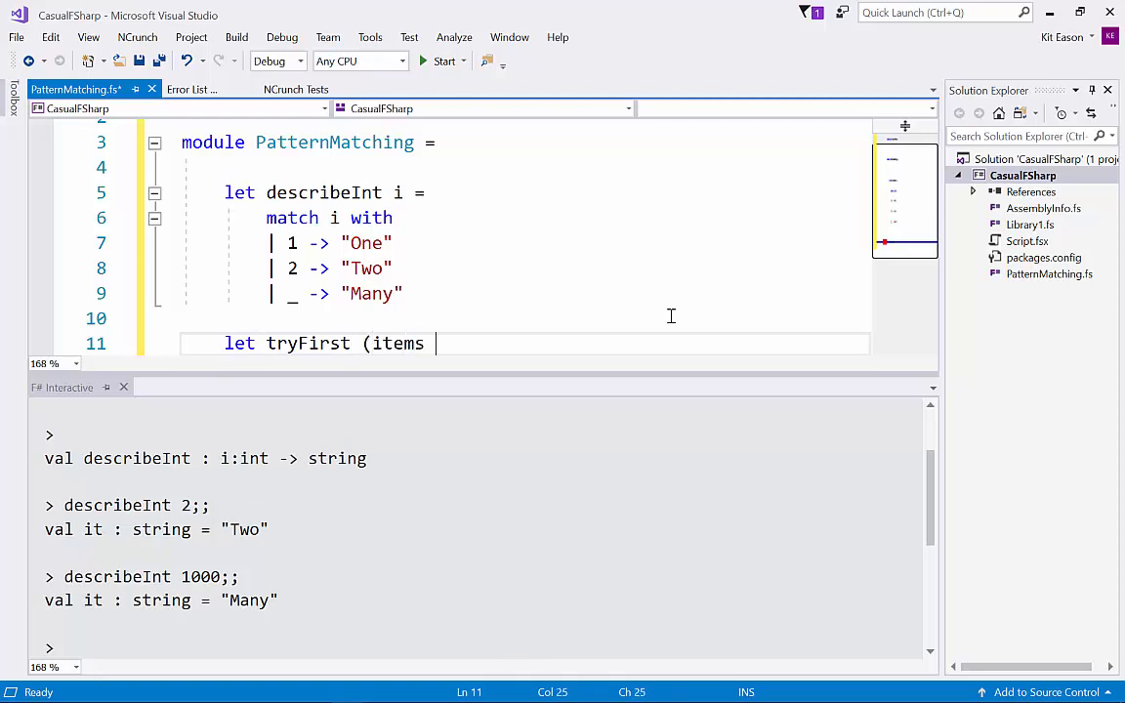
type(": string list")
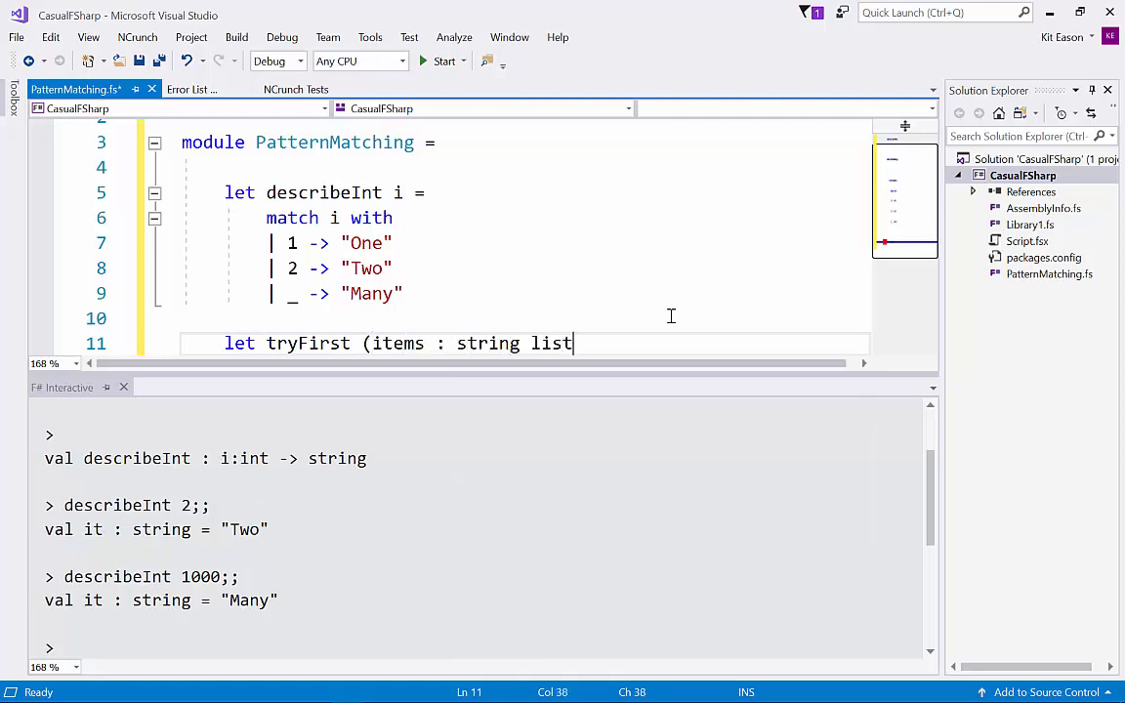
type(") =")
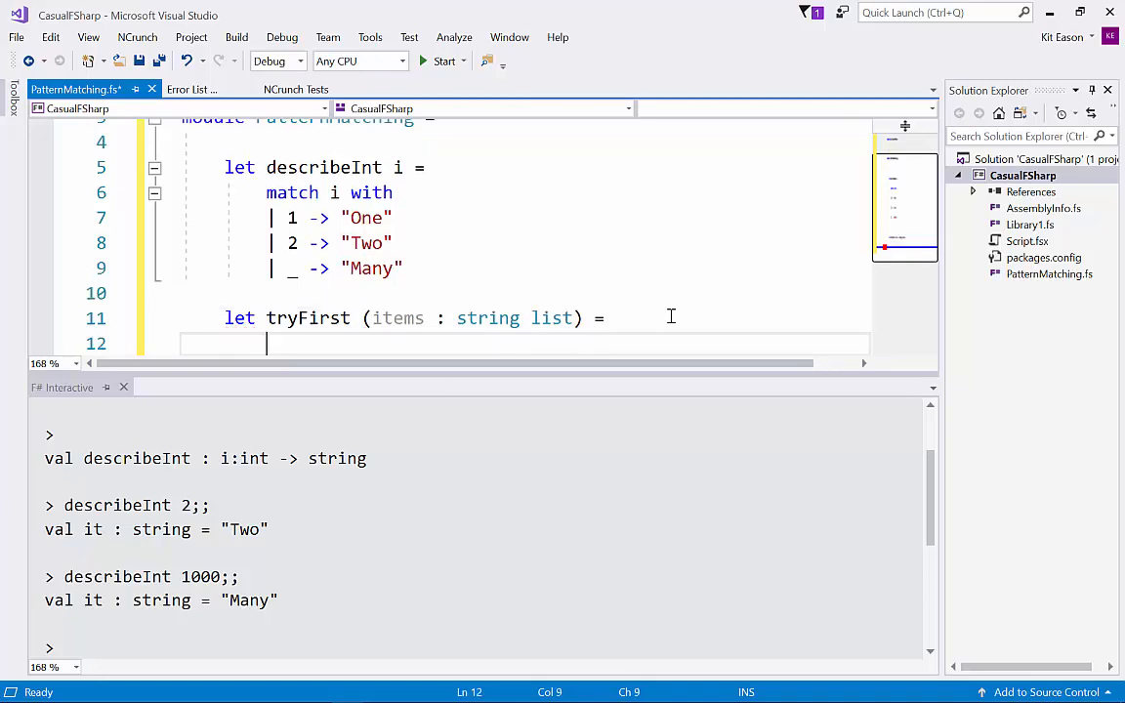
type("match")
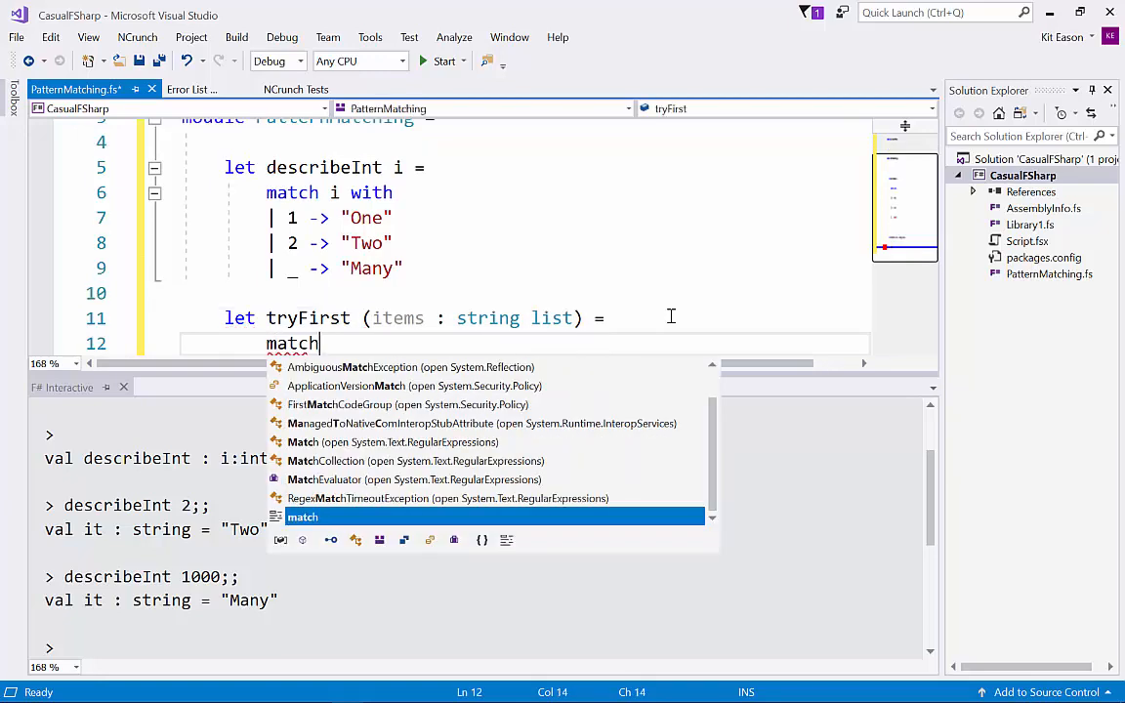
type("item with")
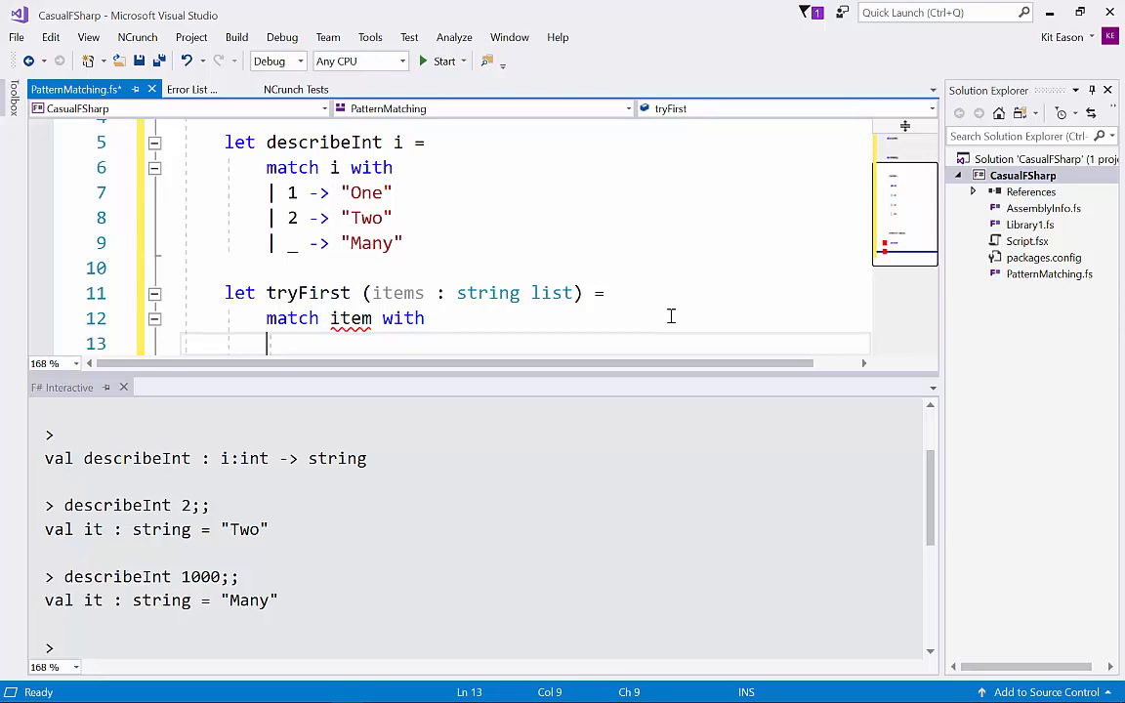
type("|")
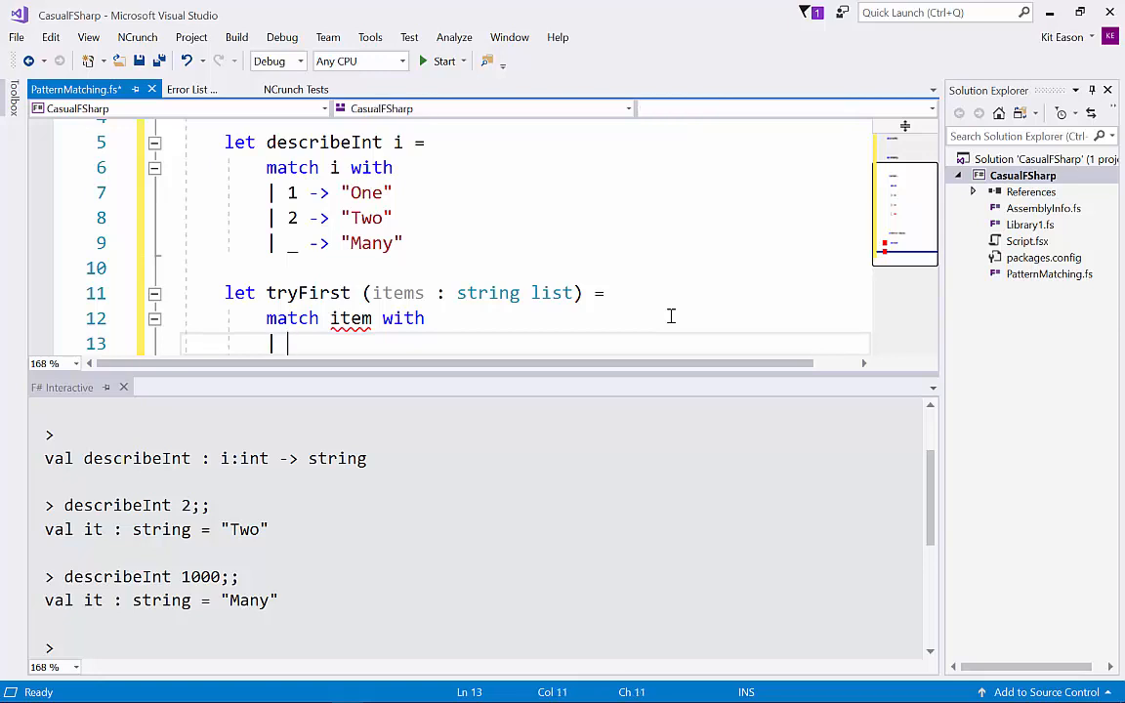
type("[] ->")
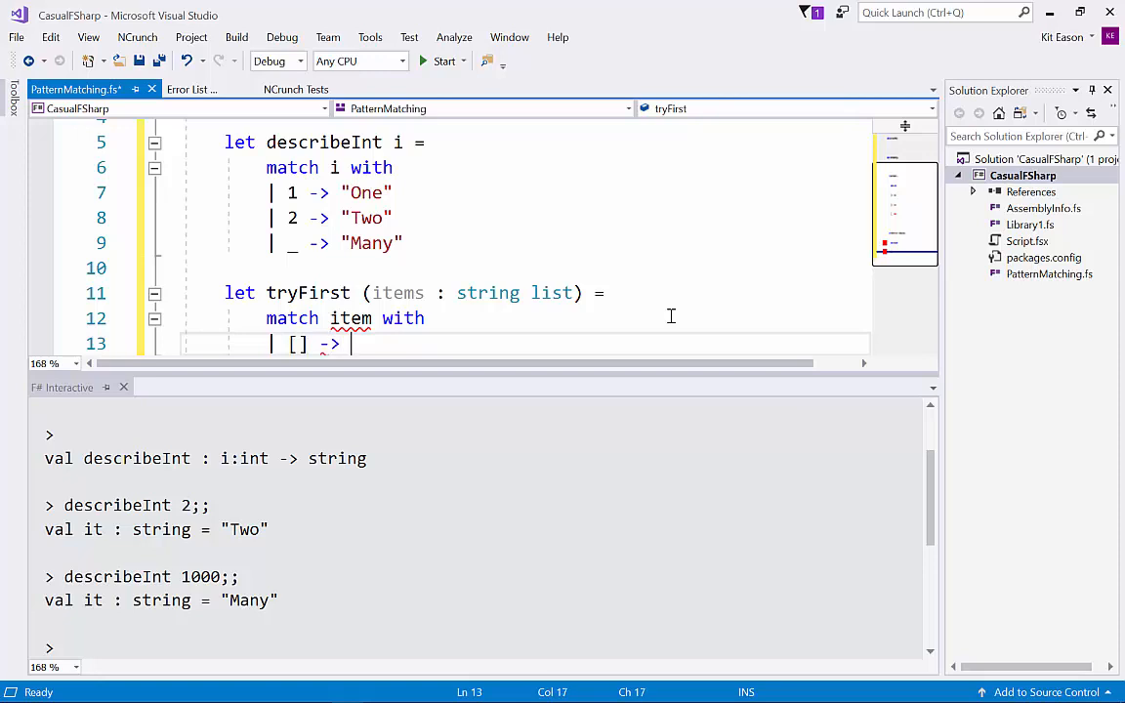
type("None")
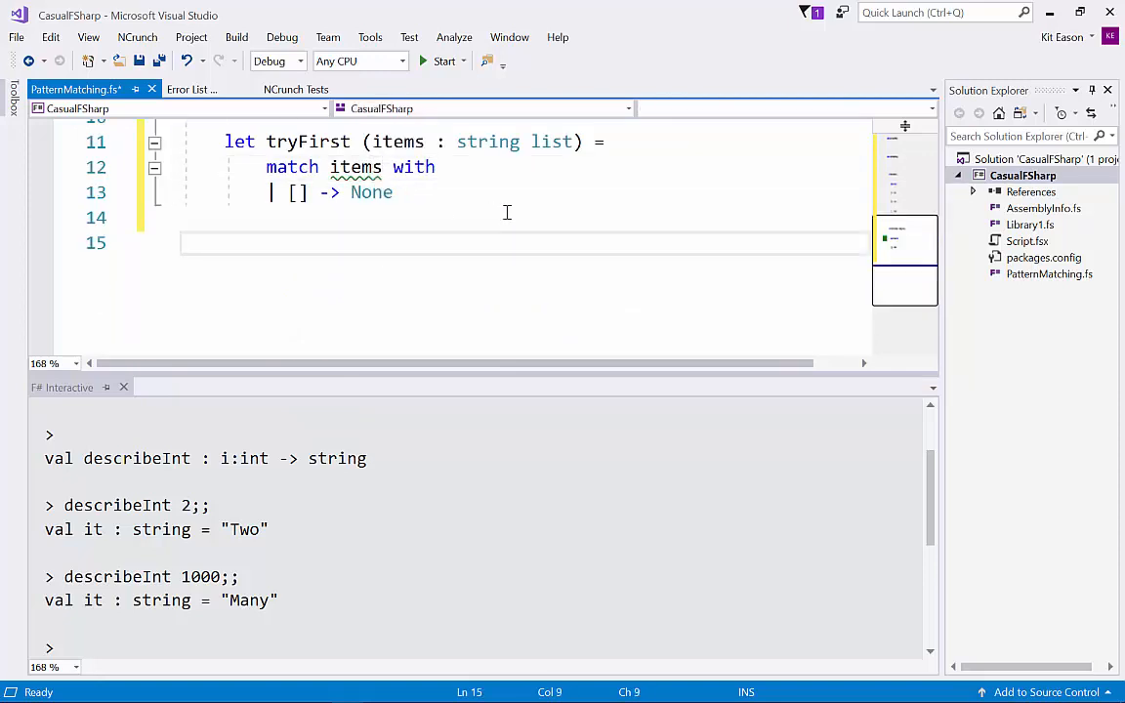
mouse_move(356, 166)
type("|")
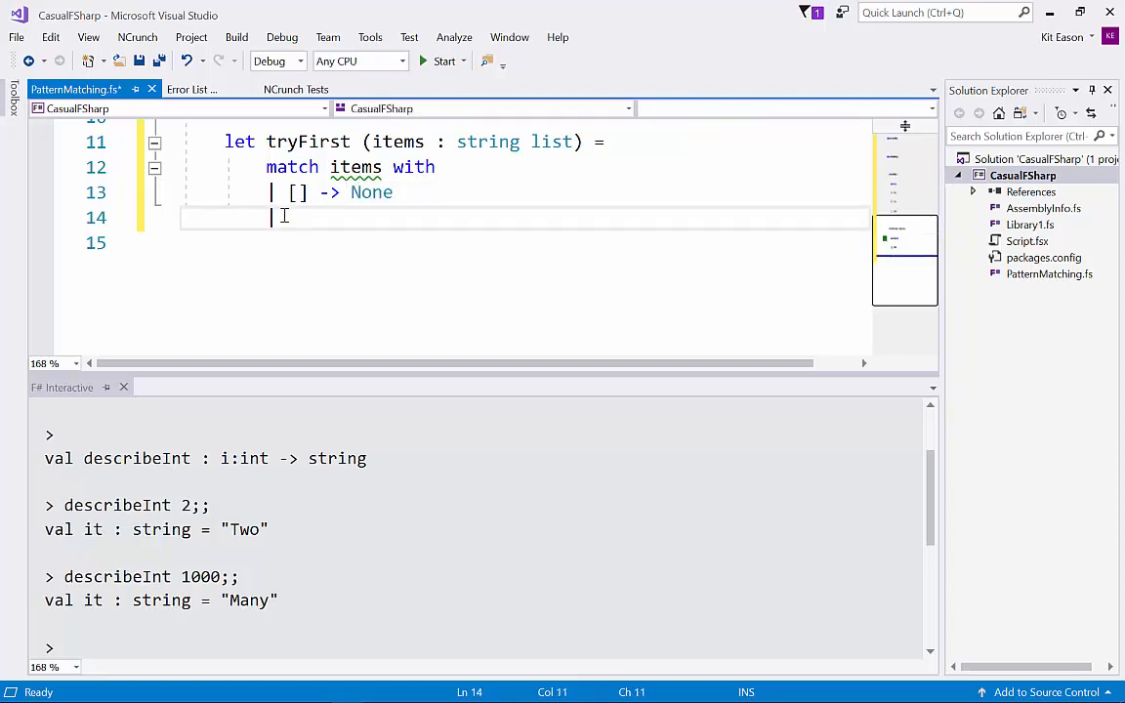
Add the non-empty case matching first :: rest and returning Some first
type("If")
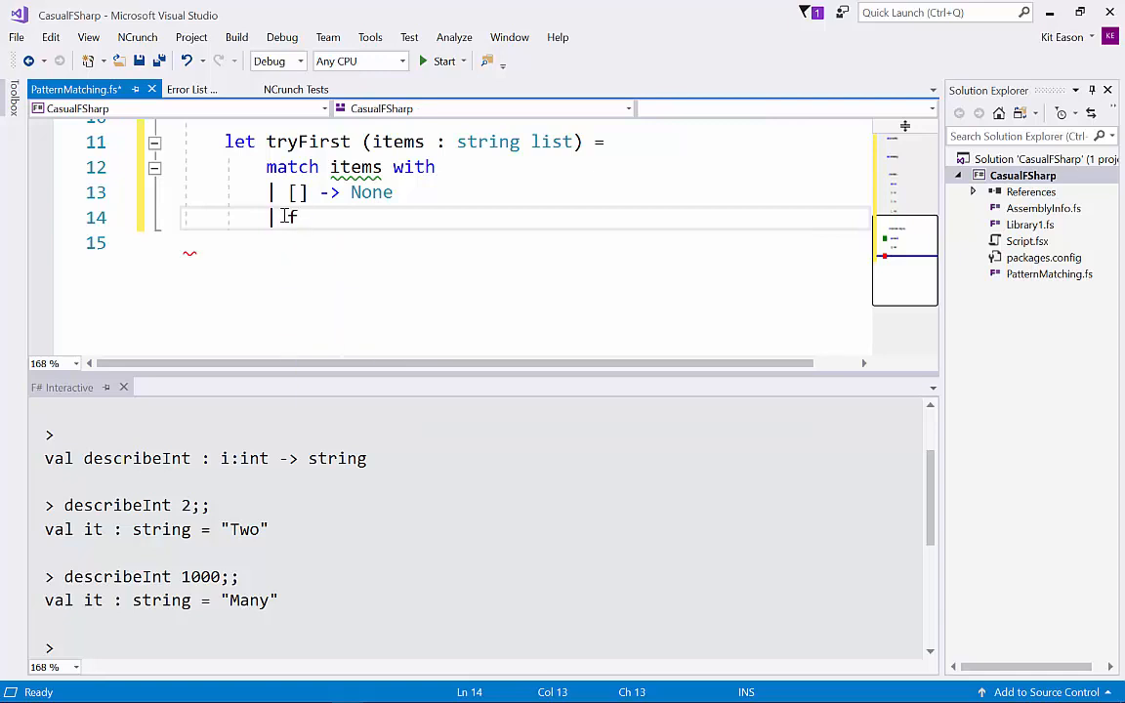
type(":: _")
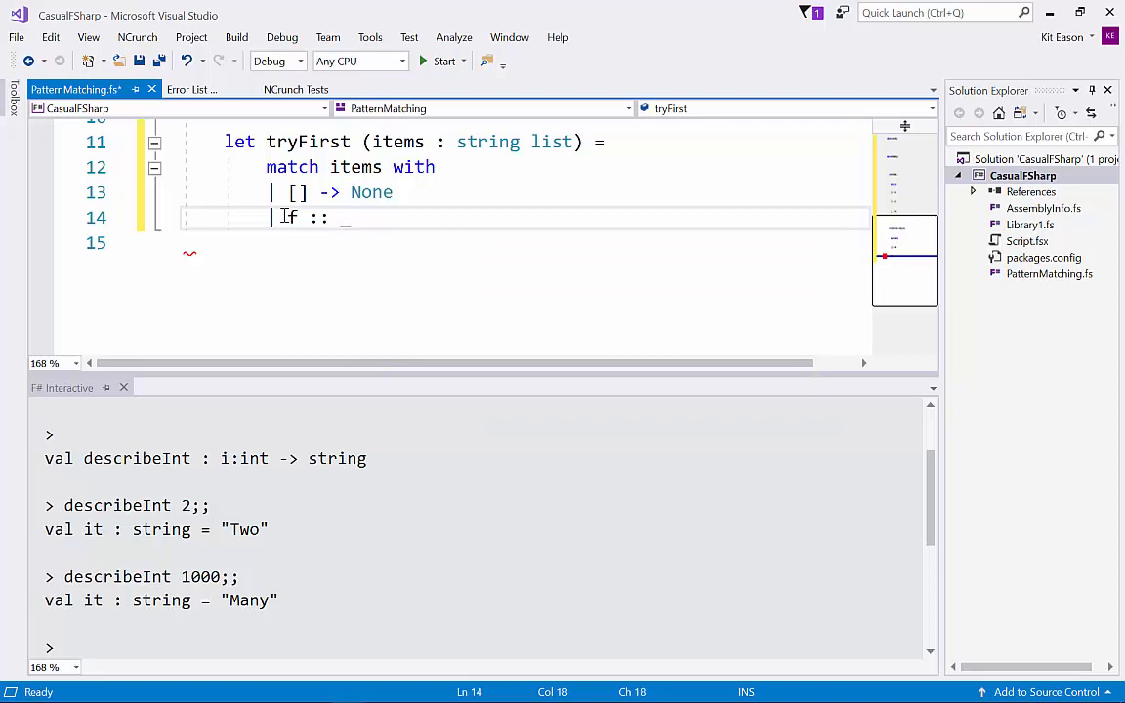
type("->")
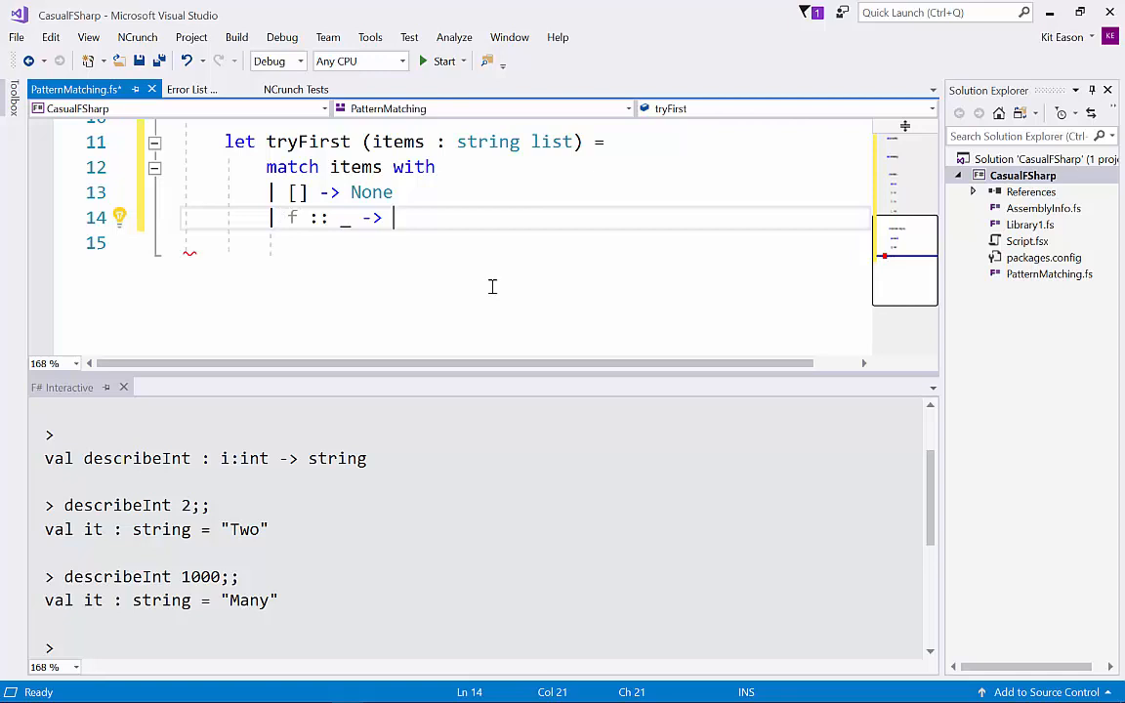
mouse_move(482, 293)
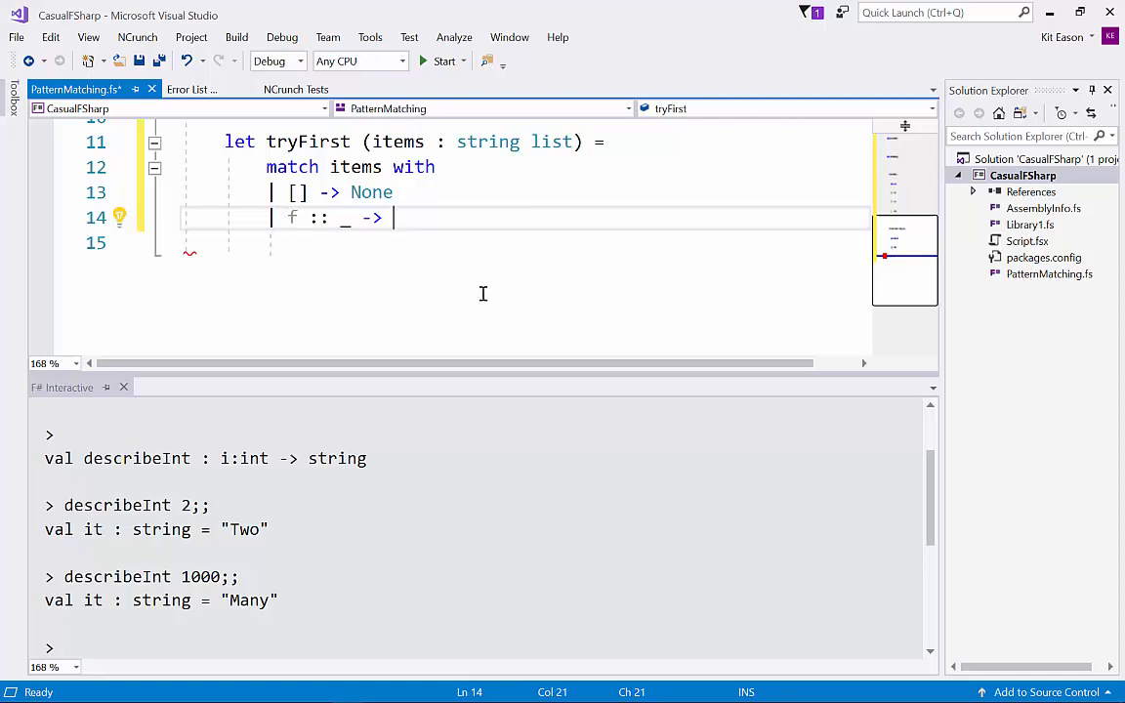
mouse_move(294, 217)
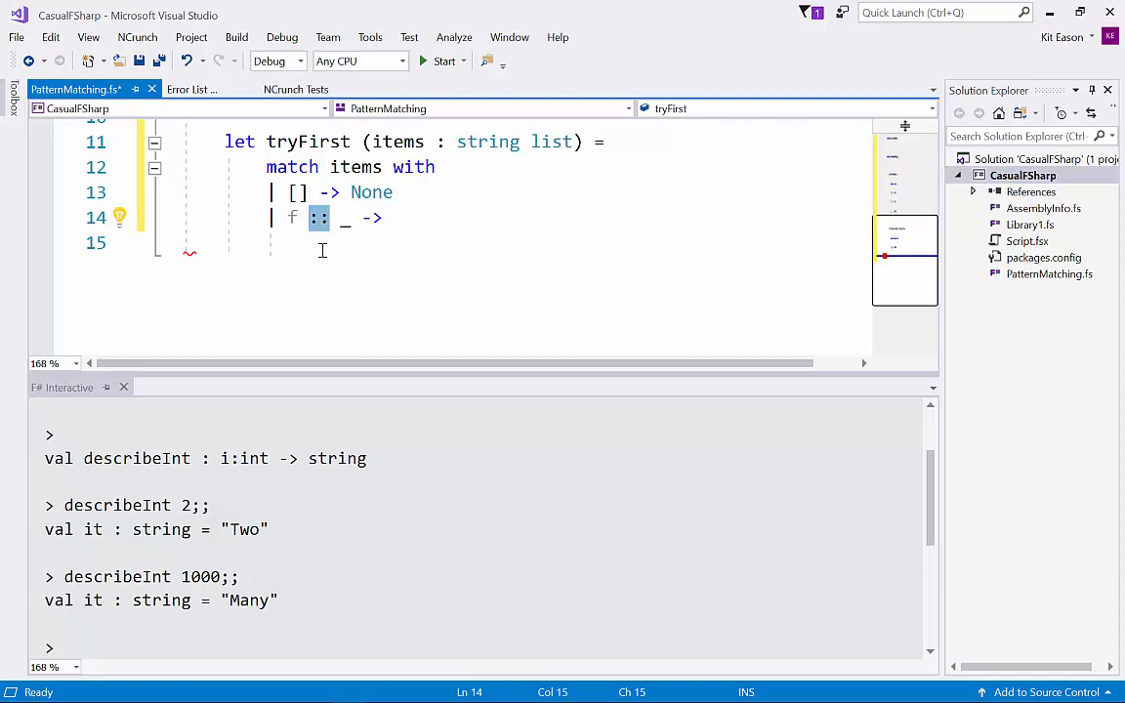
mouse_move(324, 277)
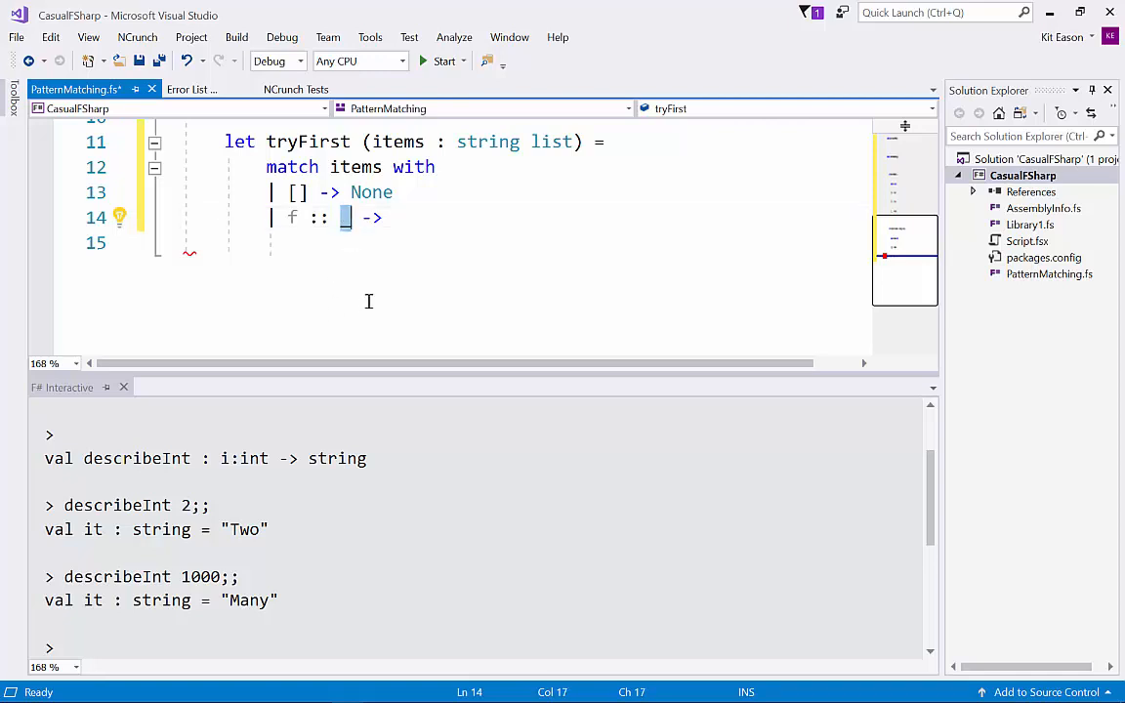
type("rest")
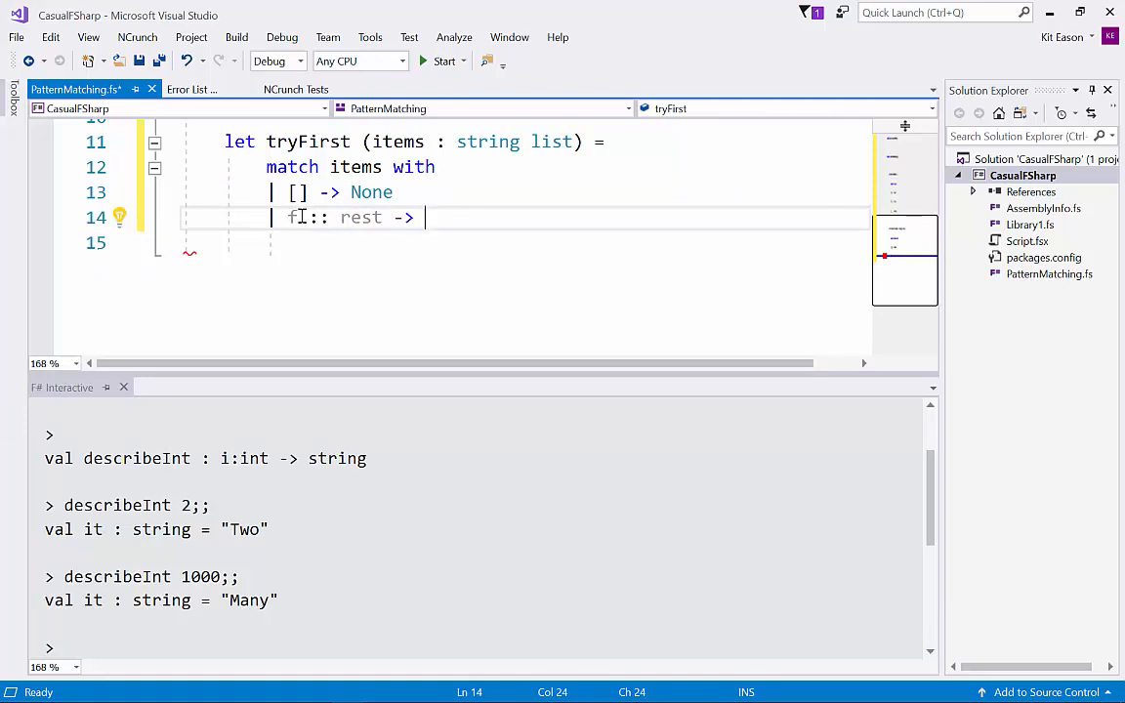
type("irst")
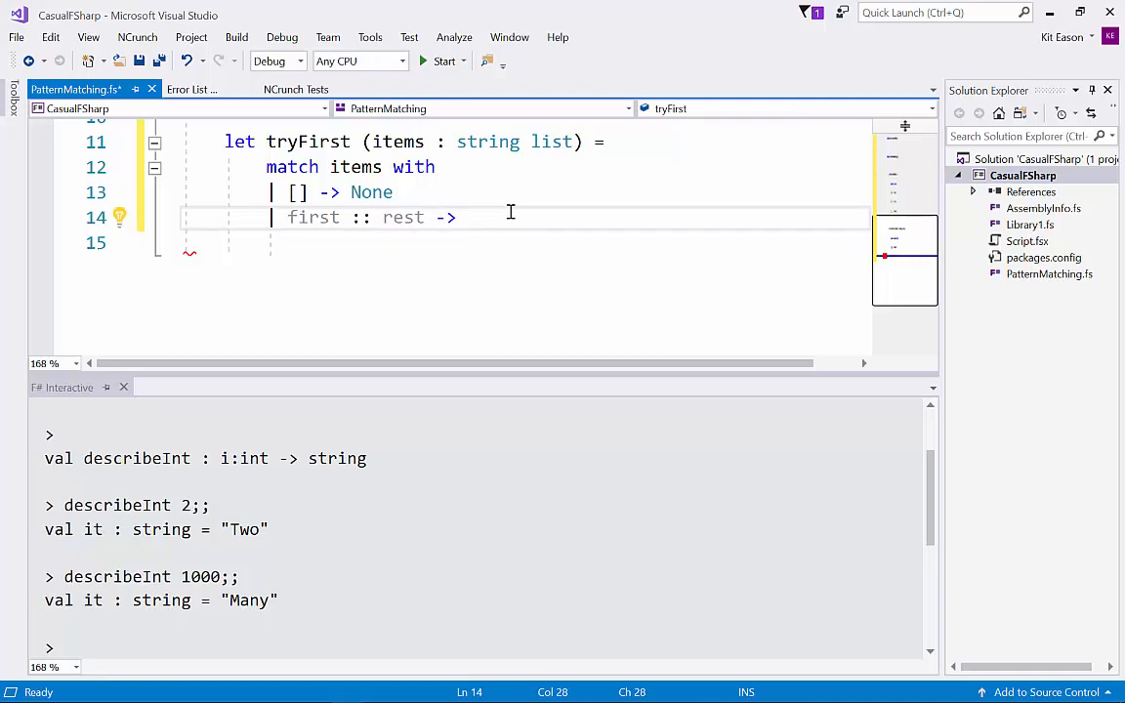
type("fir")
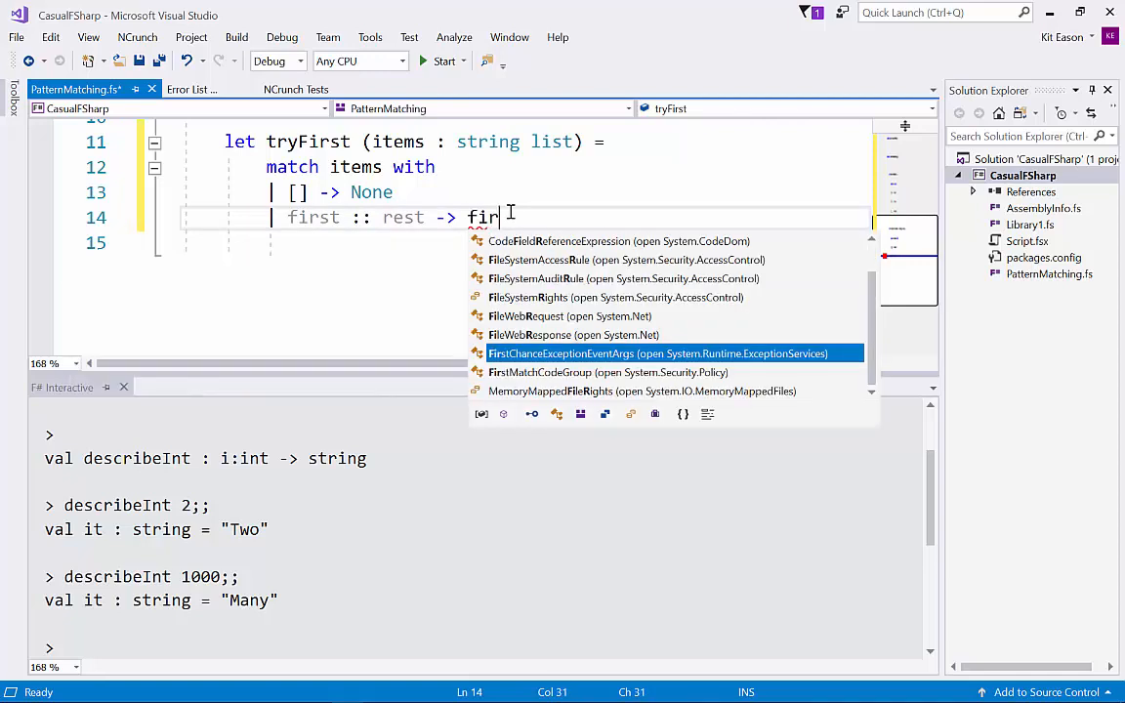
type("st")
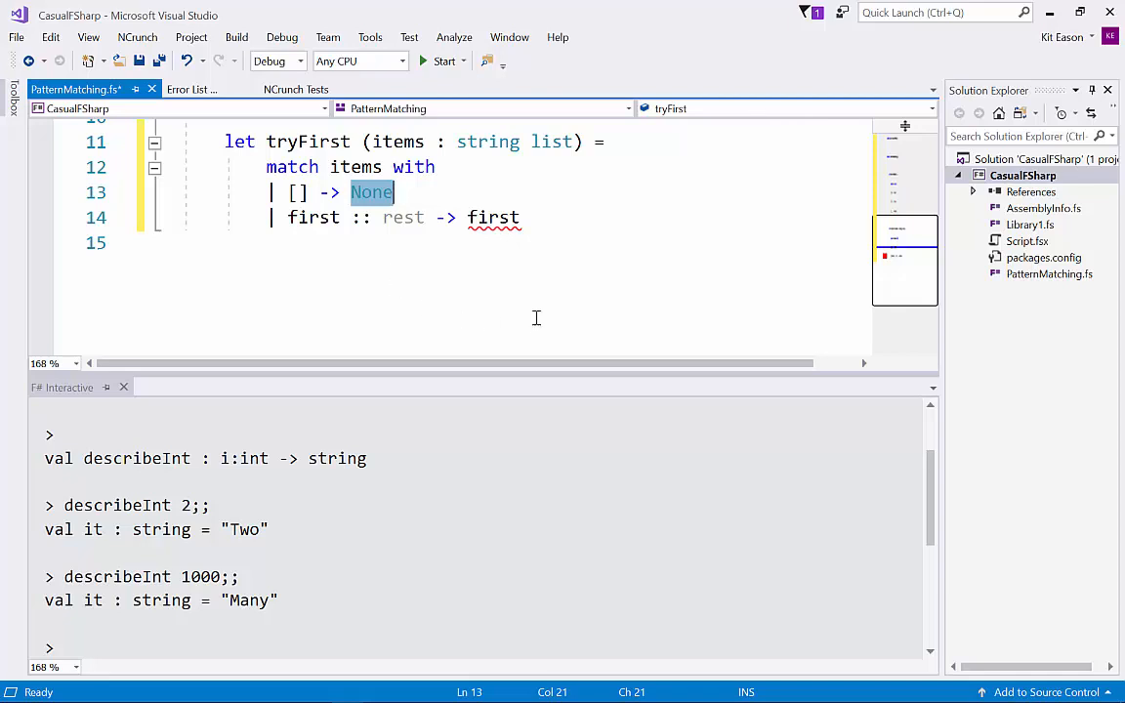
mouse_move(488, 217)
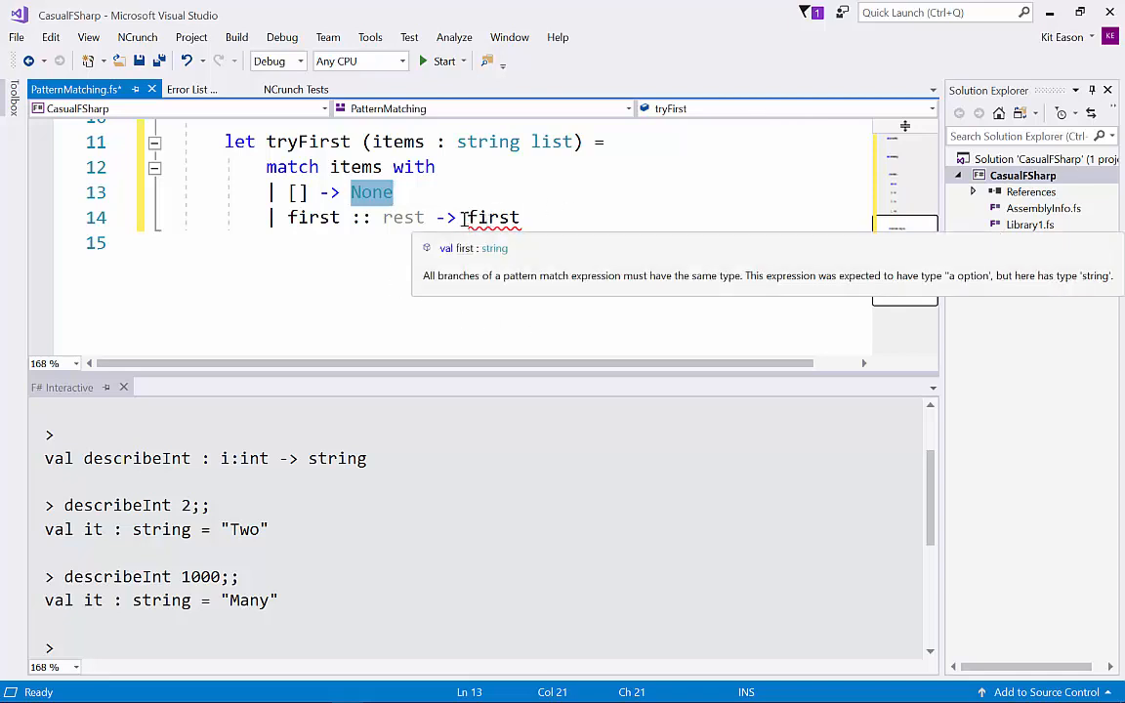
type("Some")
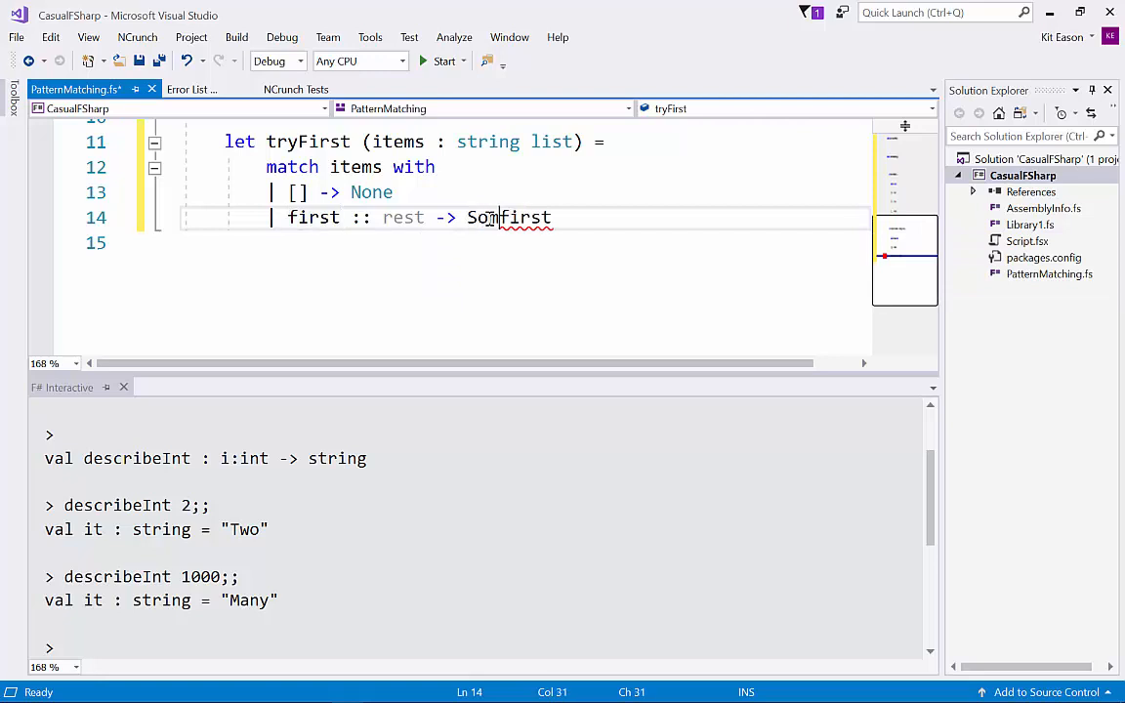
type("\" \"")
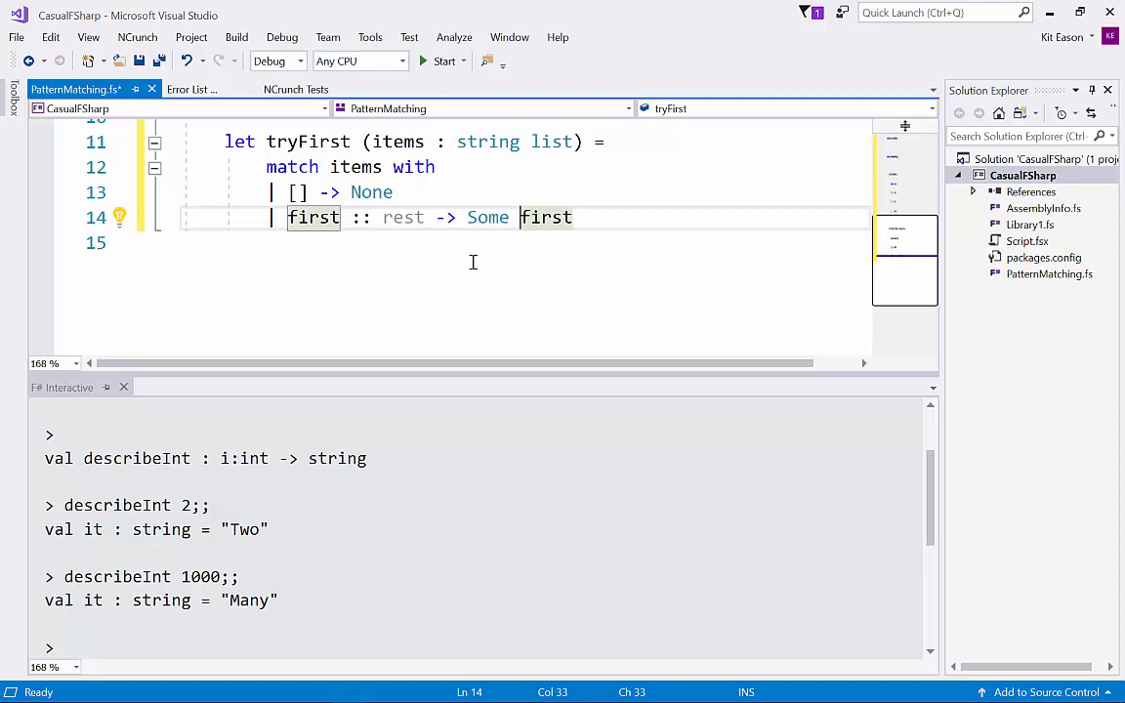
Rename rest to _ and first to f, giving | f :: _ -> Some f
double_click(402, 217)
type("_")
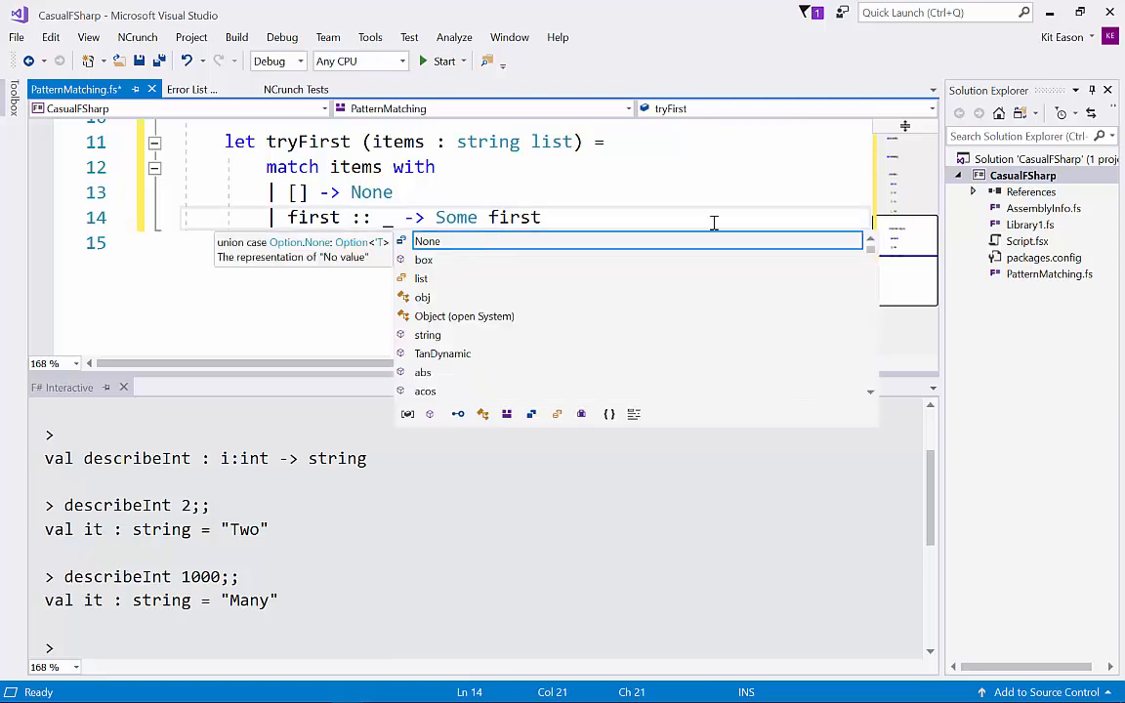
key("Tab")
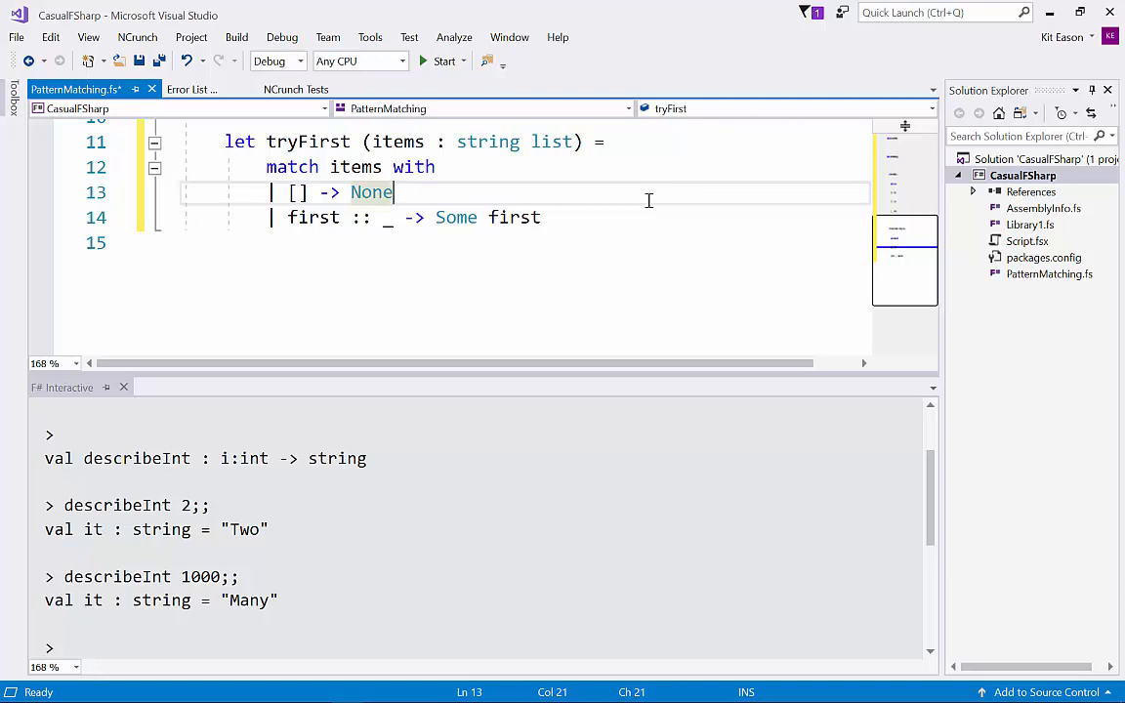
double_click(315, 217)
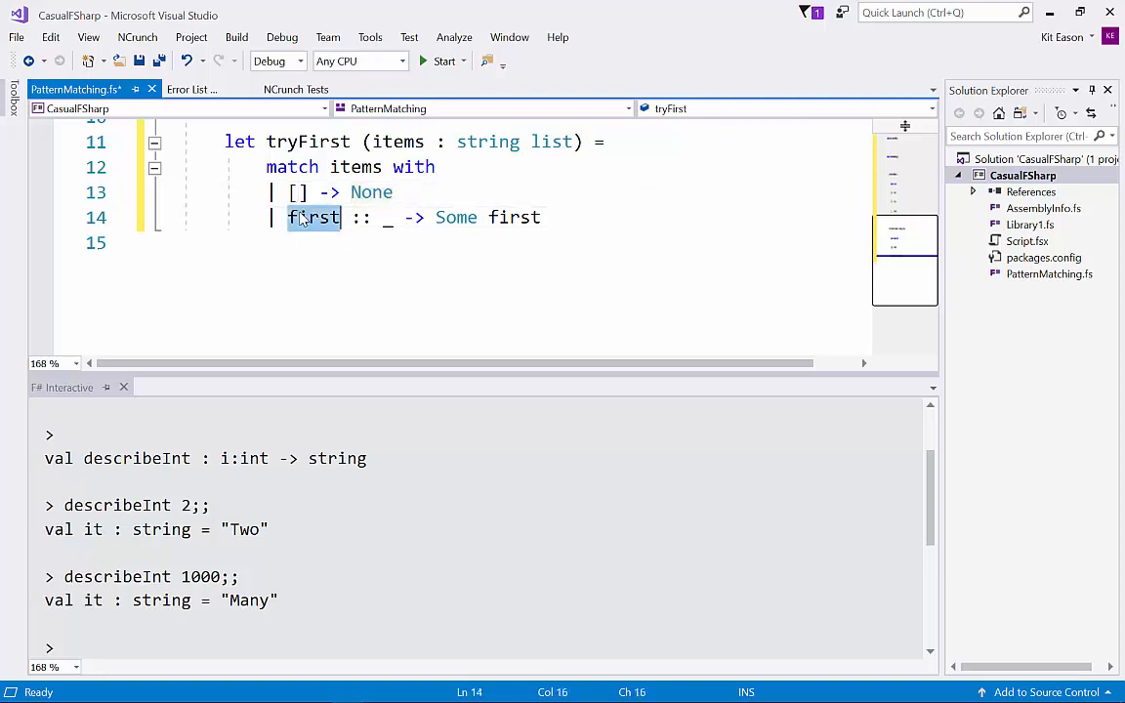
type("f")
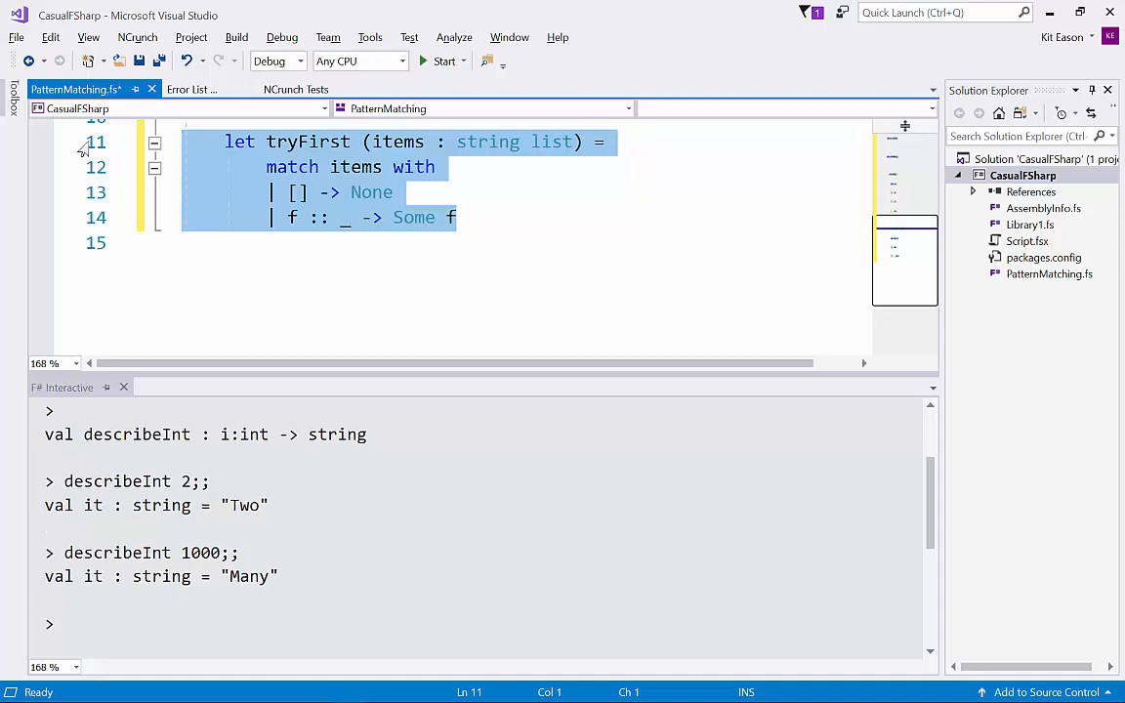
Evaluate tryFirst on [], ["apples"] and ["apples"; "oranges"] in F# Interactive
type("tryFirst [];;")
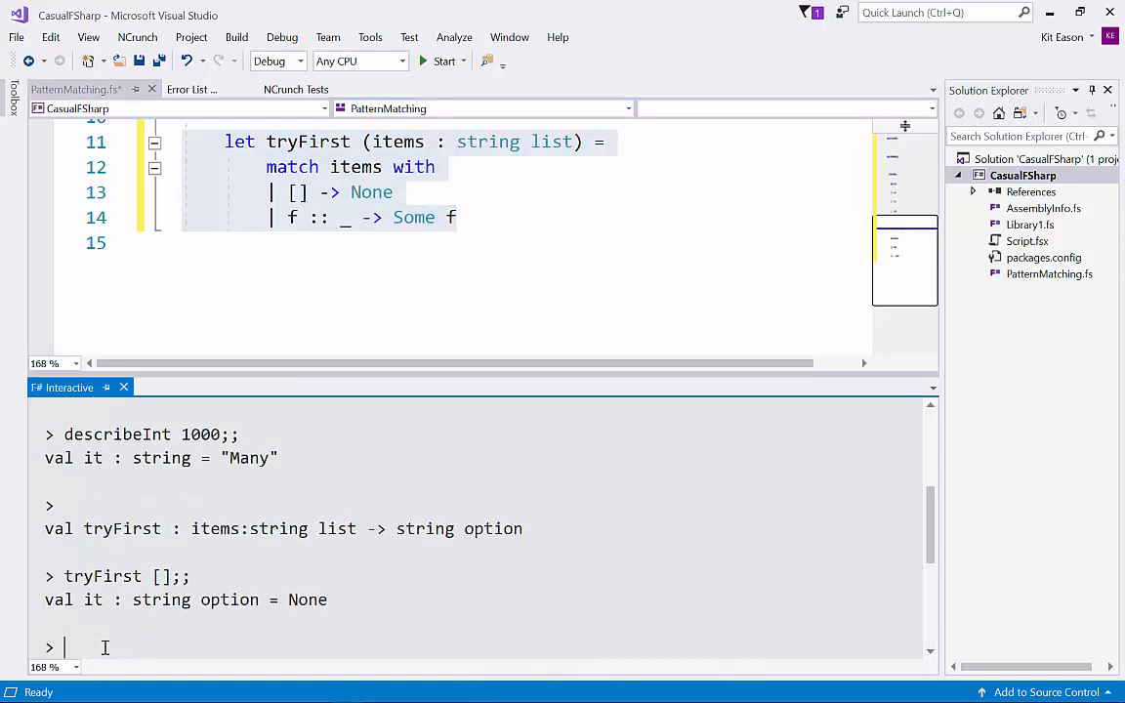
type("tryFirst [\"a")
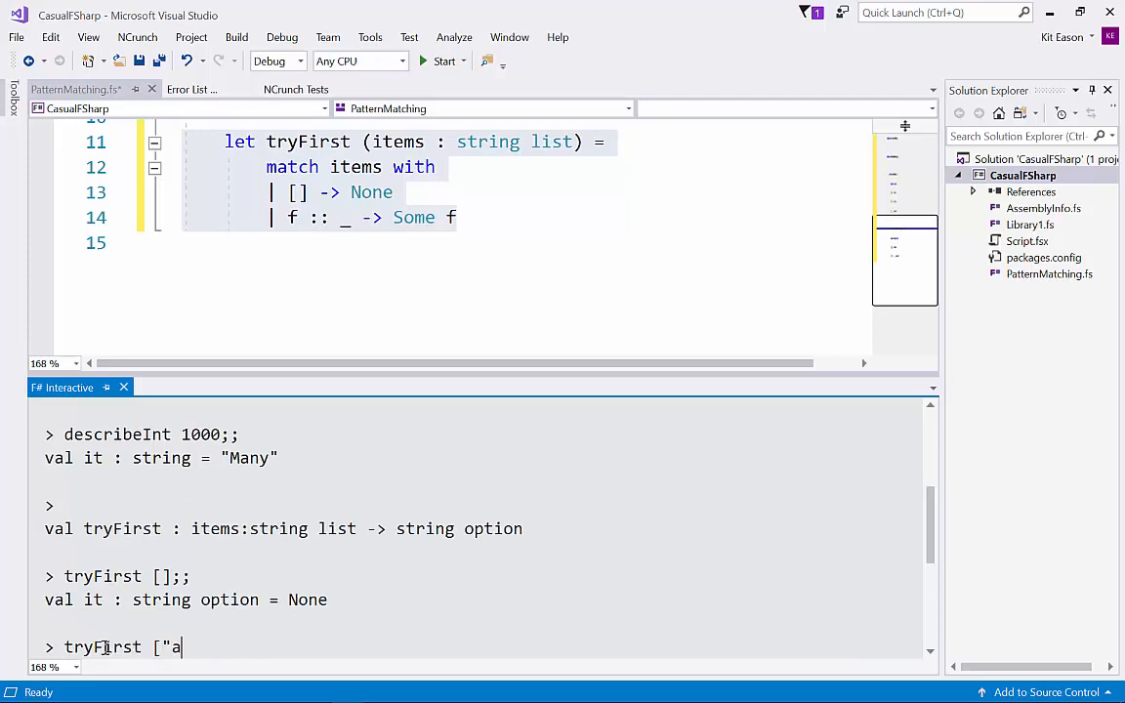
type("pples\"")
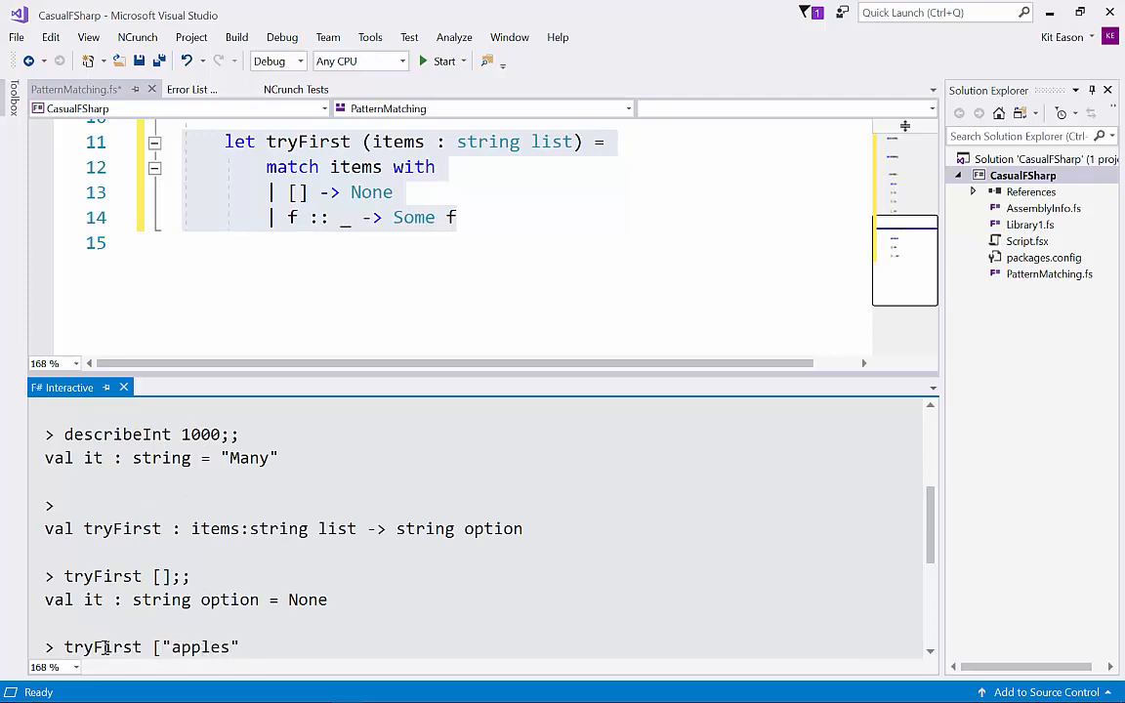
type("];;")
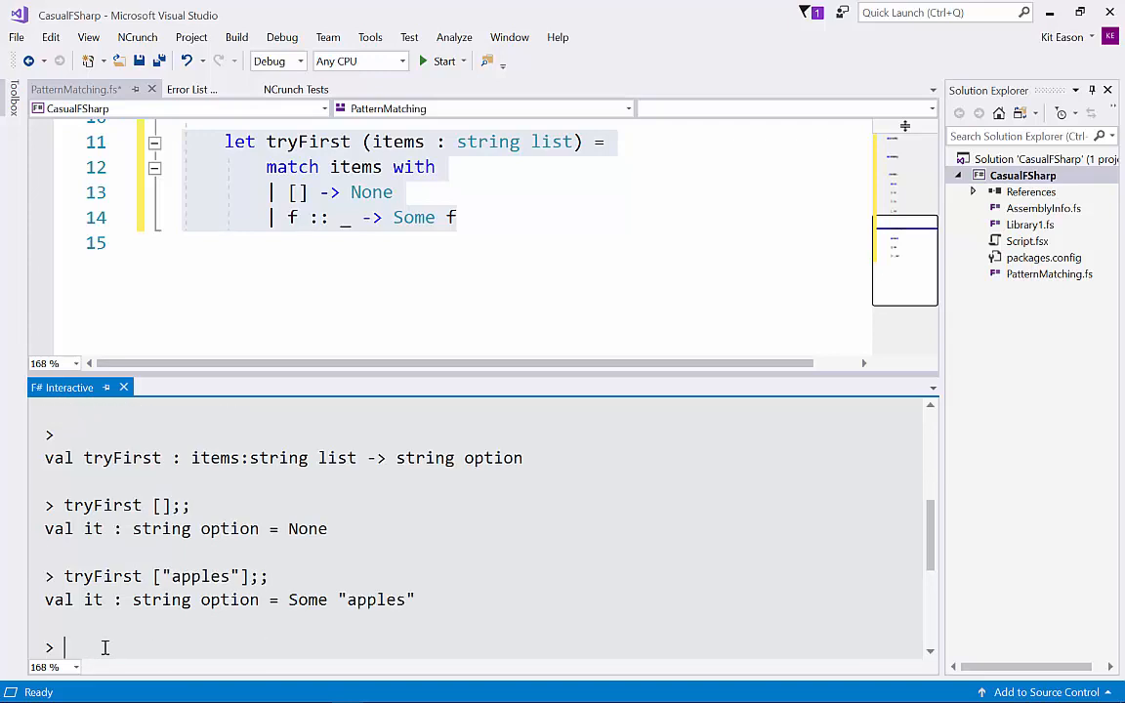
type("tryFirst [\"apples\"];;")
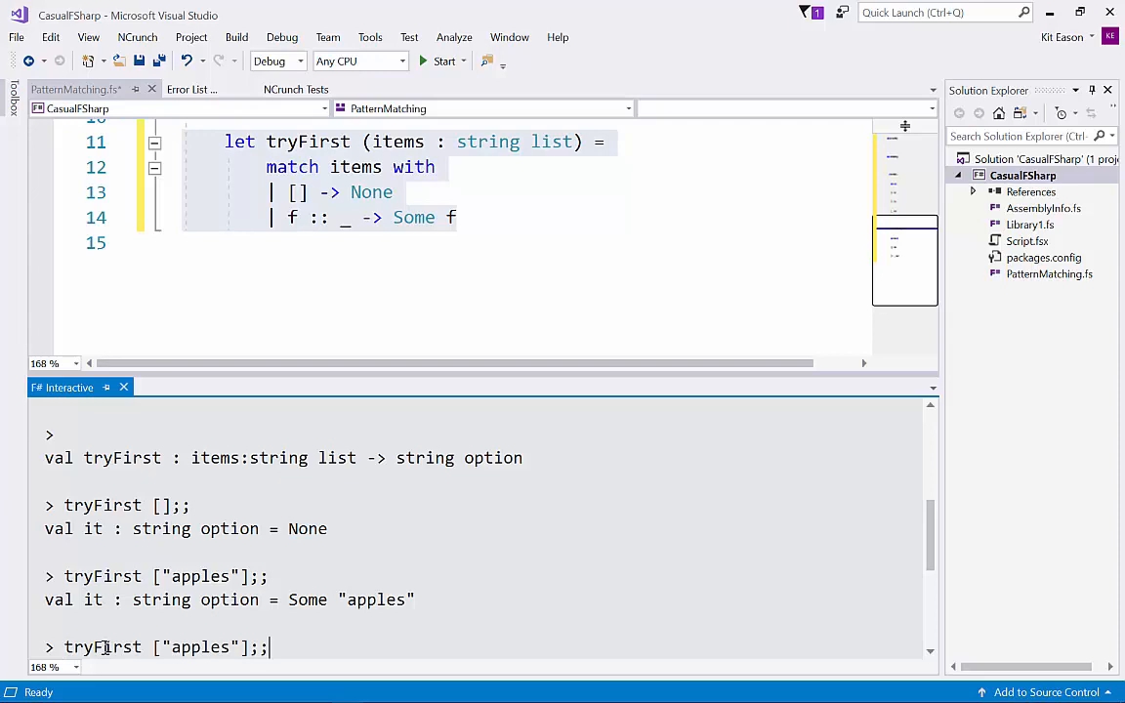
type("\" \"")
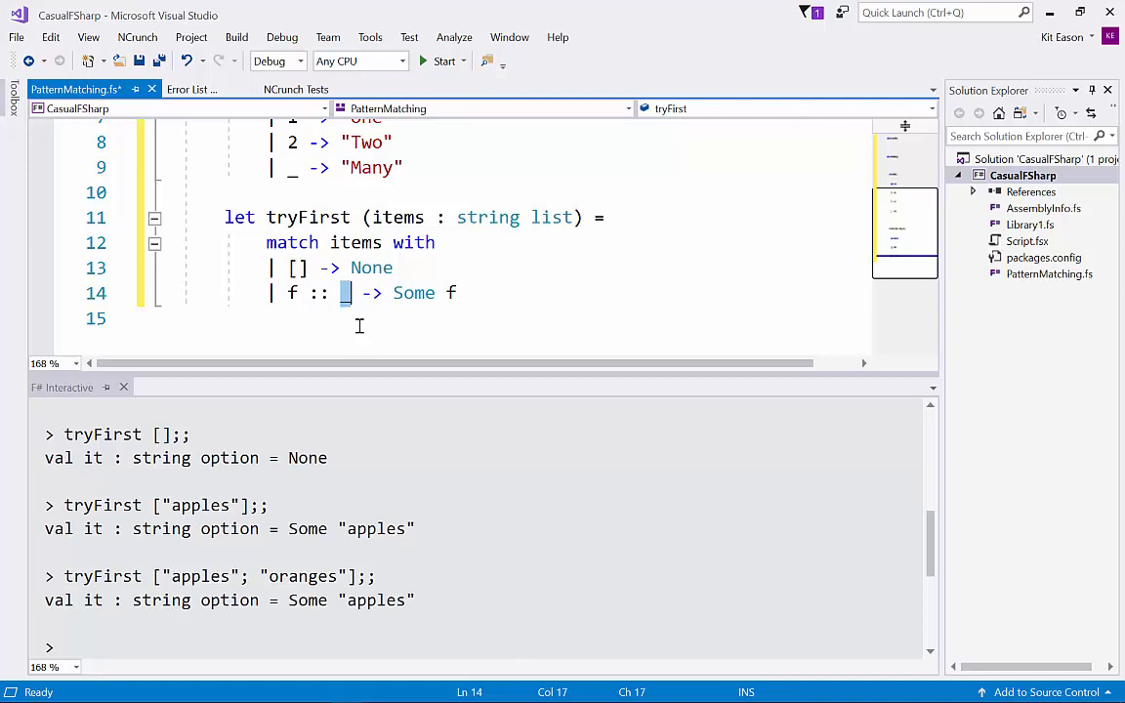
Declare printFirstFew (items : string list) with a match on items
type("_")
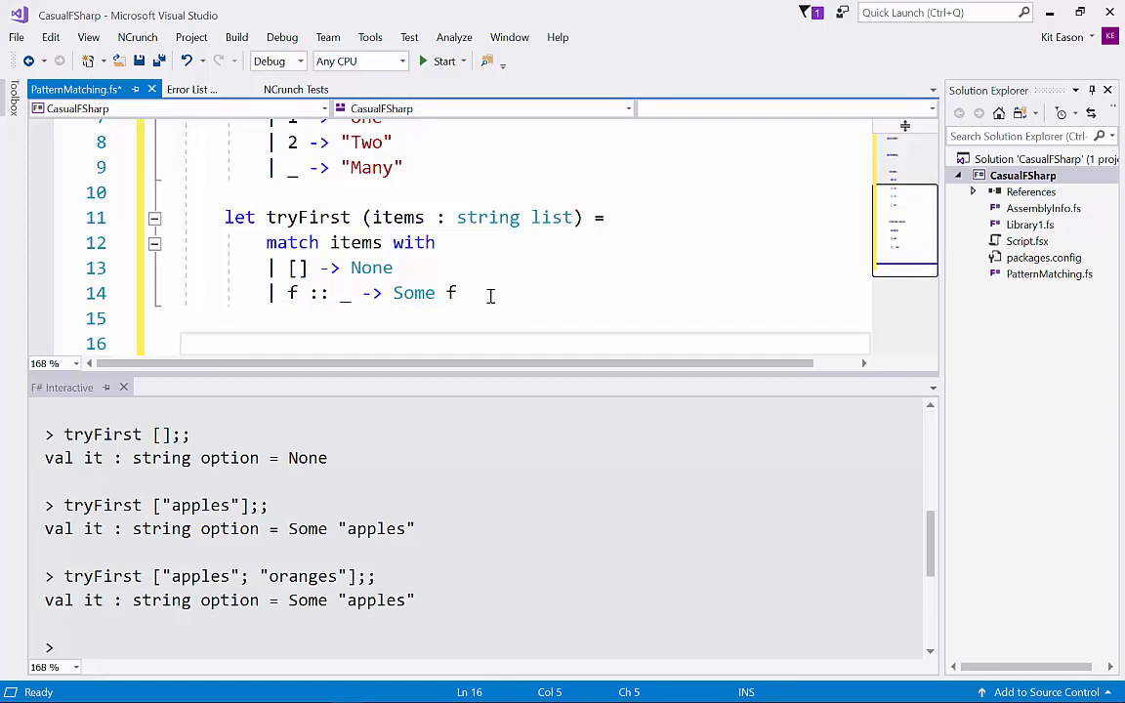
type("let print")
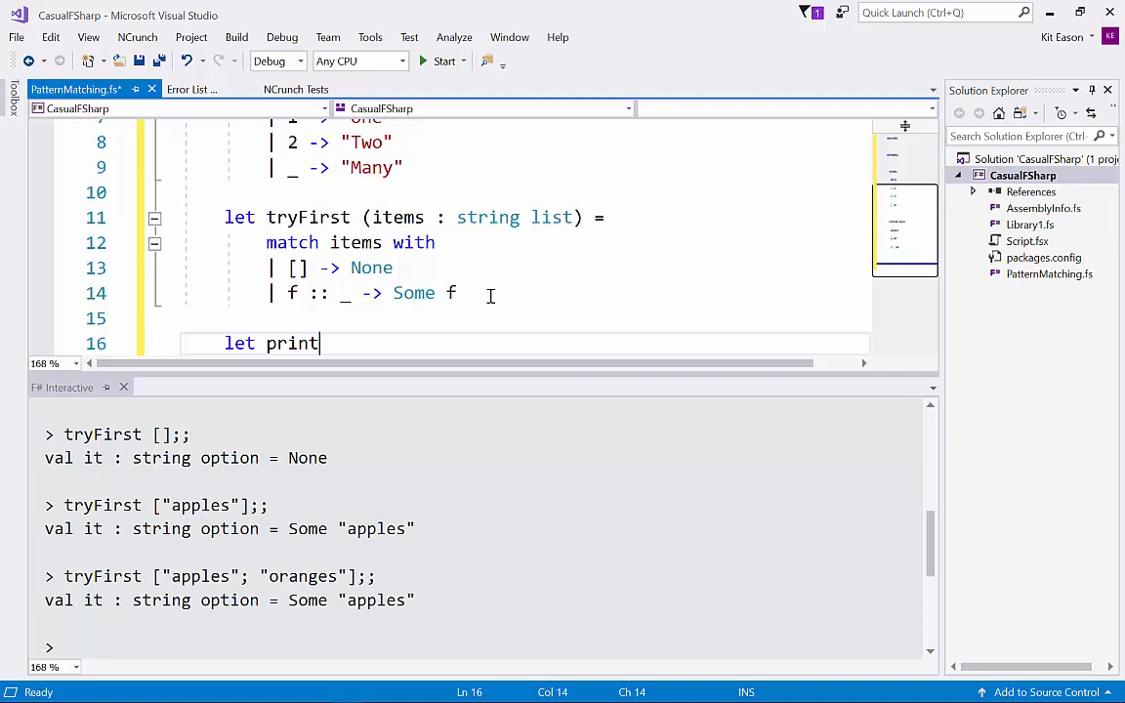
type("FirstFew (")
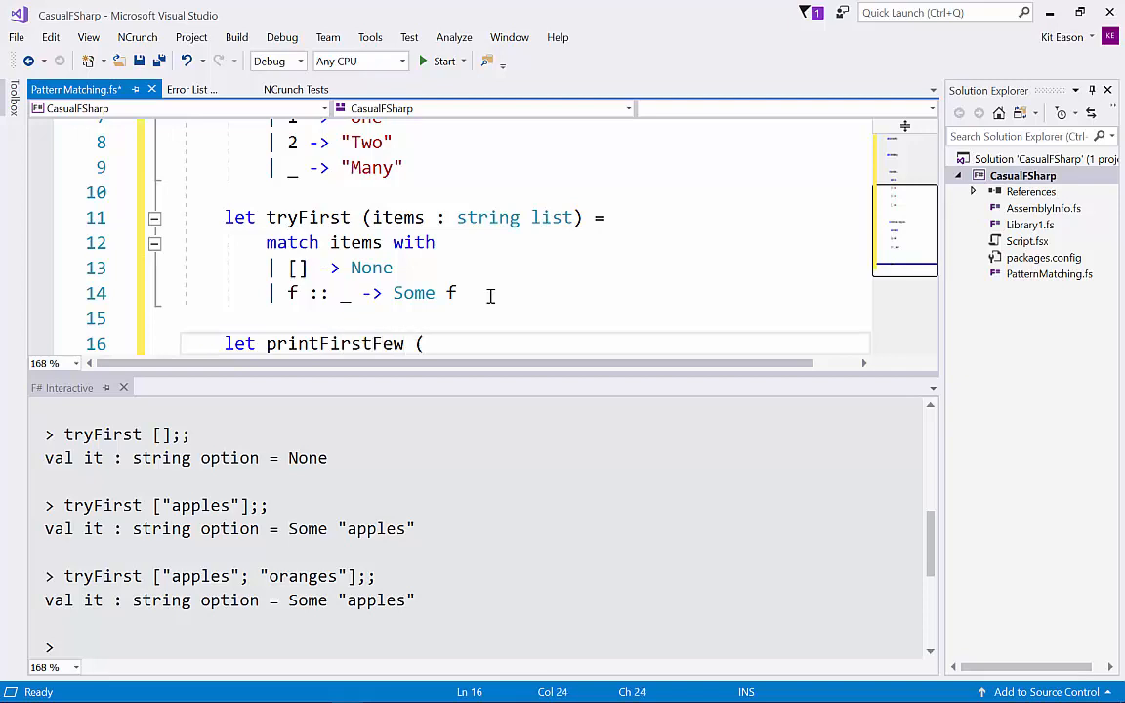
type("lis")
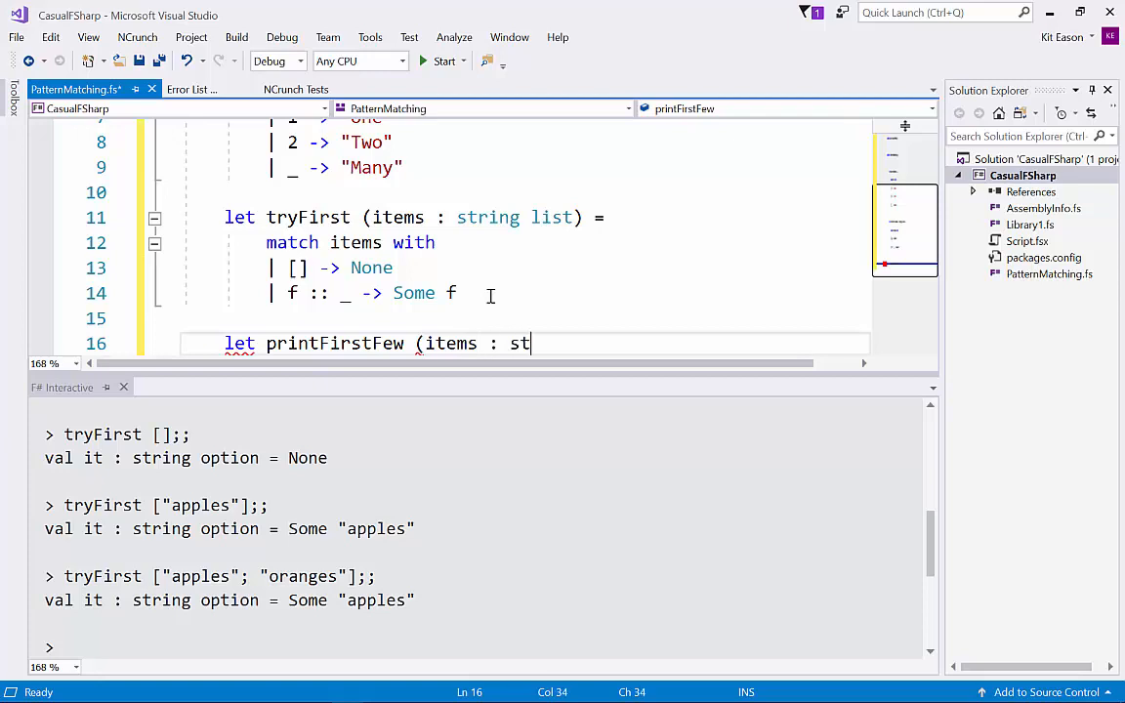
type("ring list) =")
type("m")
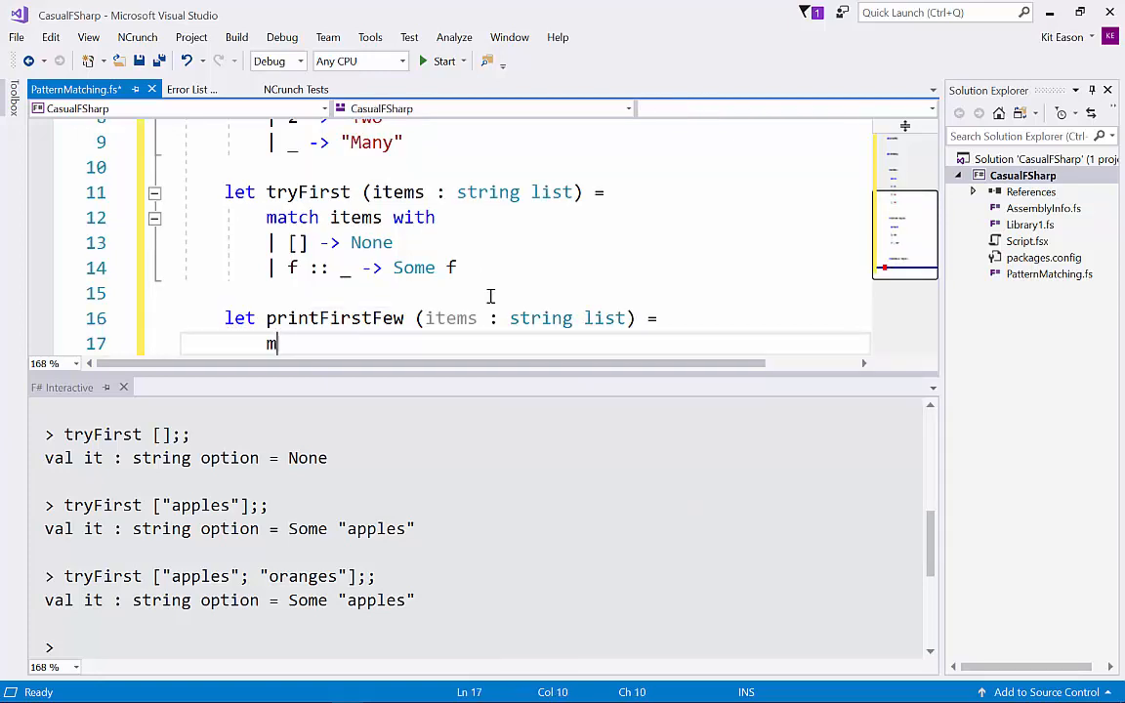
type("atch items with")
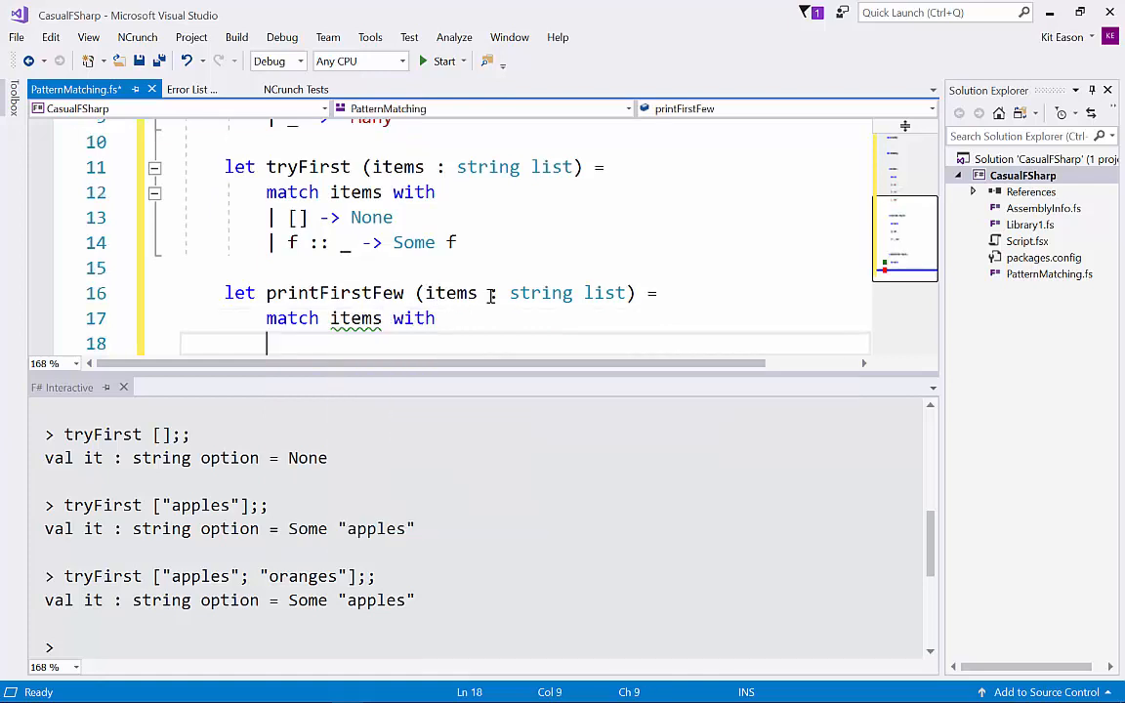
Add the [] case printing "Empty list" using printfn
type("|")
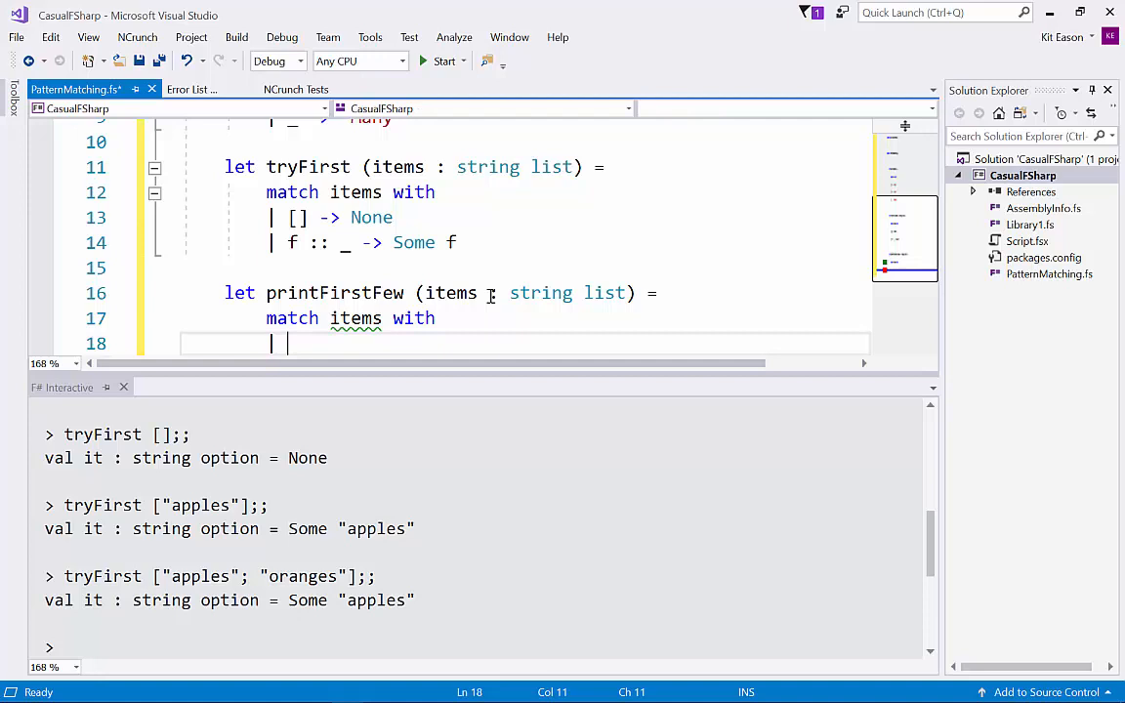
type("[] ->")
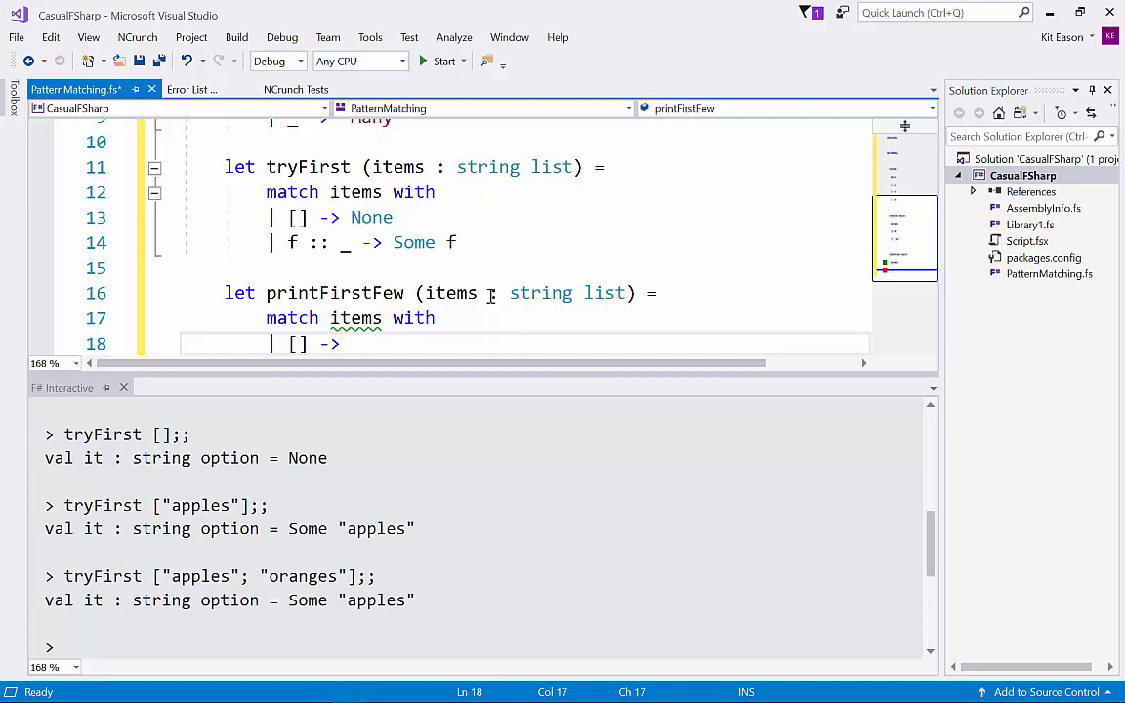
type("print")
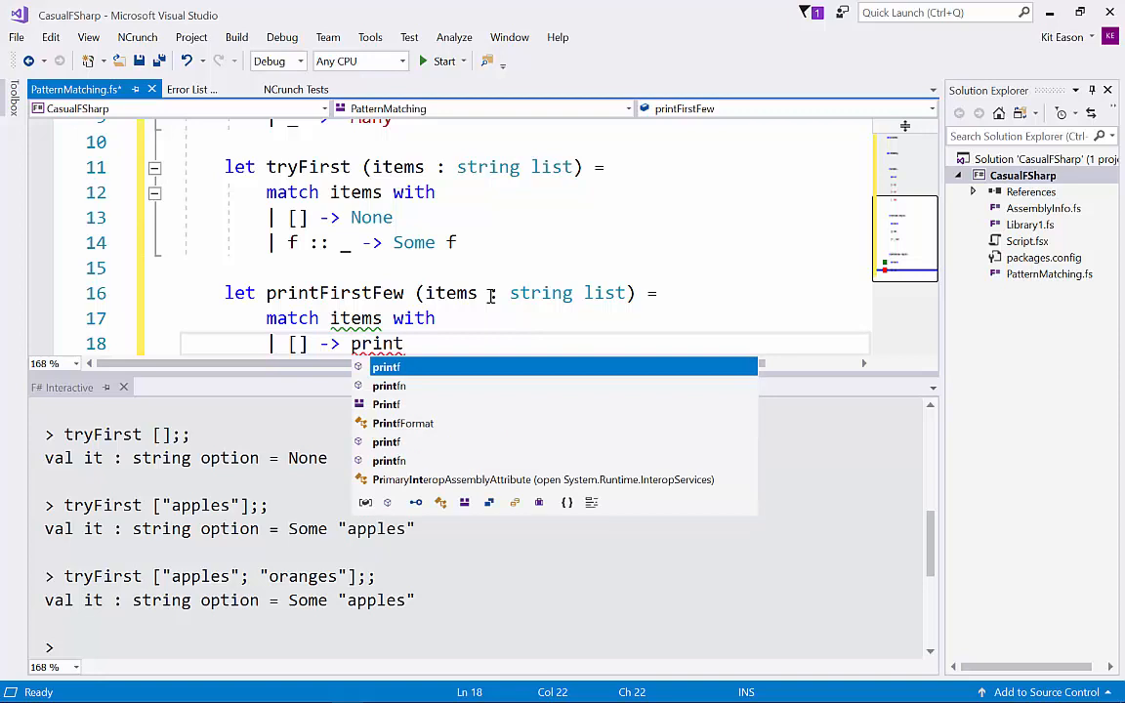
type("fn")
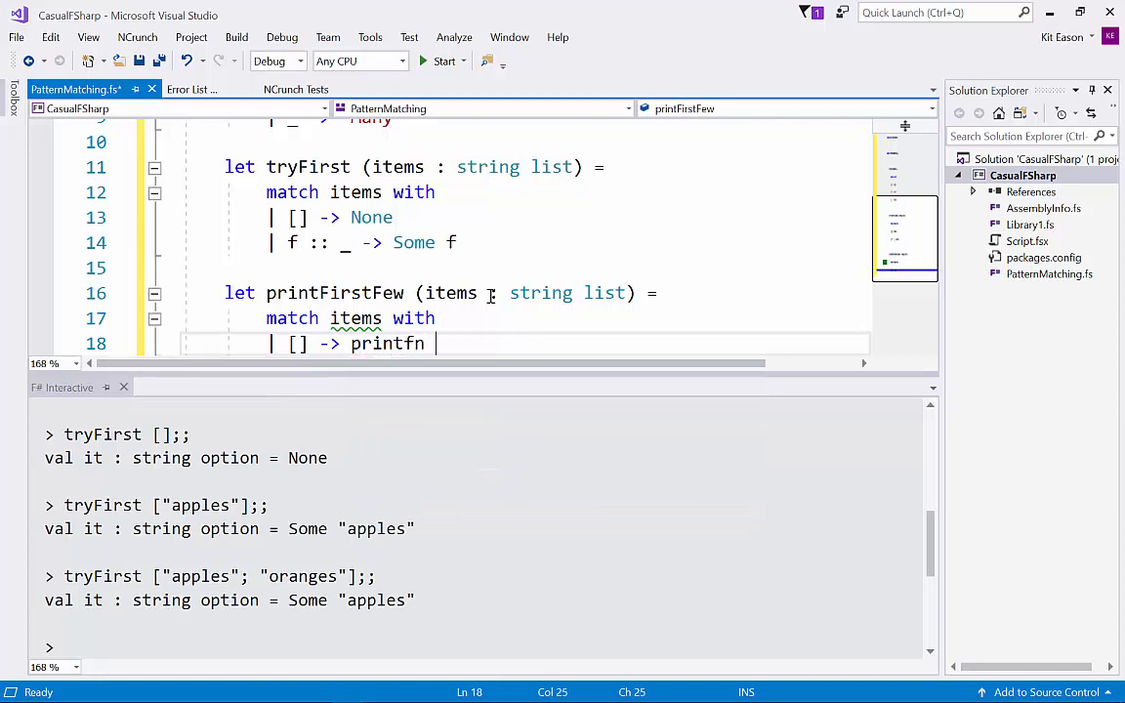
type("\"Empt")
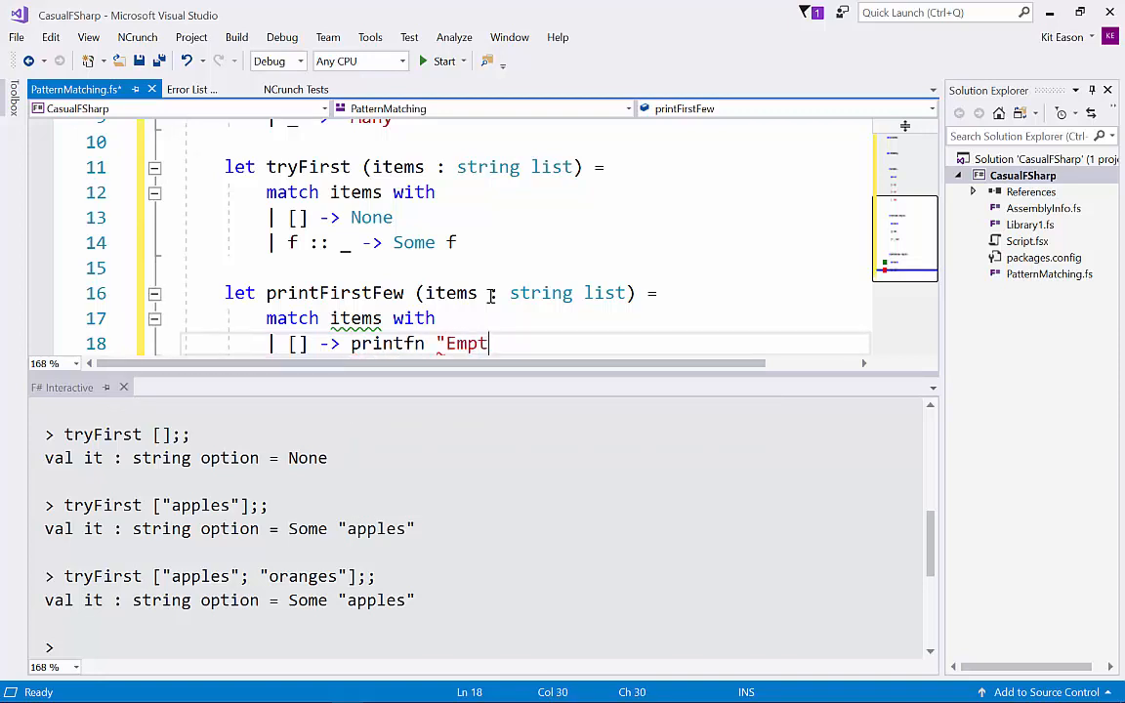
type("y list\"")
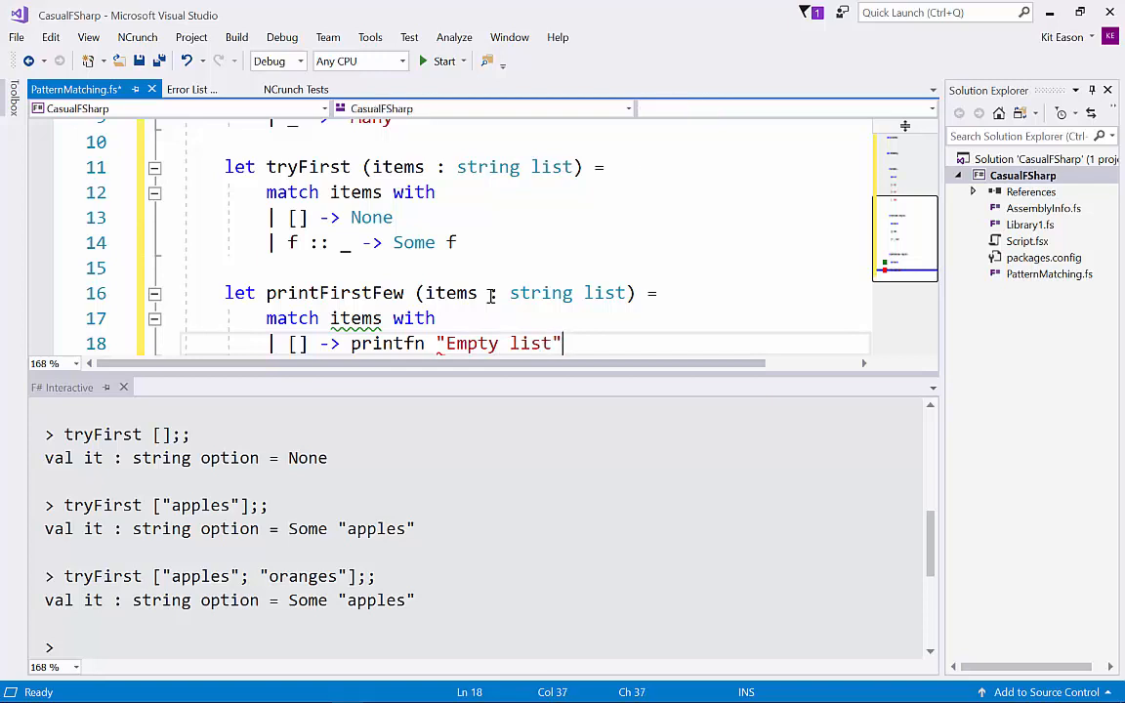
key("enter")
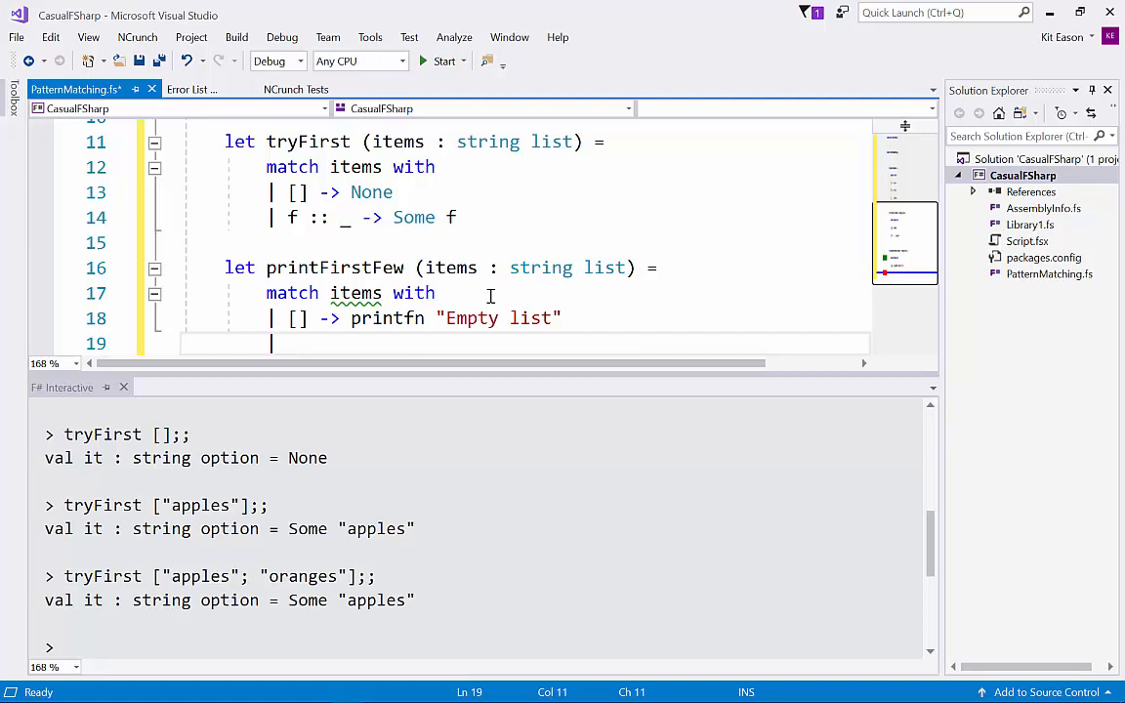
Add the [a] case printing "One element: %s" with a
type("[a")
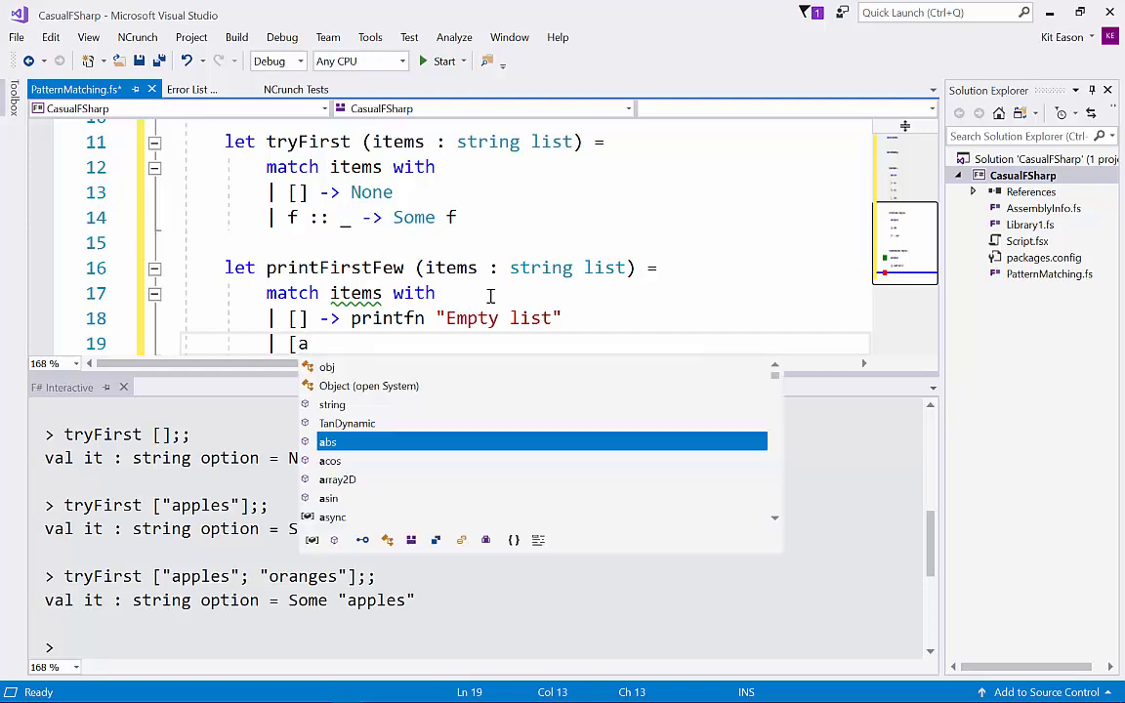
type("bs")
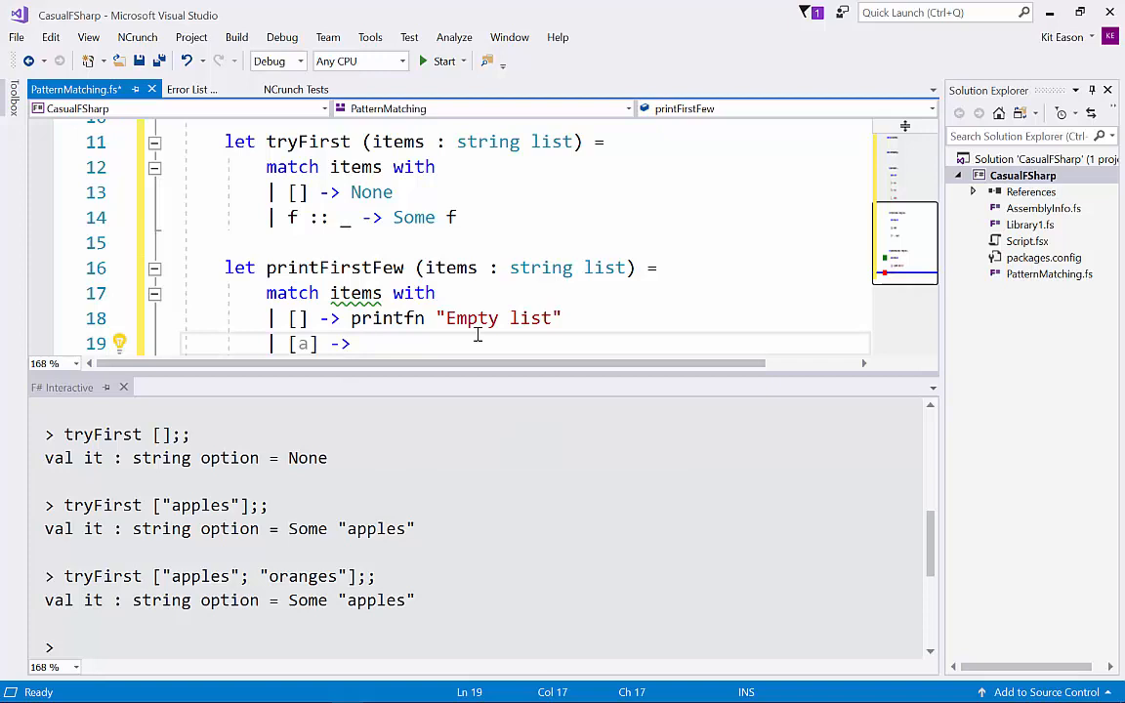
type("printfn")
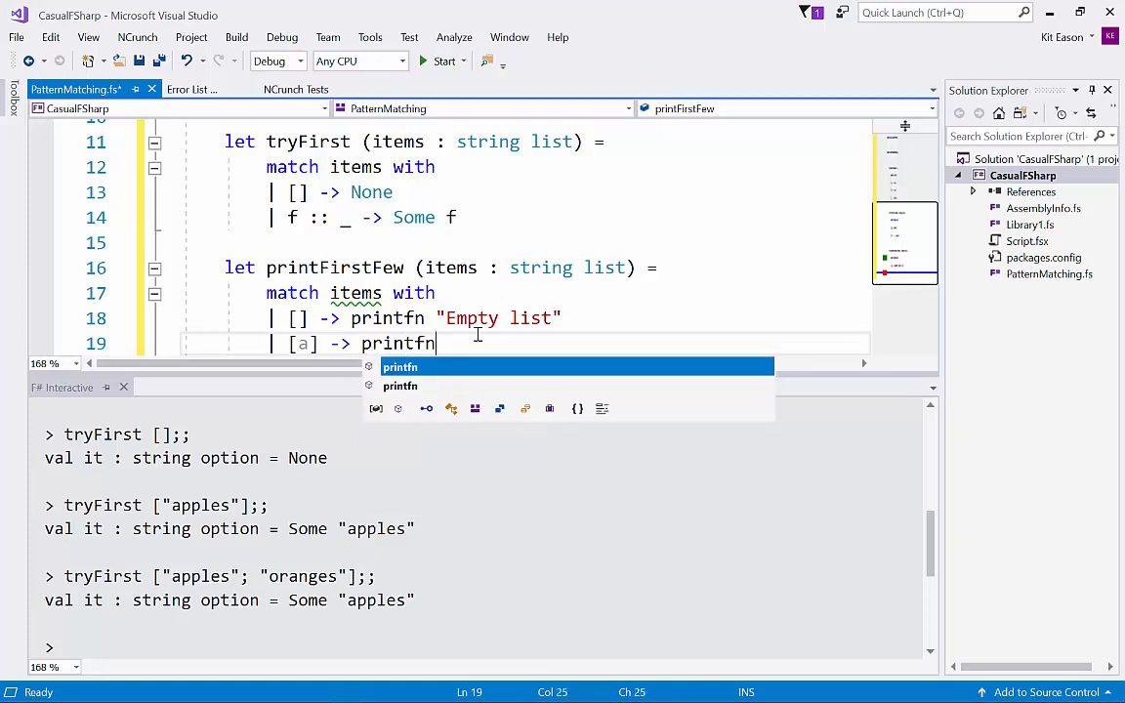
type("\"One element:")
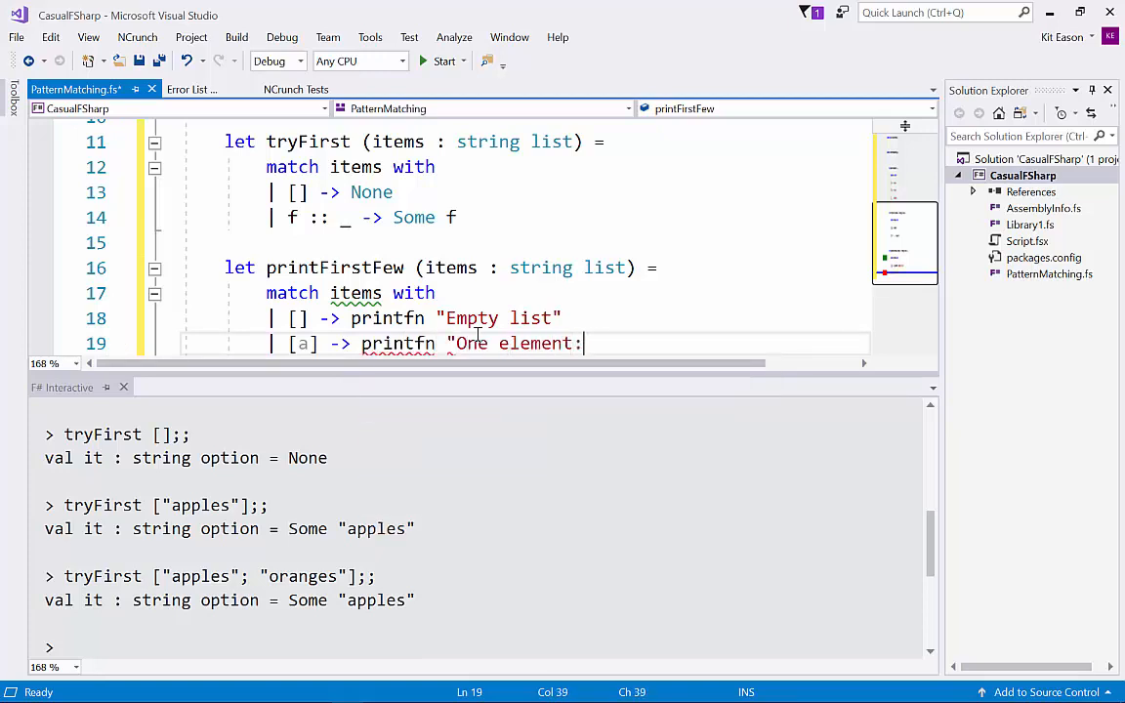
type("%s")
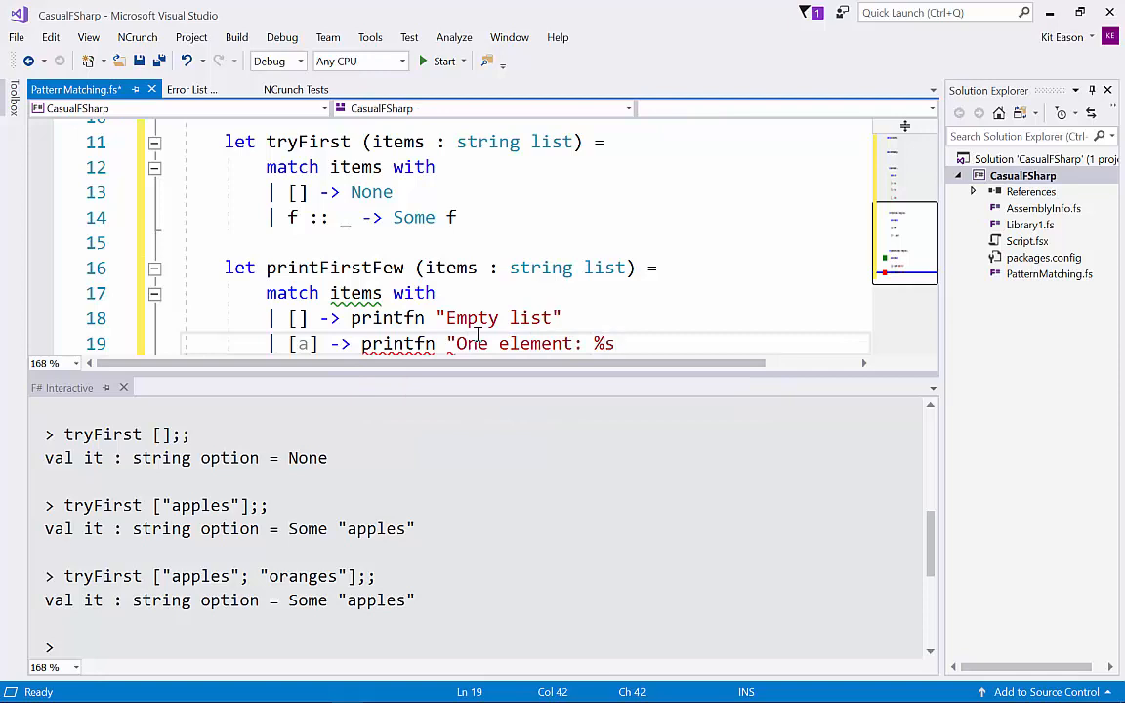
type("a")
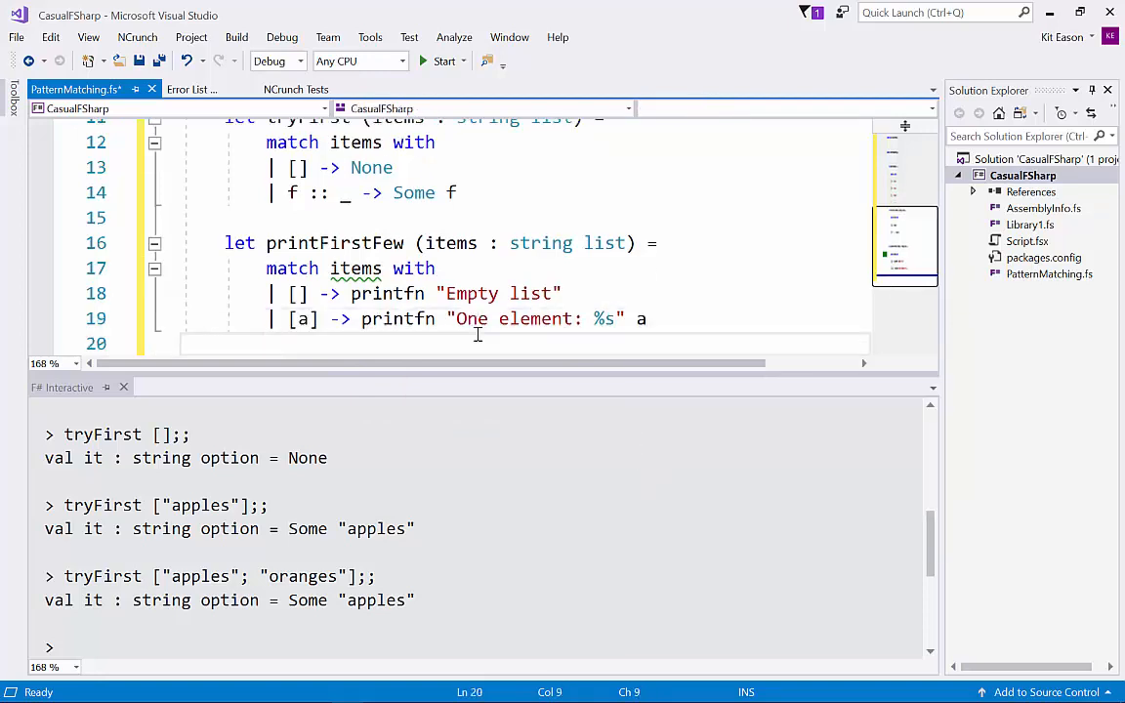
Add the [a; b] case printing both elements with "%s %s"
type("|")
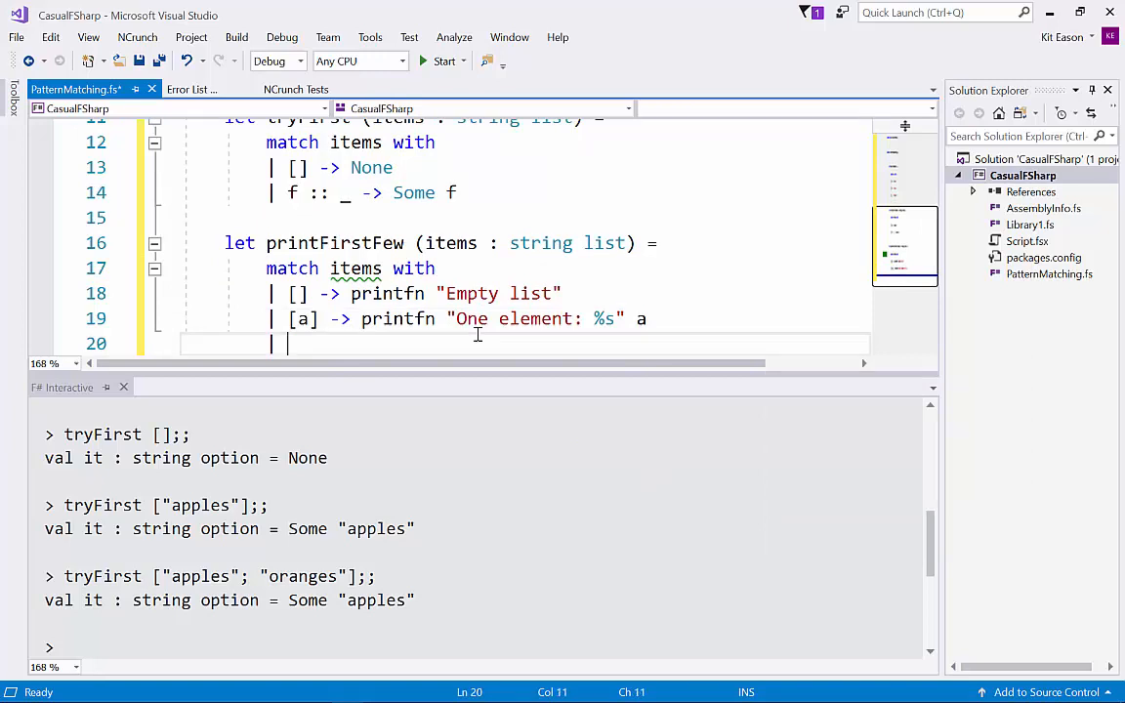
type("[a; b] -> printfn \"Two elem")
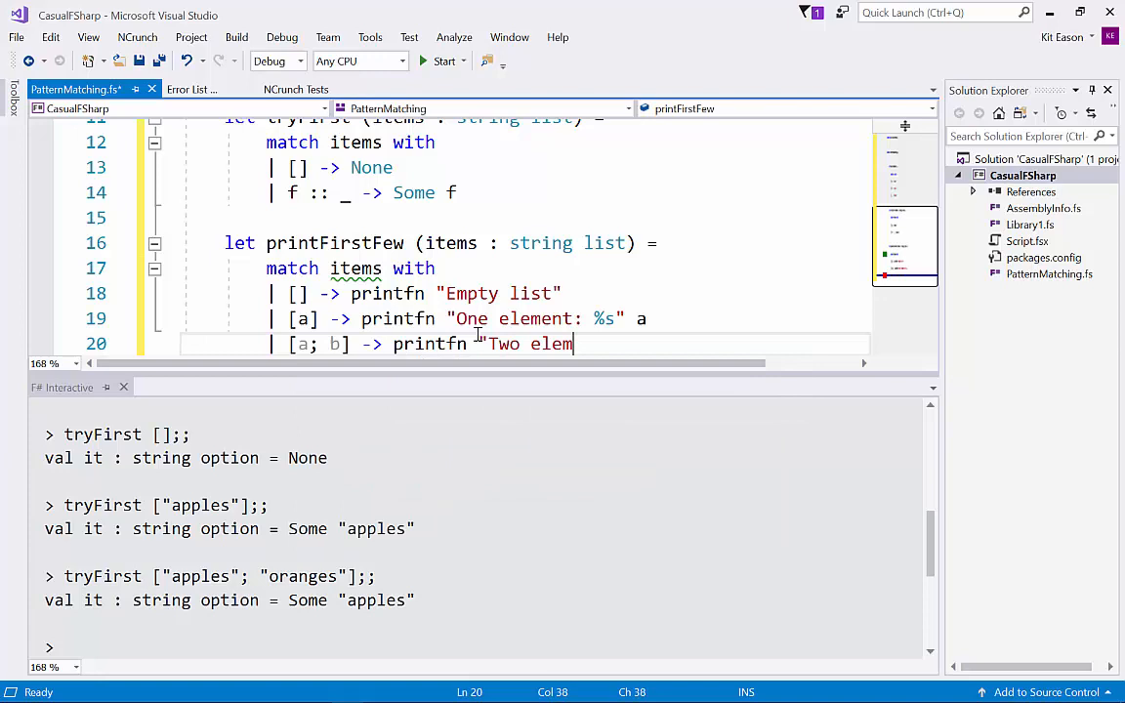
type("ents: %S")
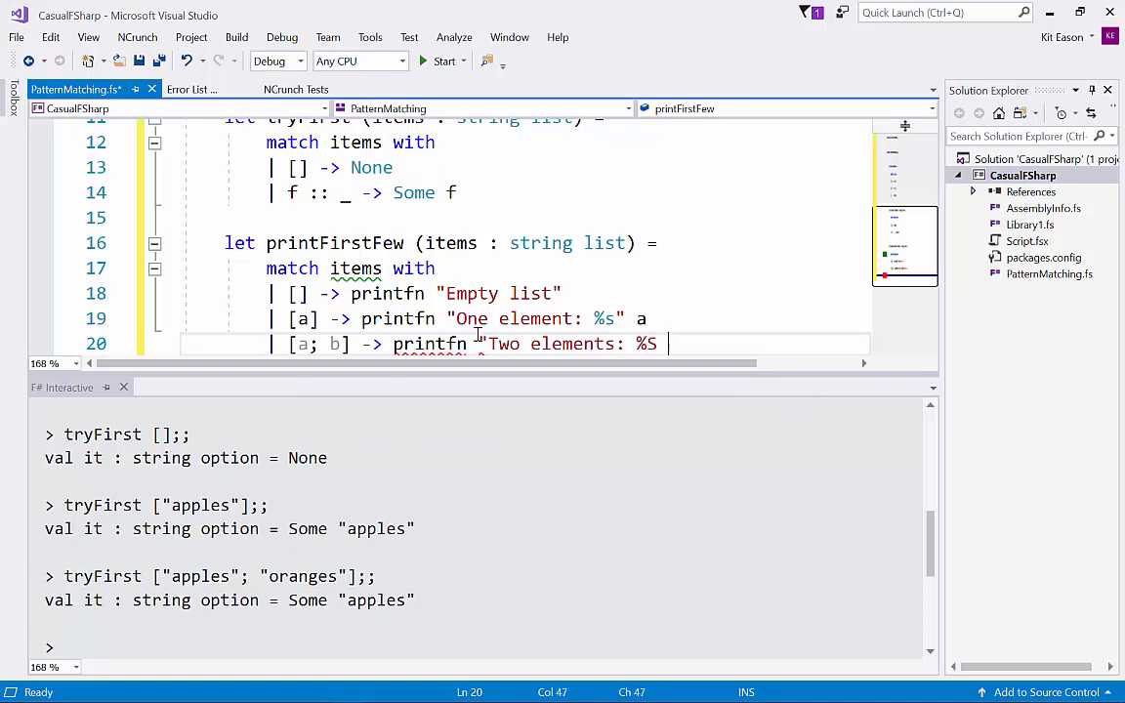
type("%s")
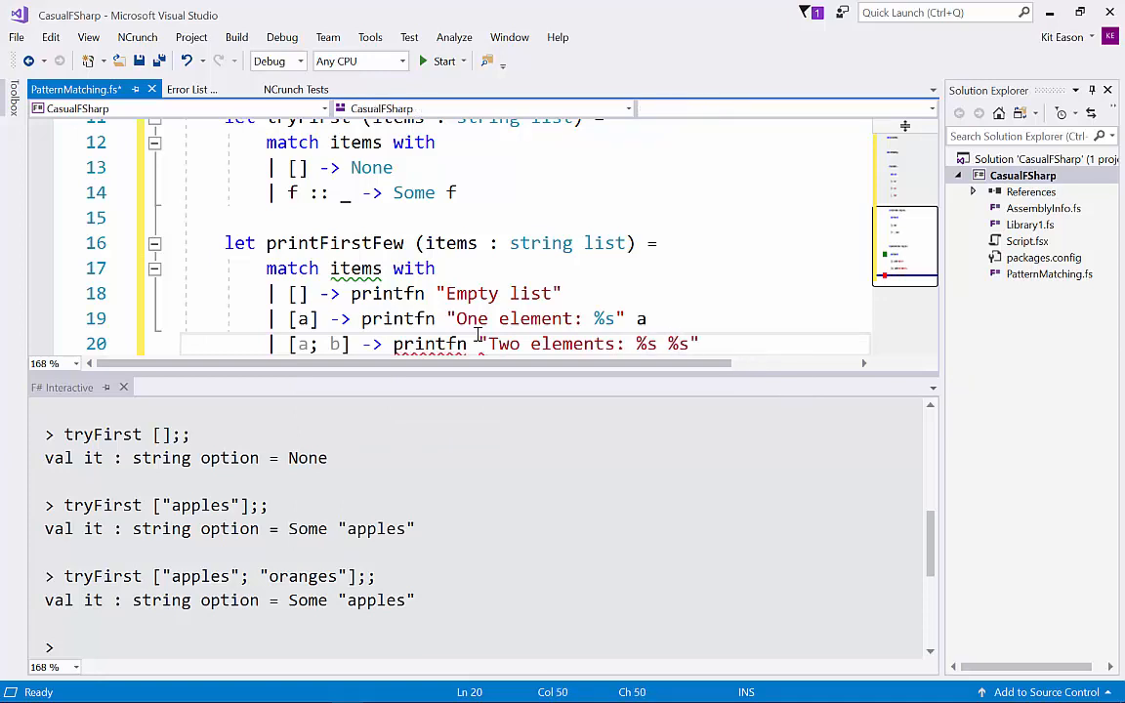
type("a b")
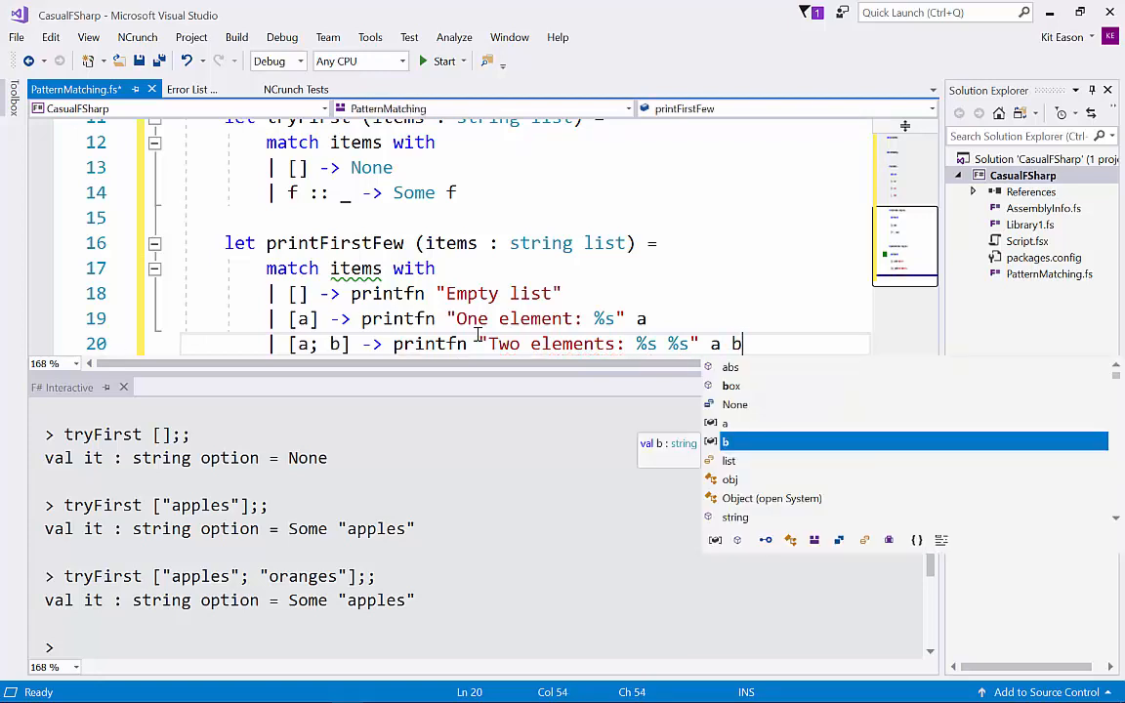
key("enter")
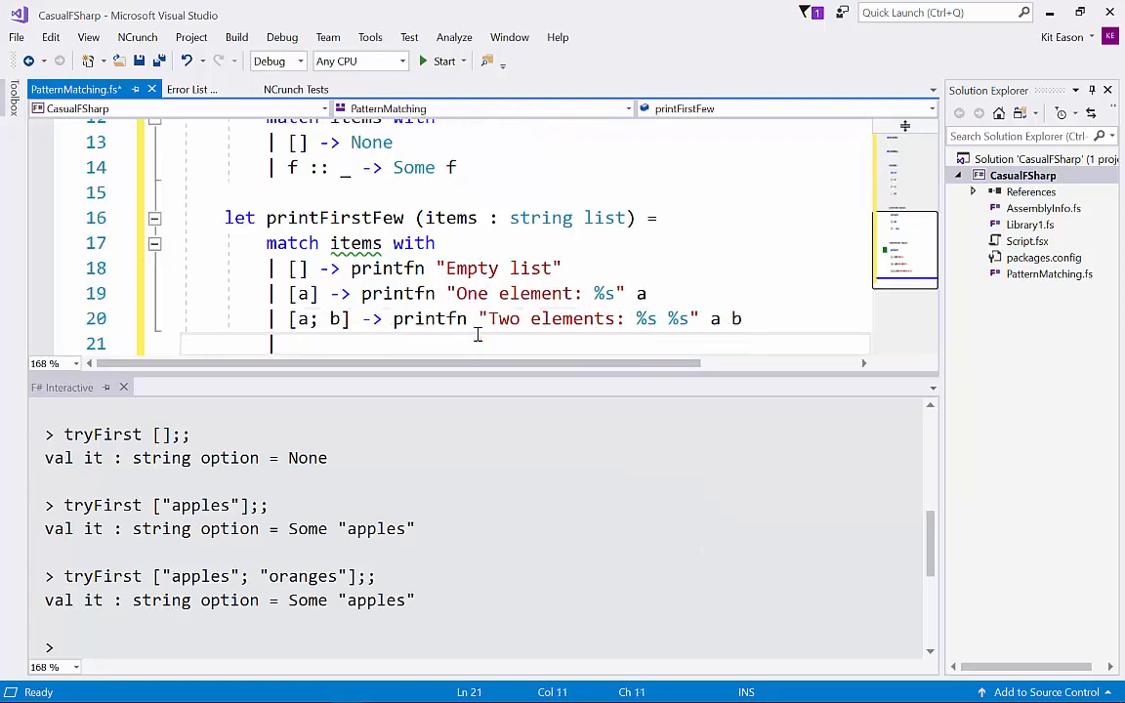
Add the a :: b :: _ case printing "More than two:" and load printFirstFew into F# Interactive
type("_ ->")
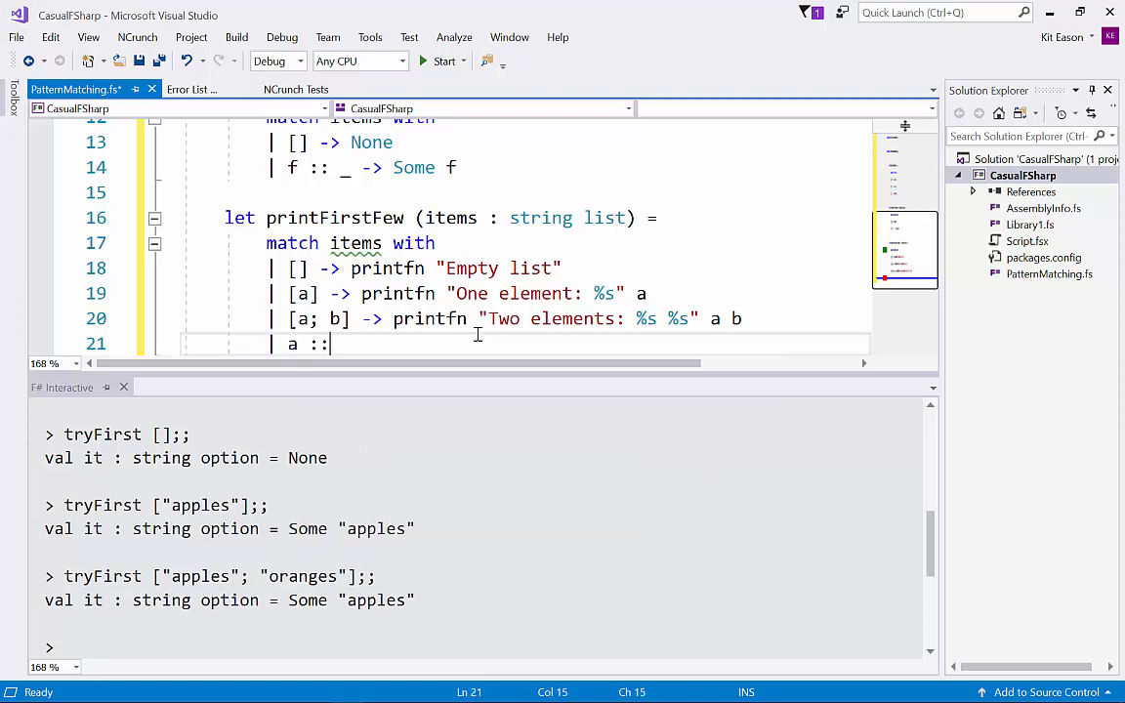
type("bb")
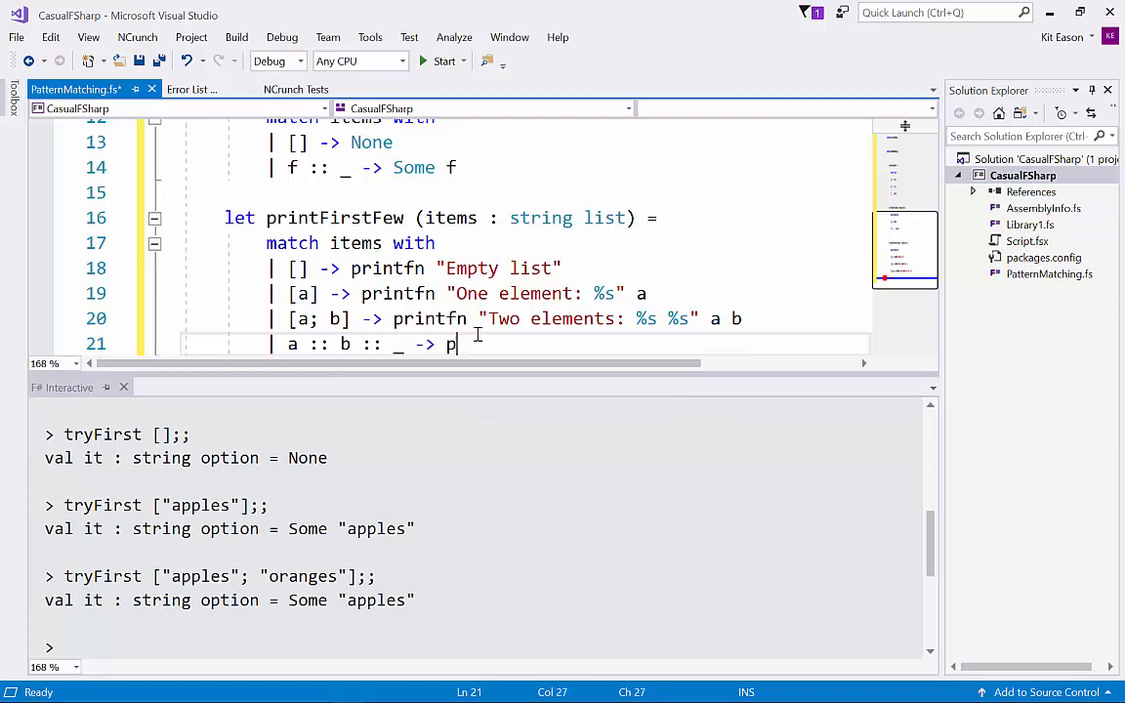
type("rintfn \"")
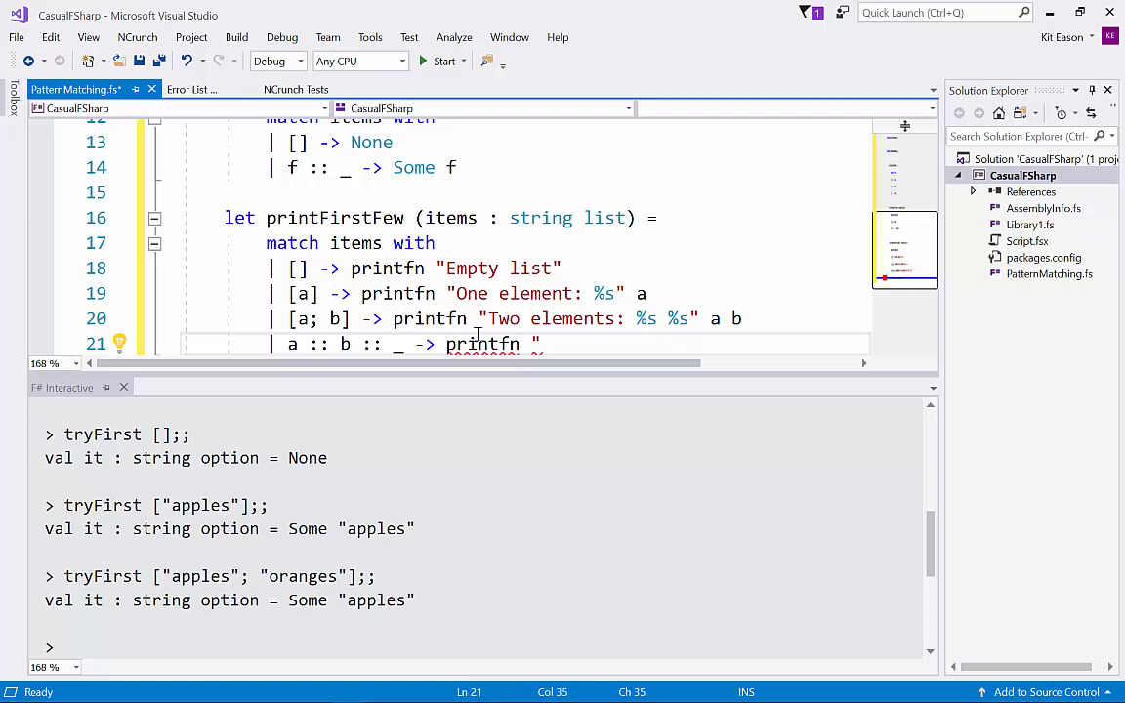
type("More h")
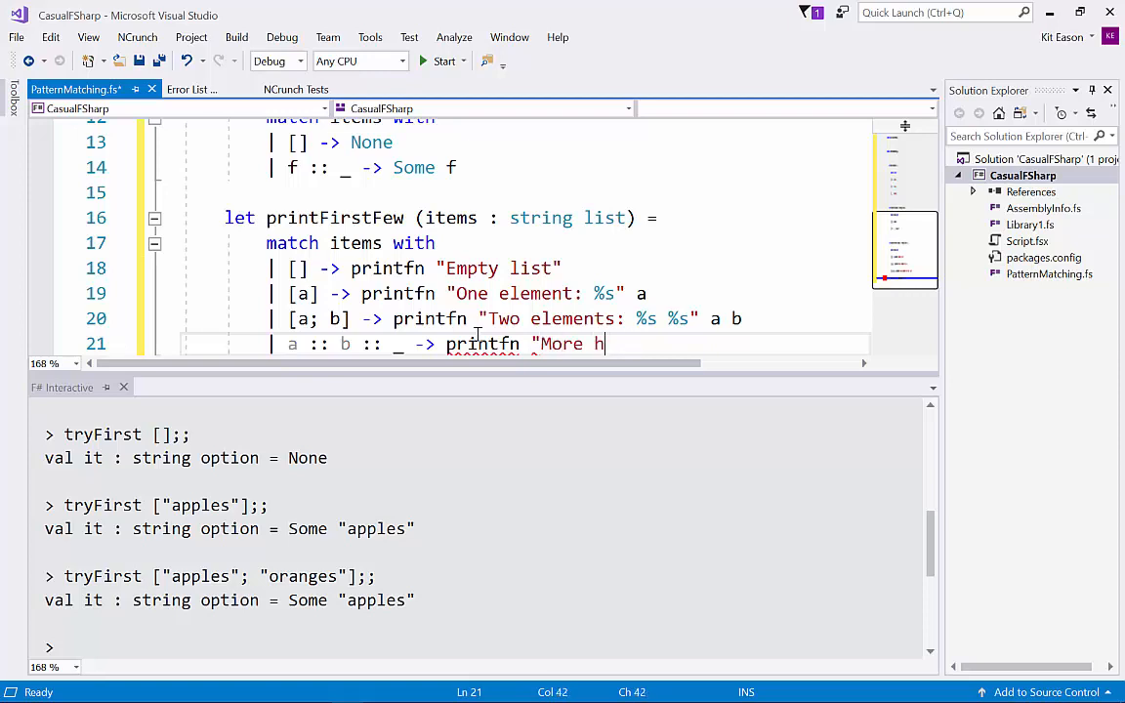
type("than two: %s %s ...\" a b")
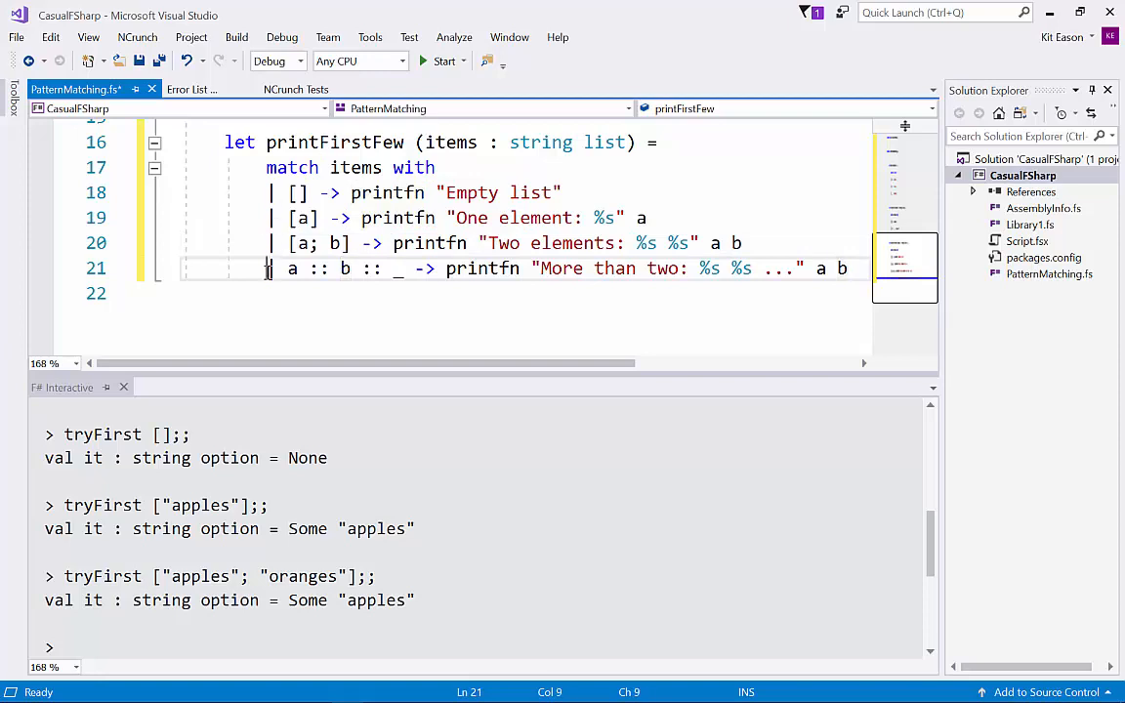
type("//")
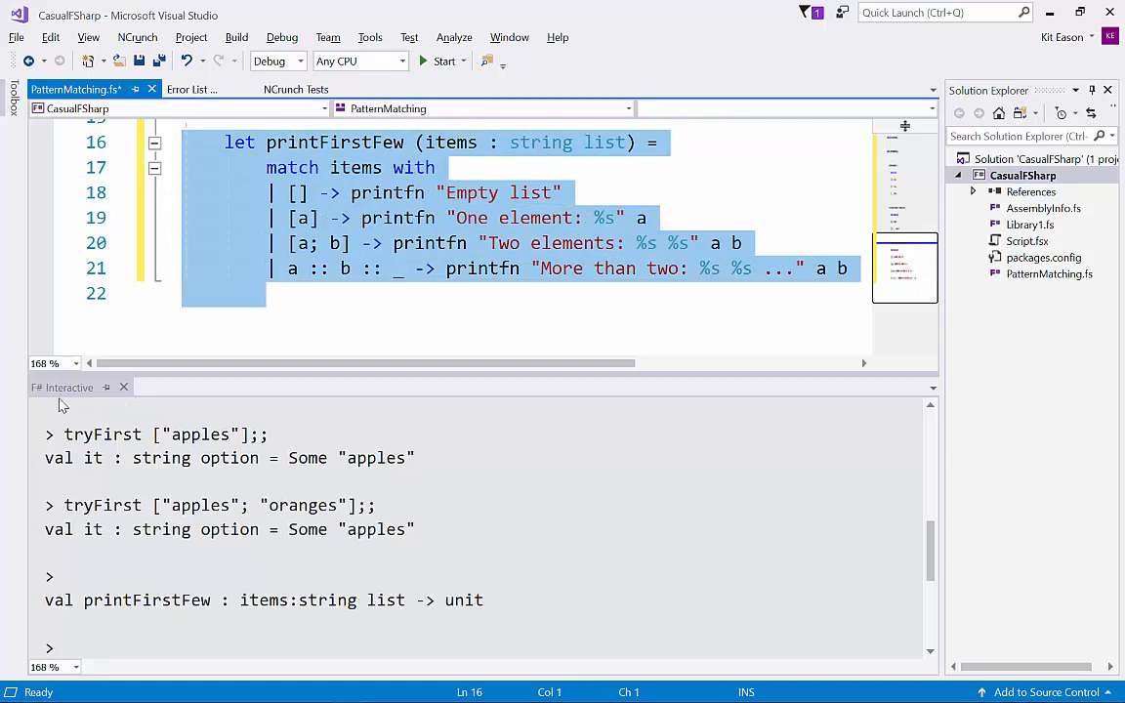
Run printFirstFew ["apples"; "oranges"; "bananas"] in F# Interactive
type("printFirstFe")
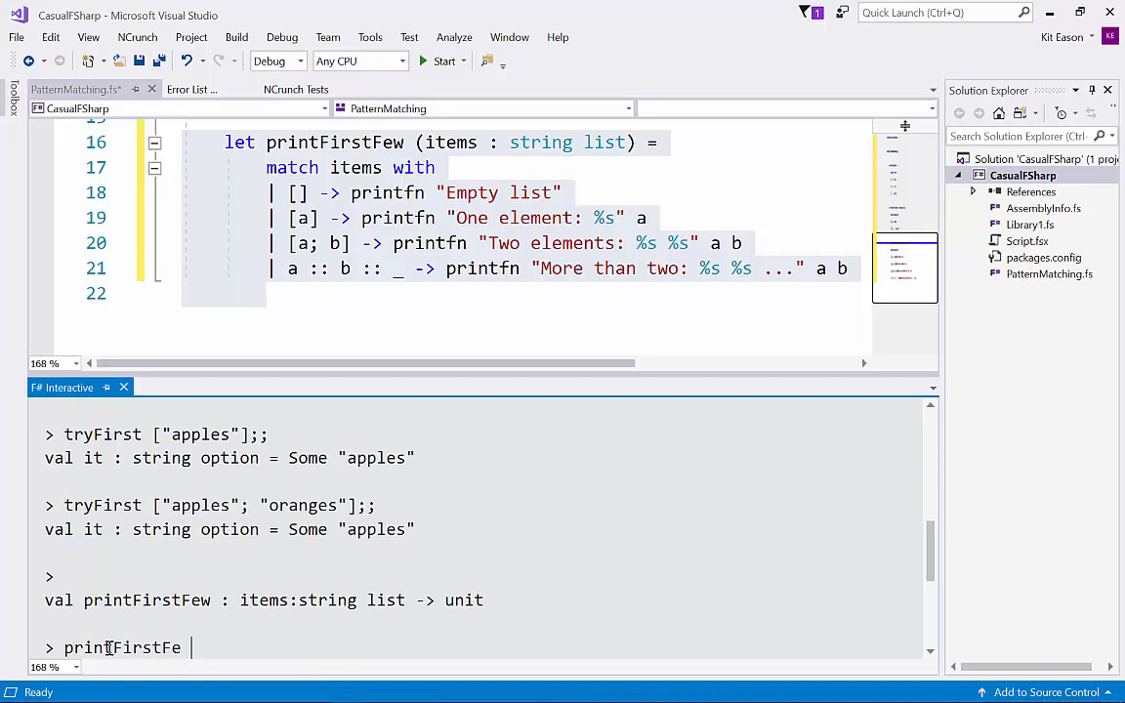
type("[\"apples\"; \"oran")
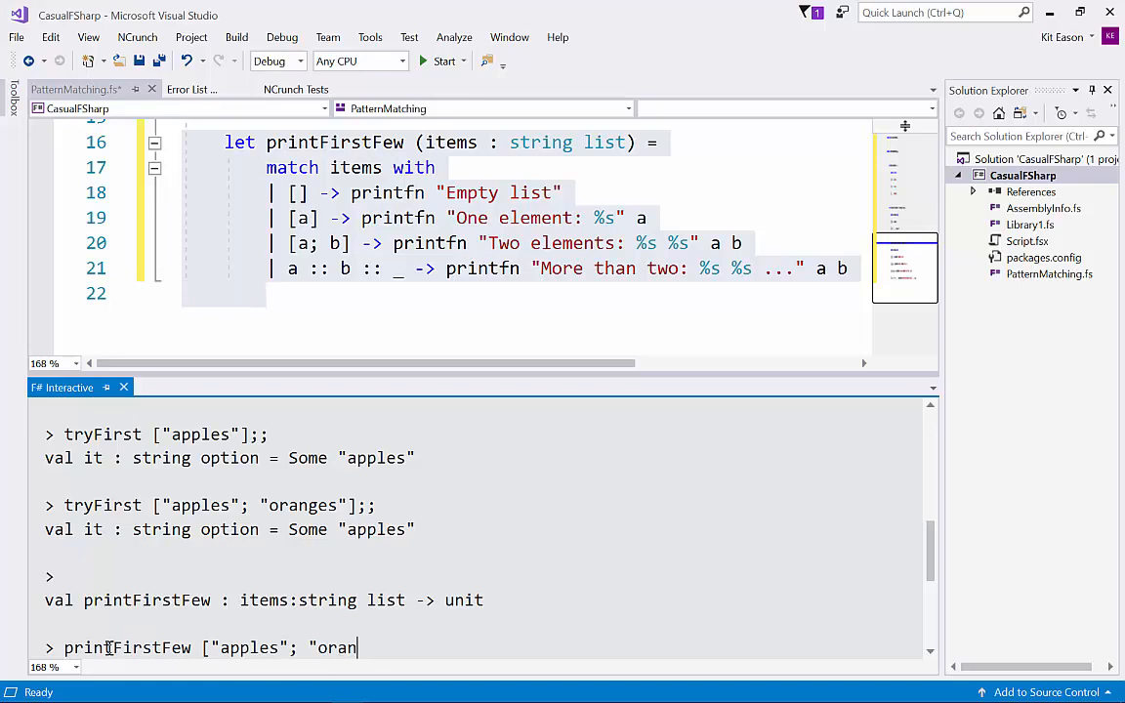
type("ges\"; \"")
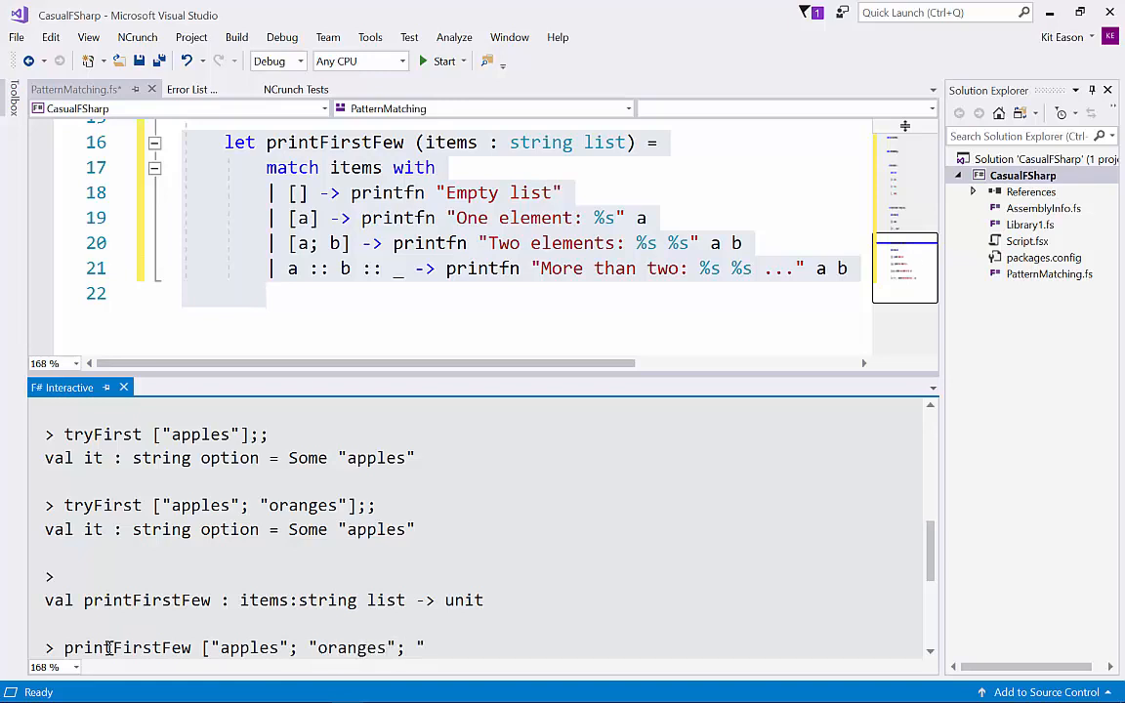
type("bananas\";")
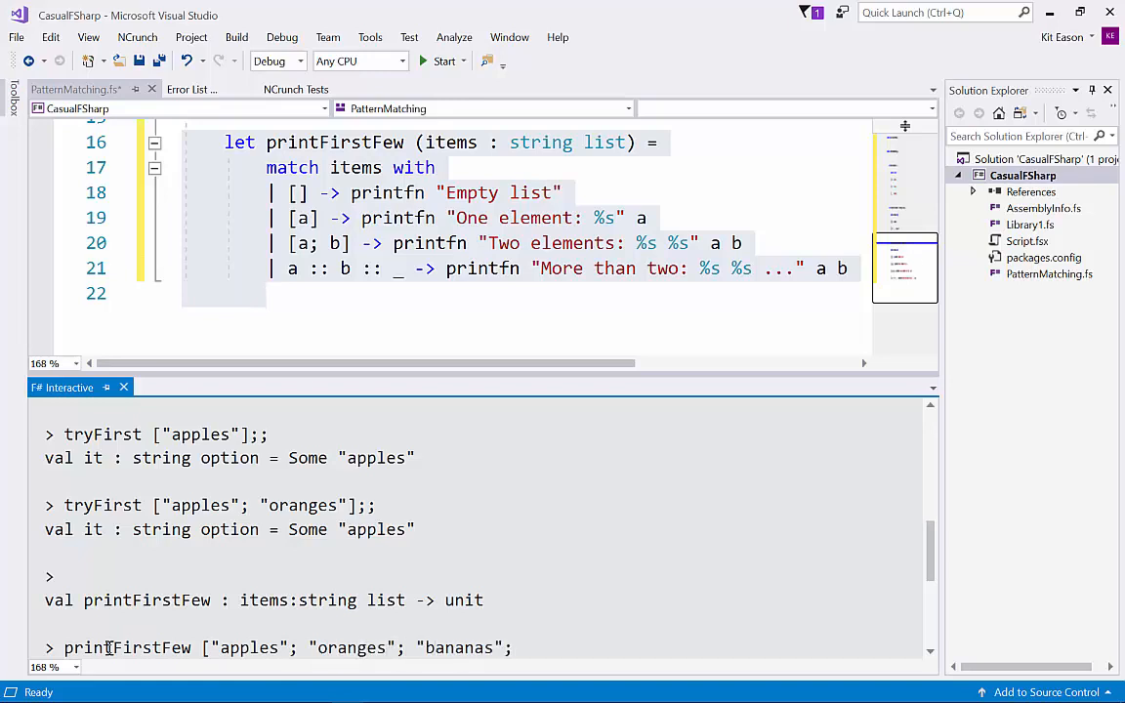
type("]")
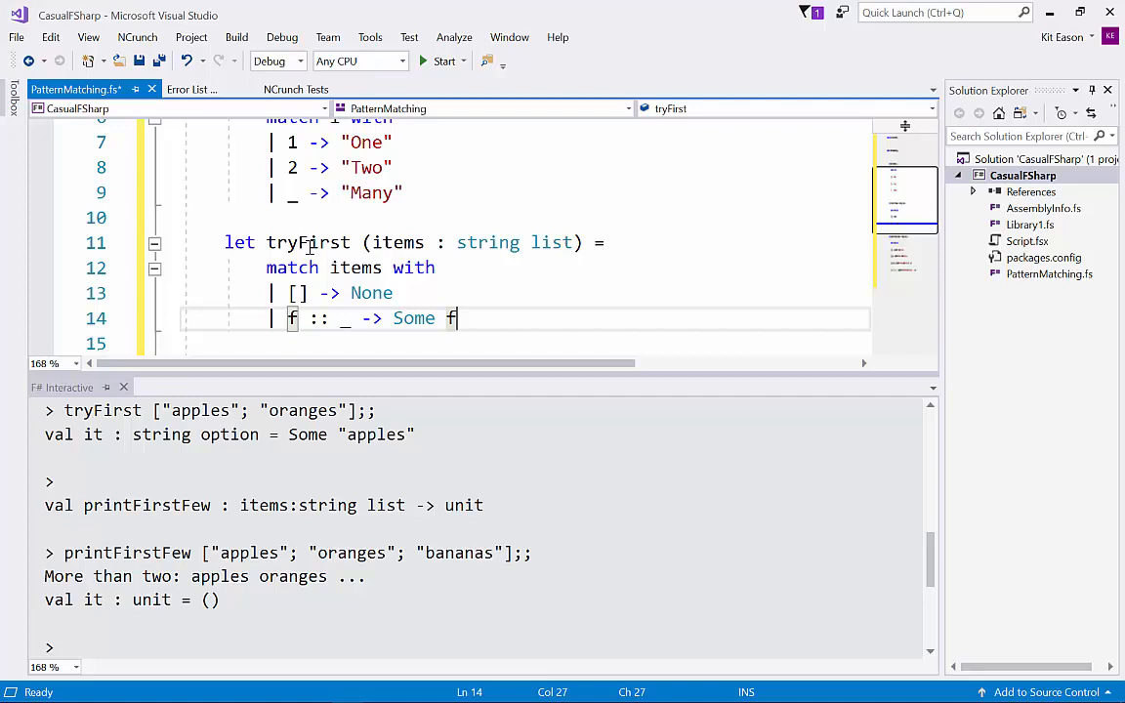
mouse_move(307, 242)
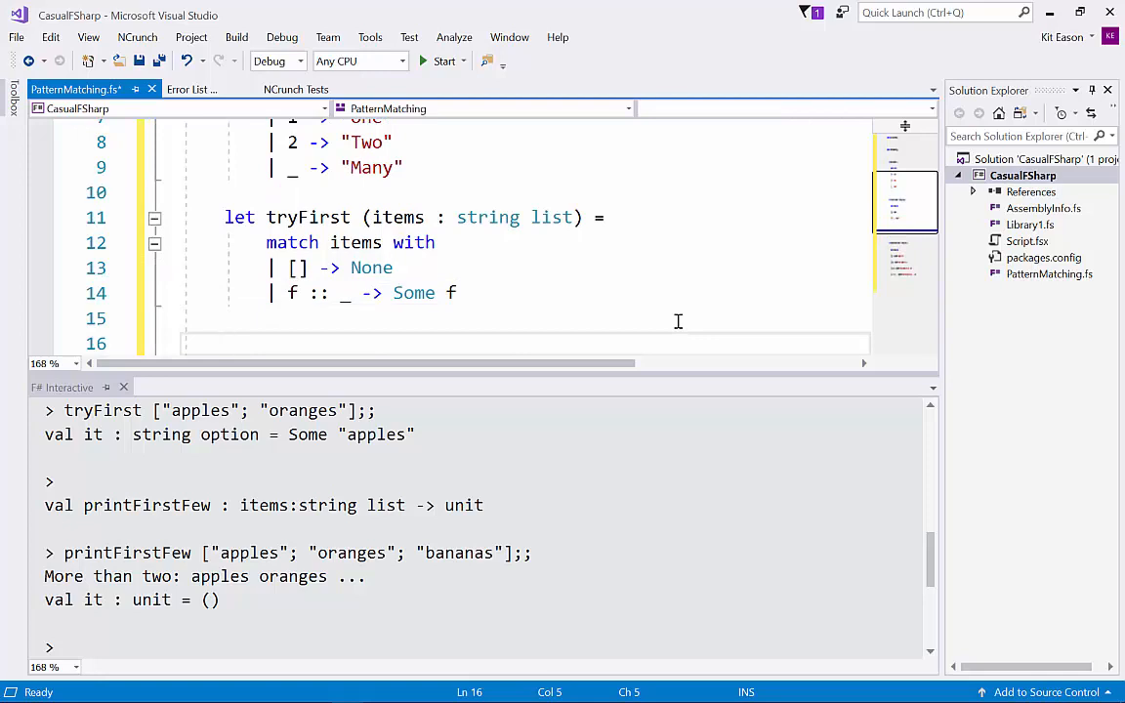
Declare firstOrDefault dflt (items : string list)
type("let first")
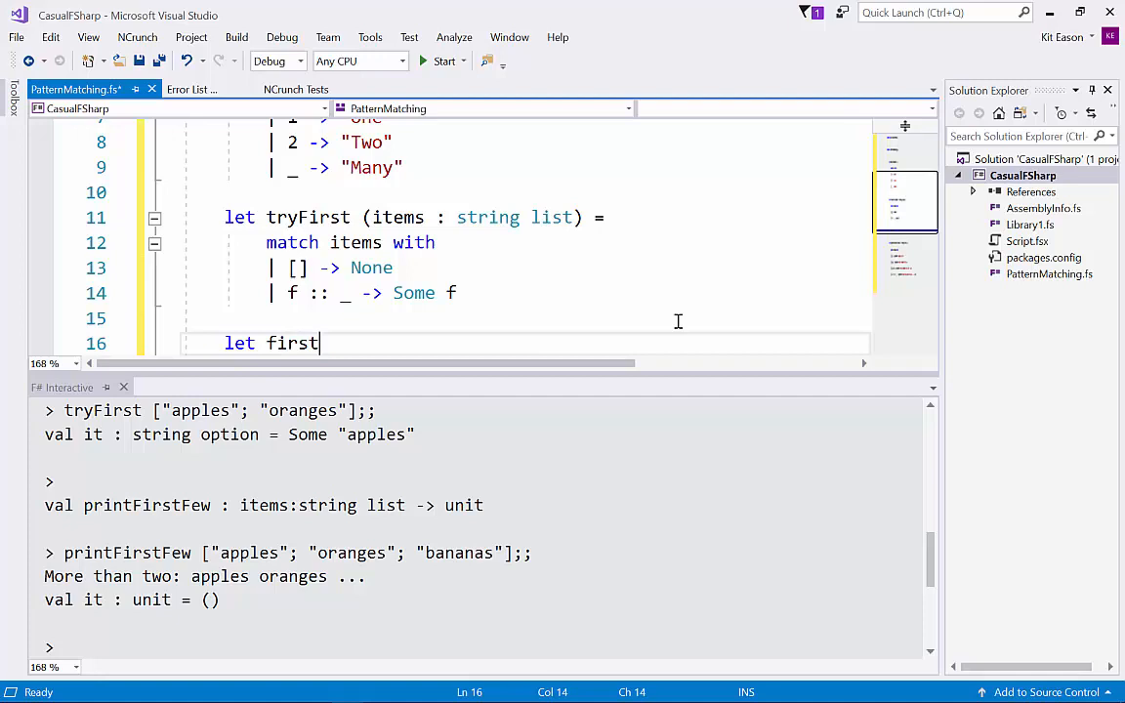
type("OrDefault d")
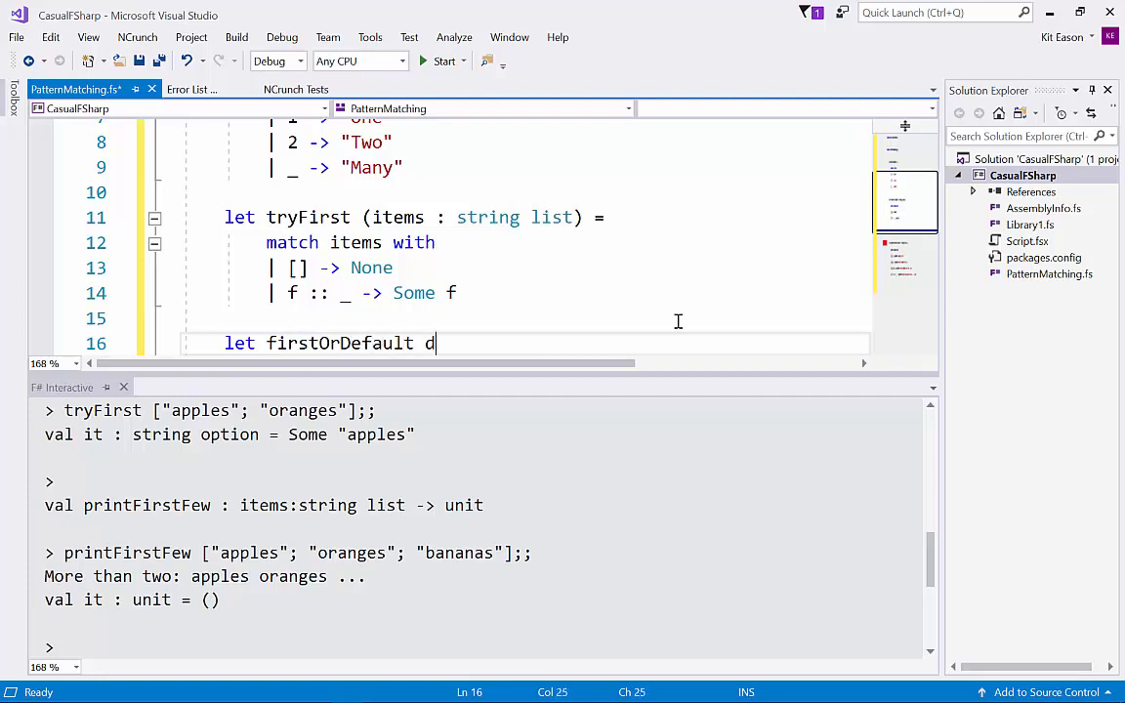
type("flt")
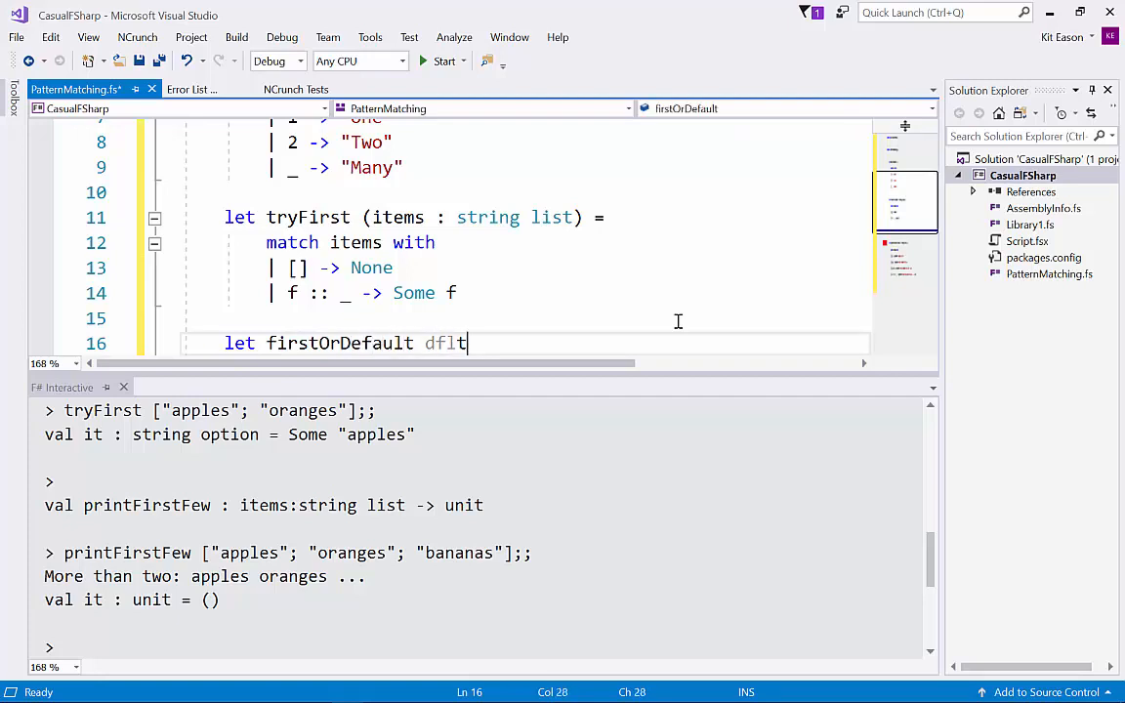
type("(")
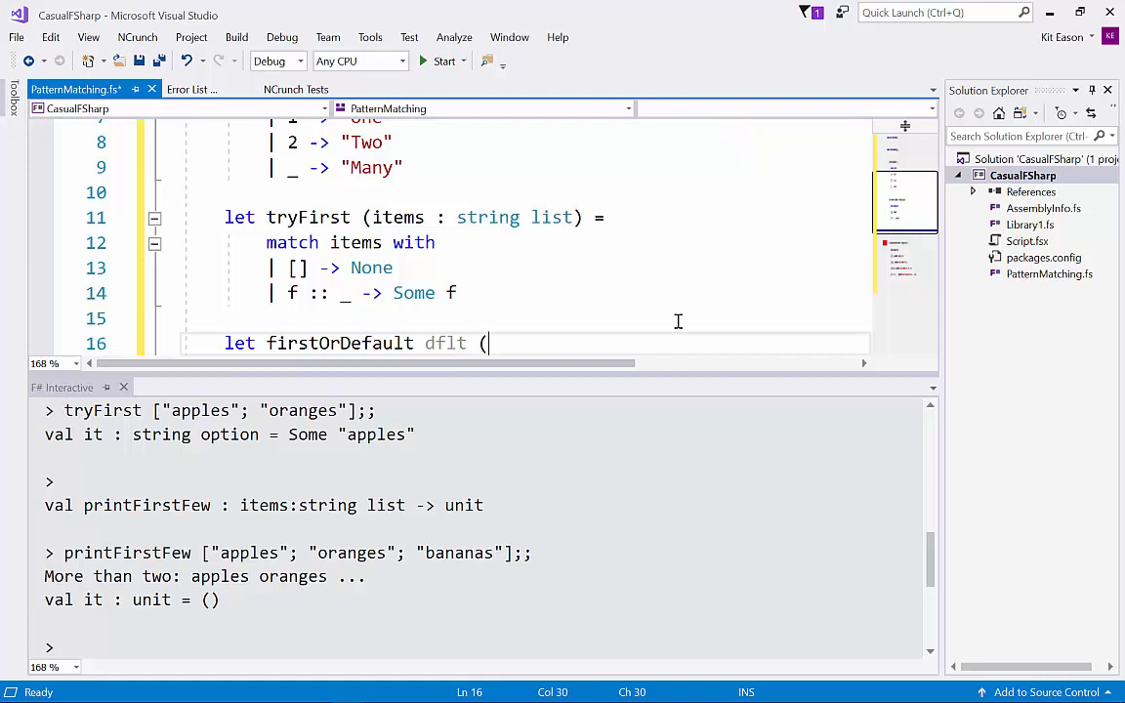
type("items : string list")
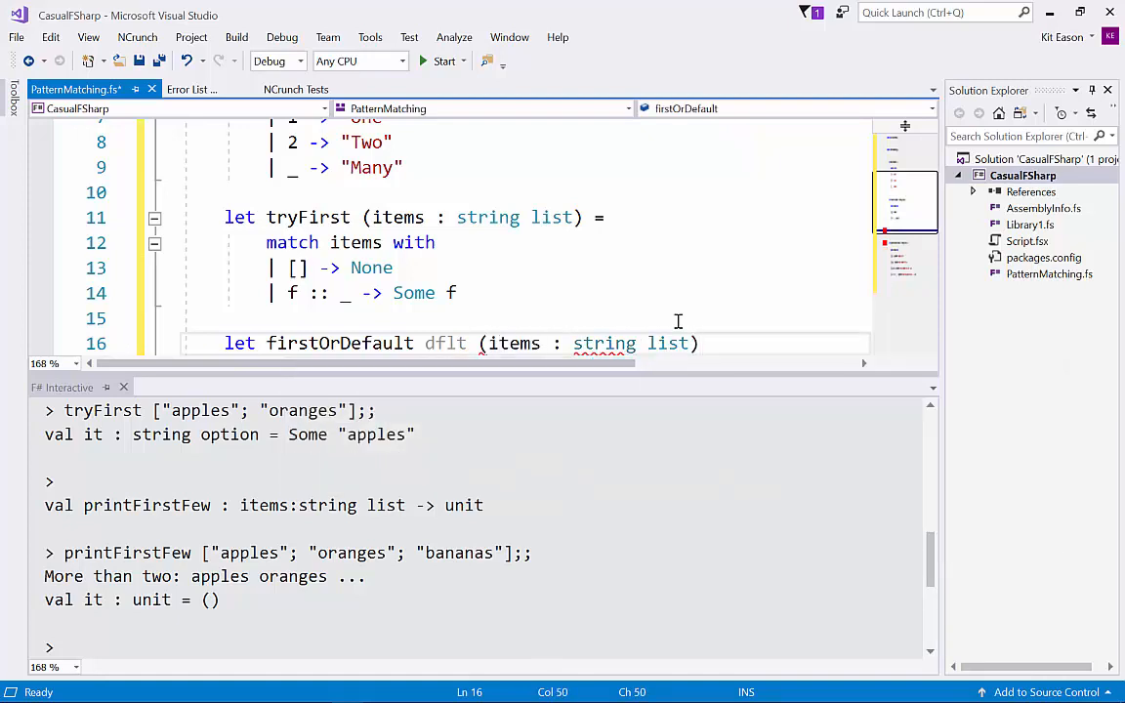
Match on tryFirst items, returning x for Some x and dflt for None
type("match")
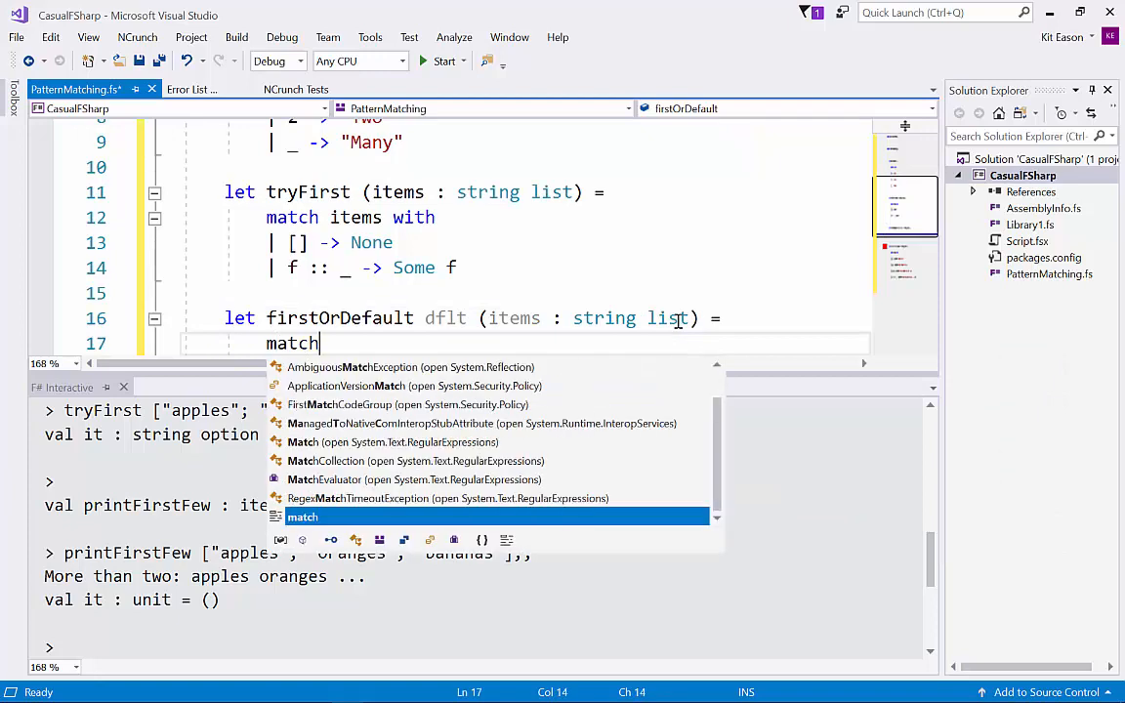
type("tryFirst")
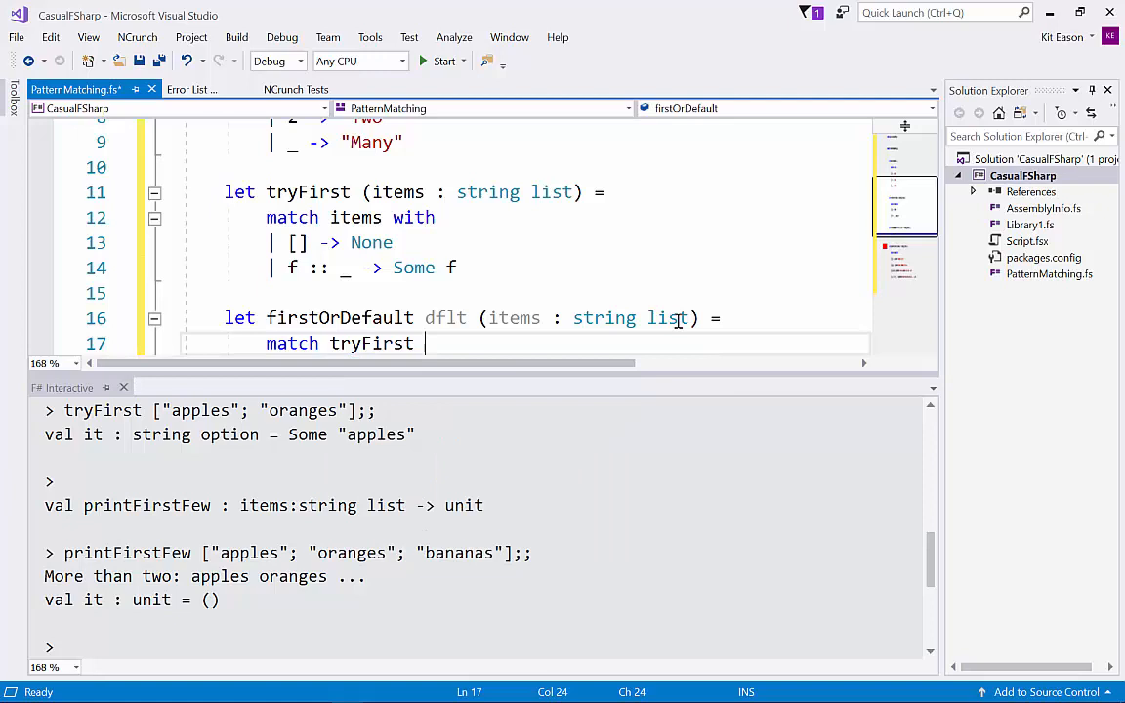
type("items with")
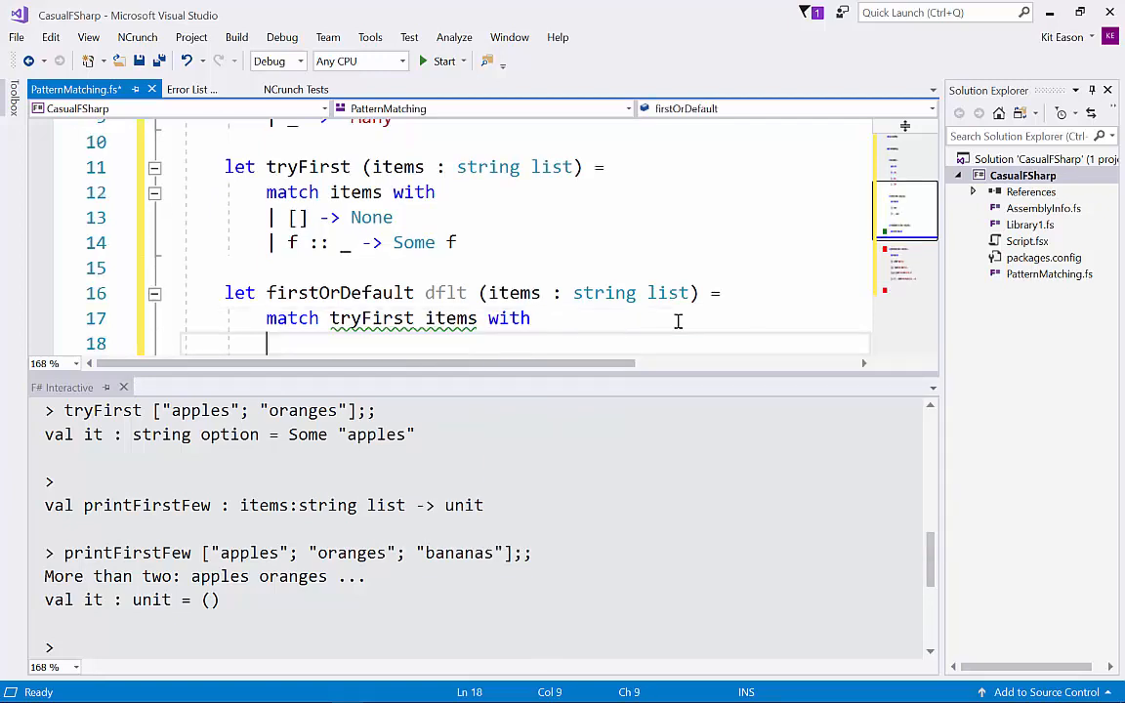
type("|")
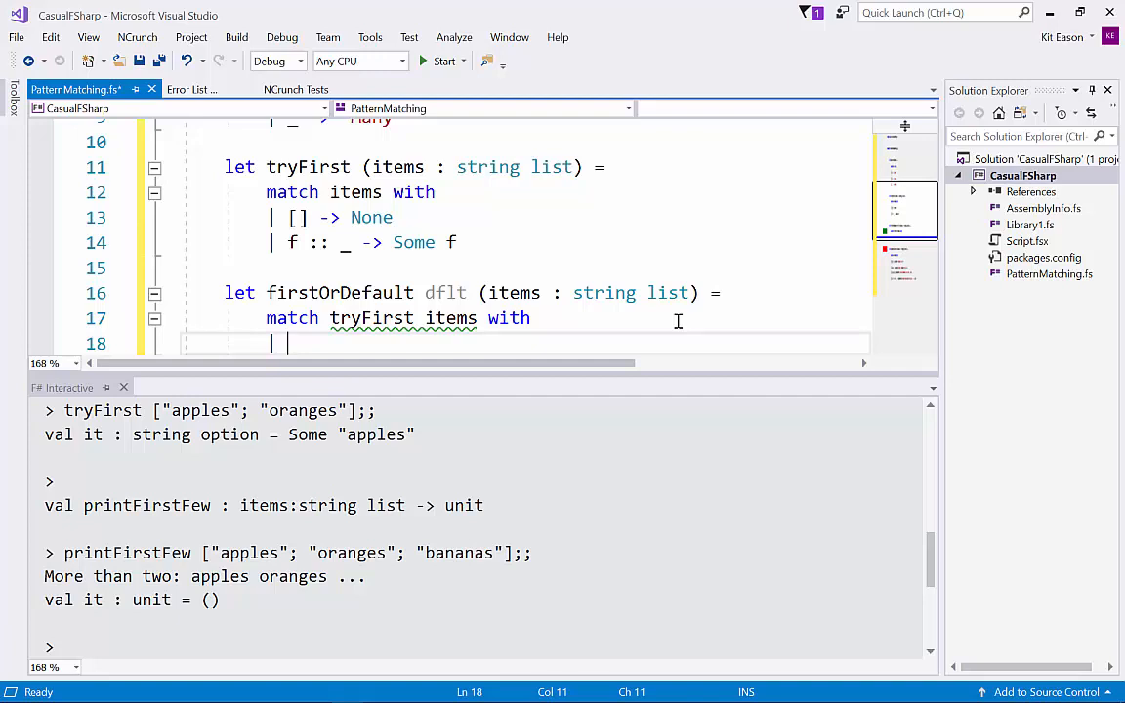
type("Seom")
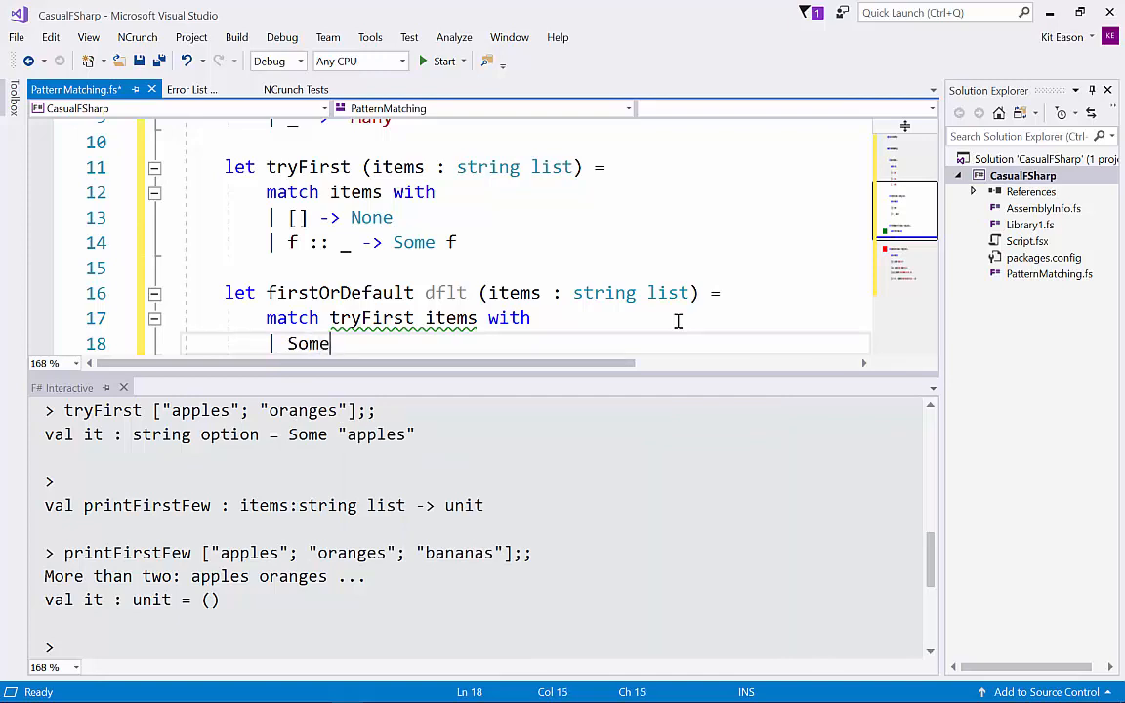
type("x -> x")
type("| Non")
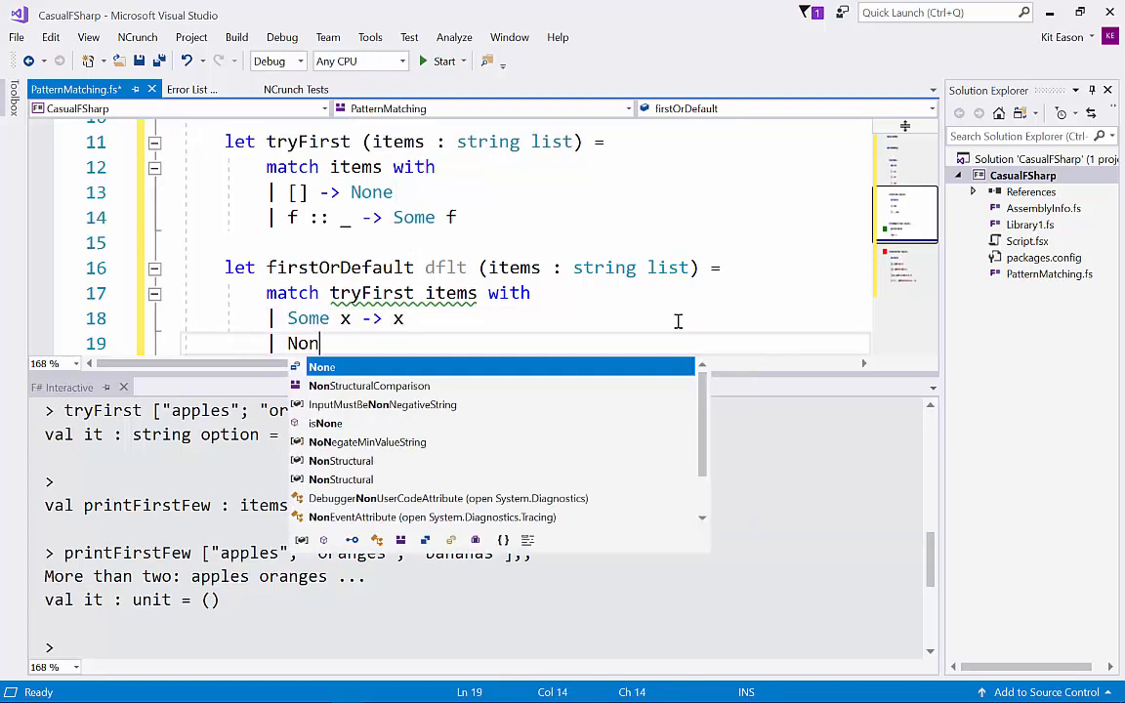
type("e -> dftl")
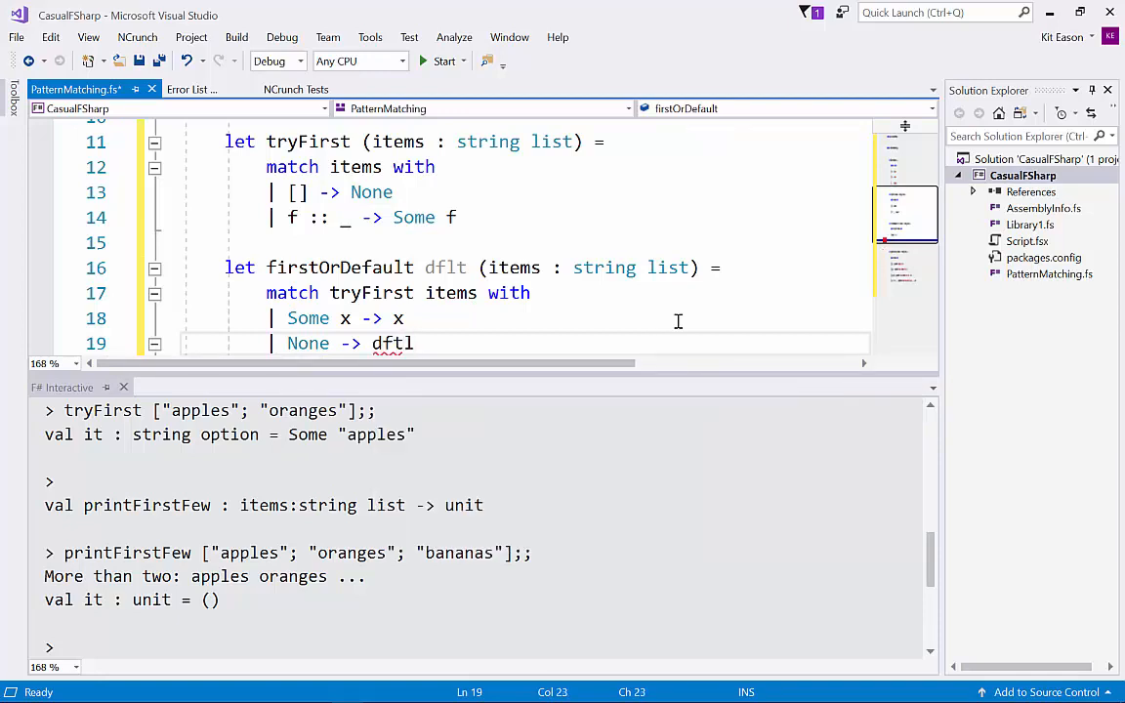
mouse_move(454, 268)
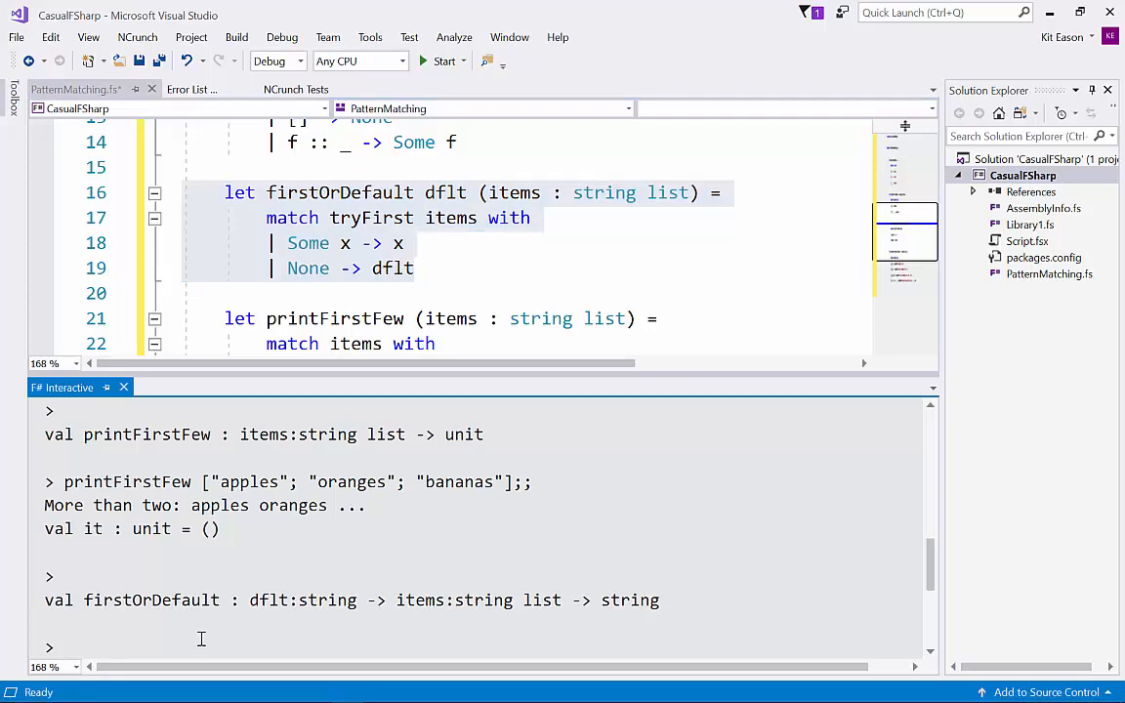
Run firstOrDefault "nothing!" on [] and on ["apples"] in F# Interactive
type("firstOrDefault [")
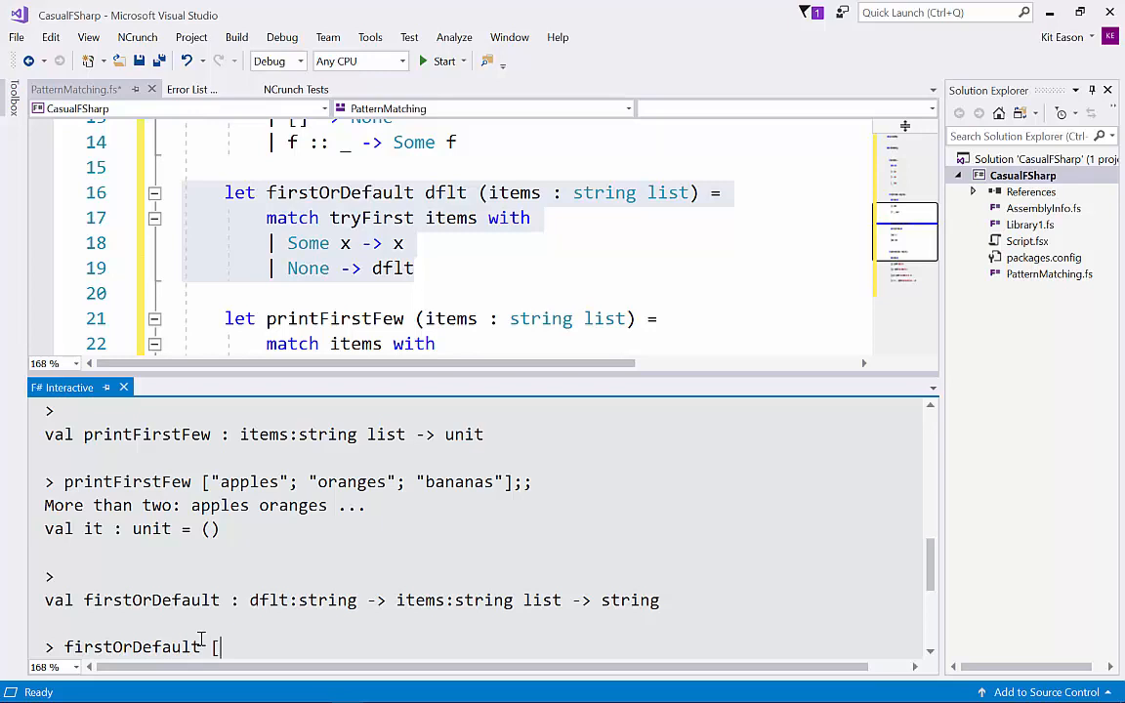
type("];;")
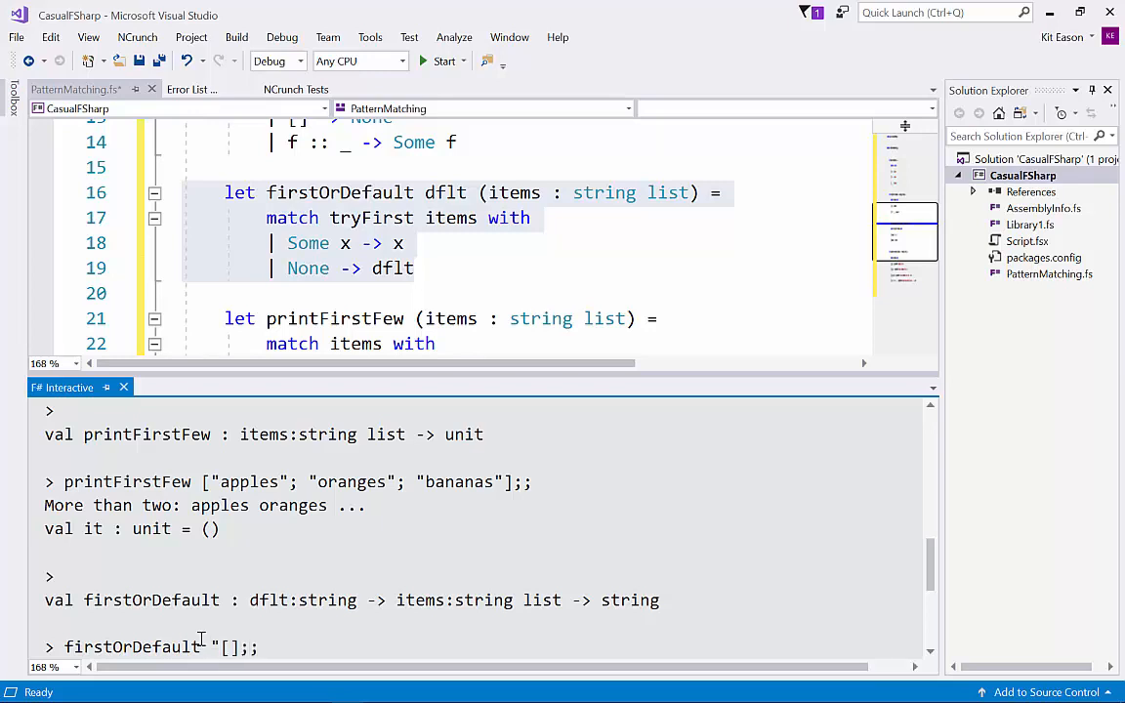
type("nothing!")
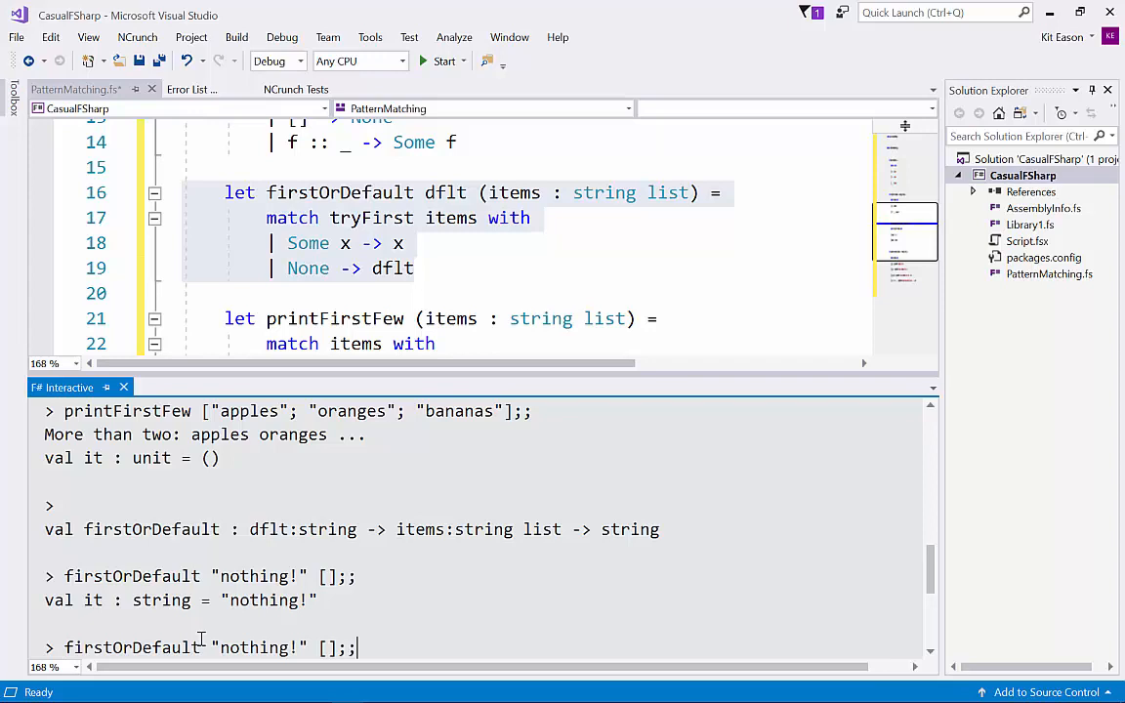
type("\"apples")
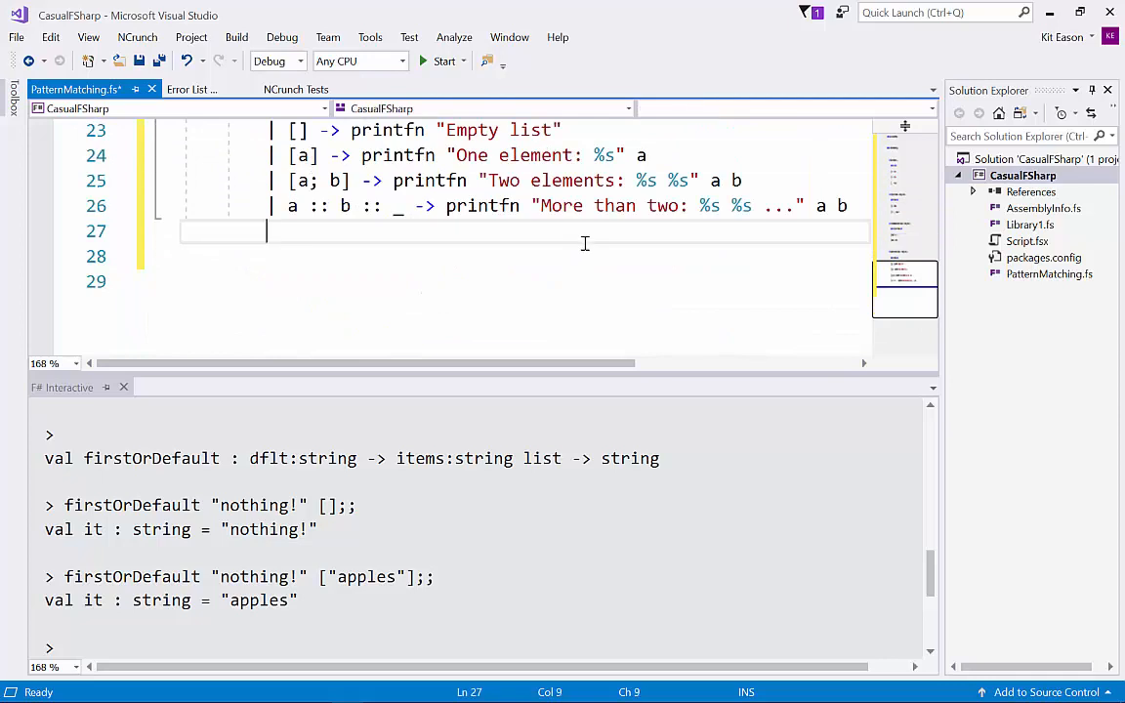
Write the type header 'type MayHap<'T> =' on a new line after printFirstFew
key("enter")
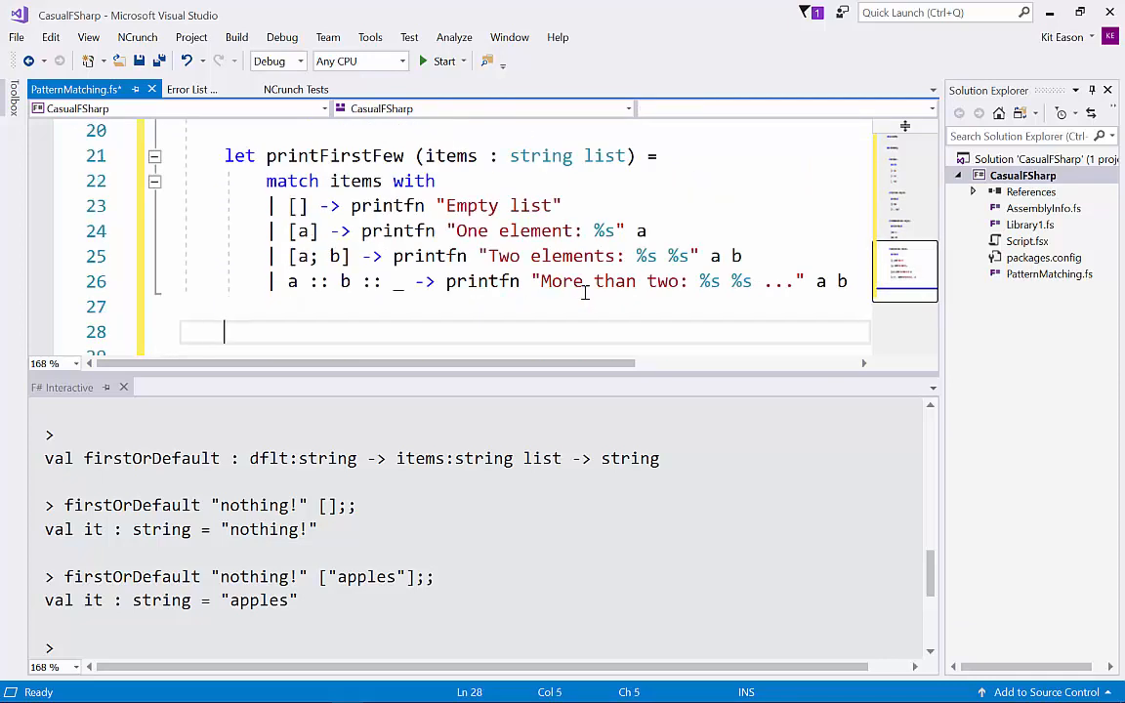
type("let")
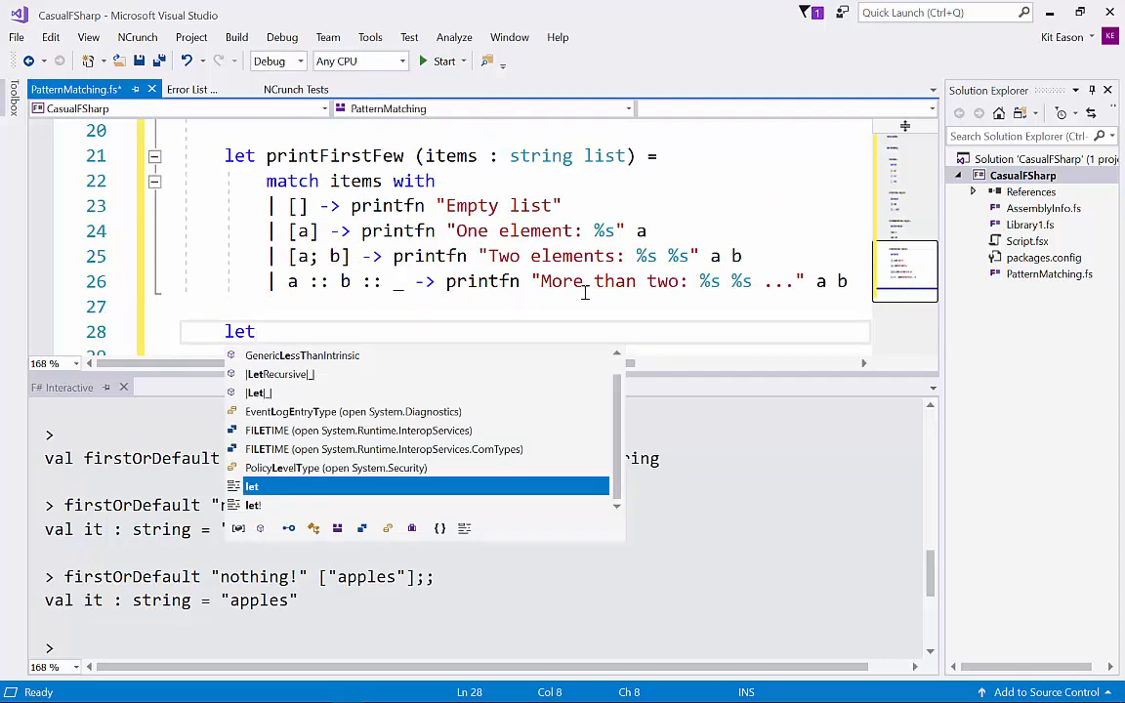
type("Su")
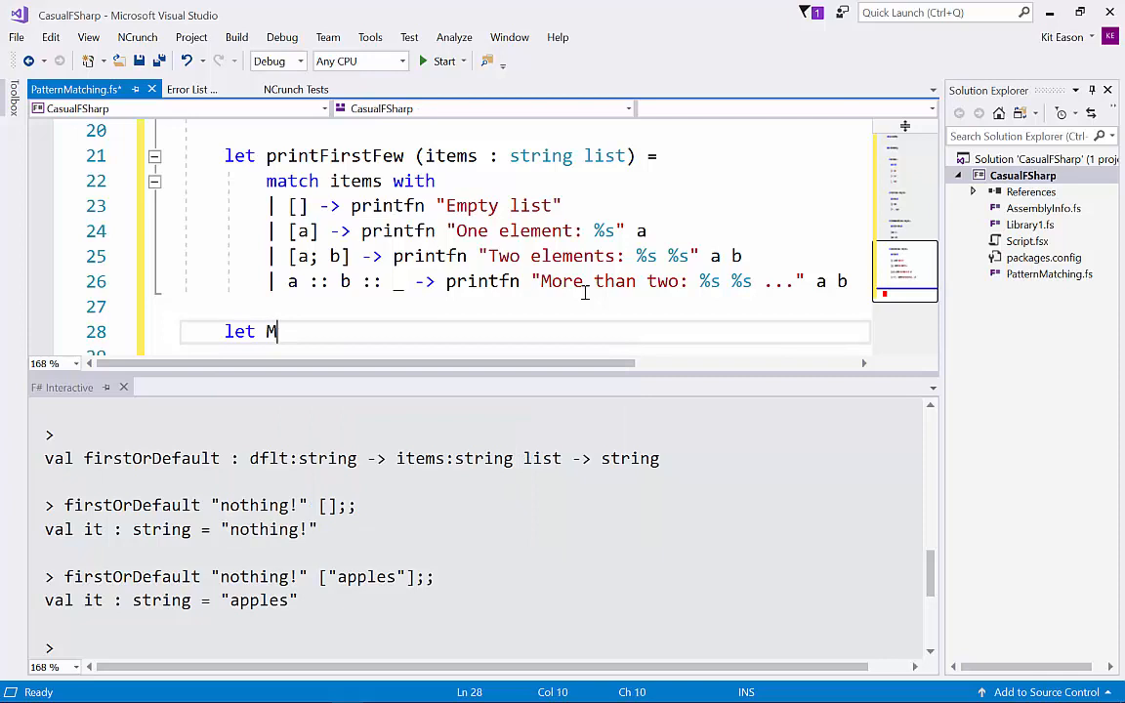
type("ayHap")
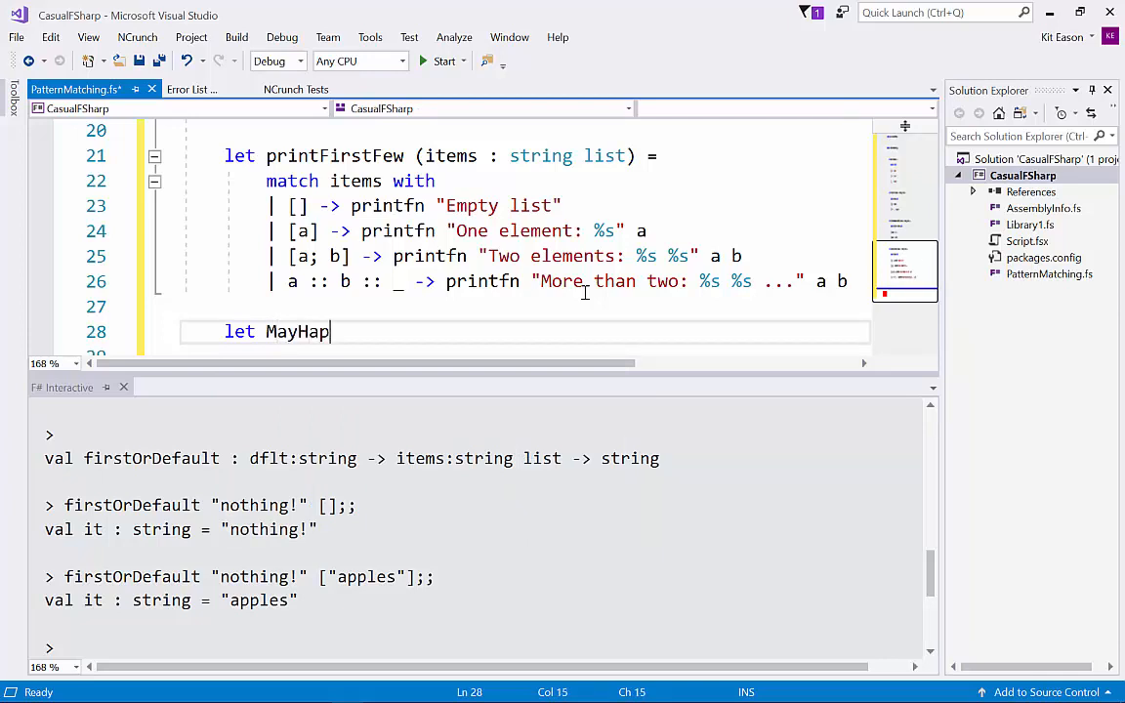
type("<")
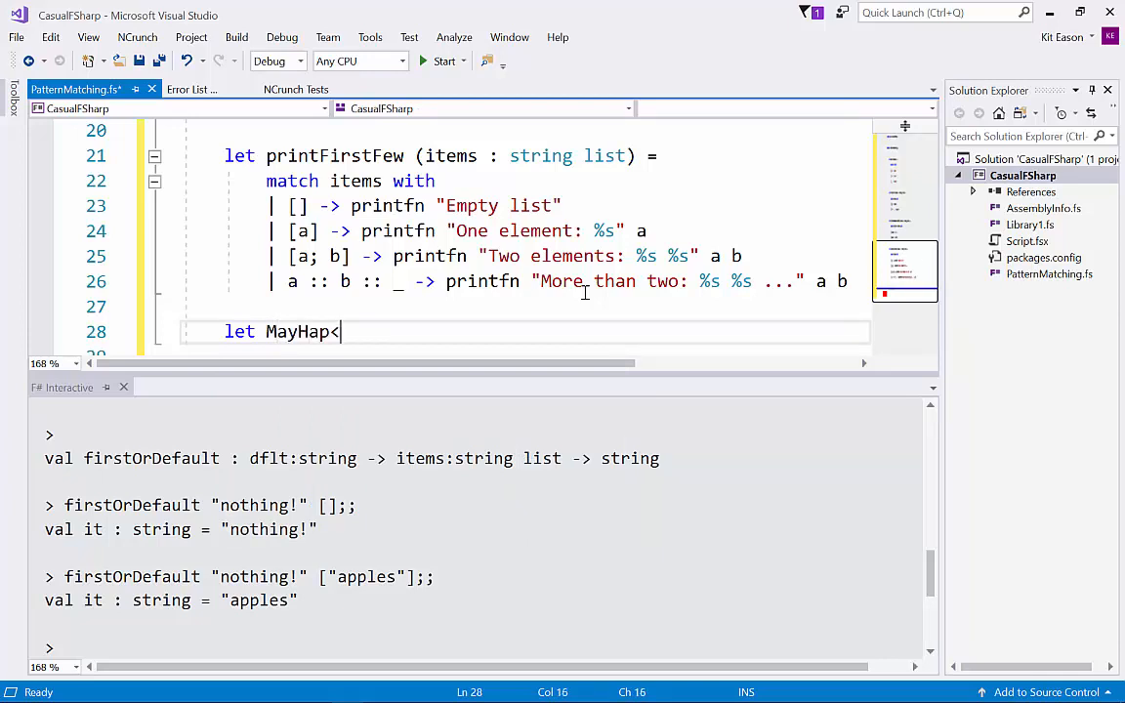
type("'T")
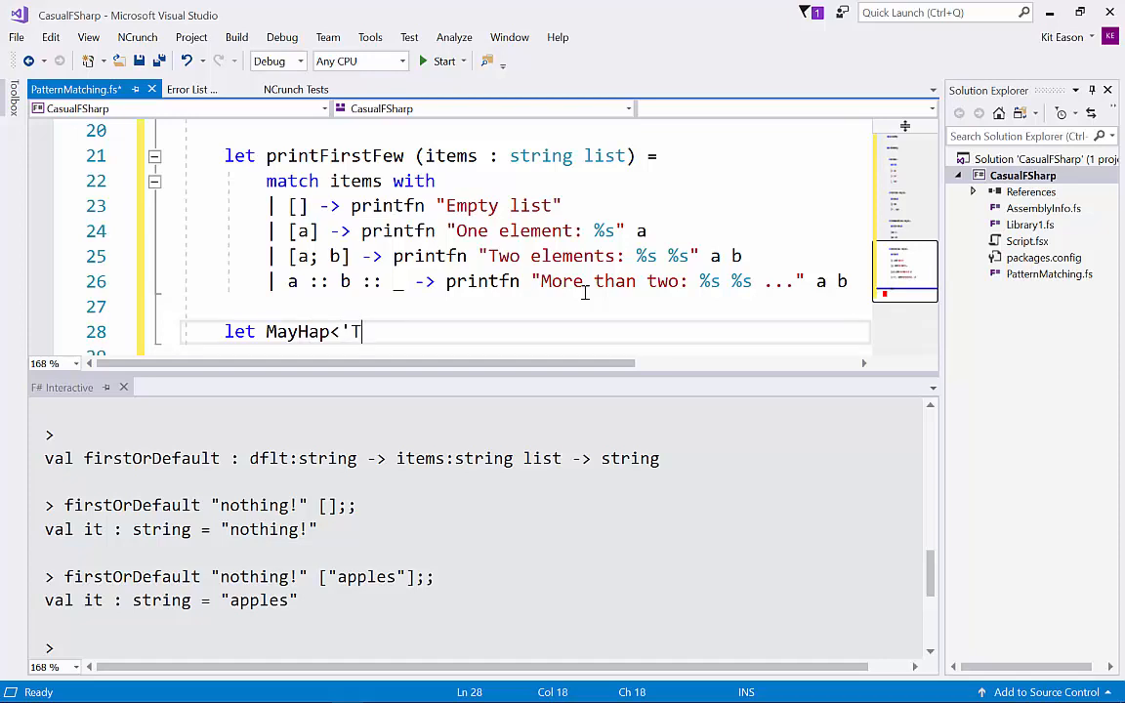
type("T>")
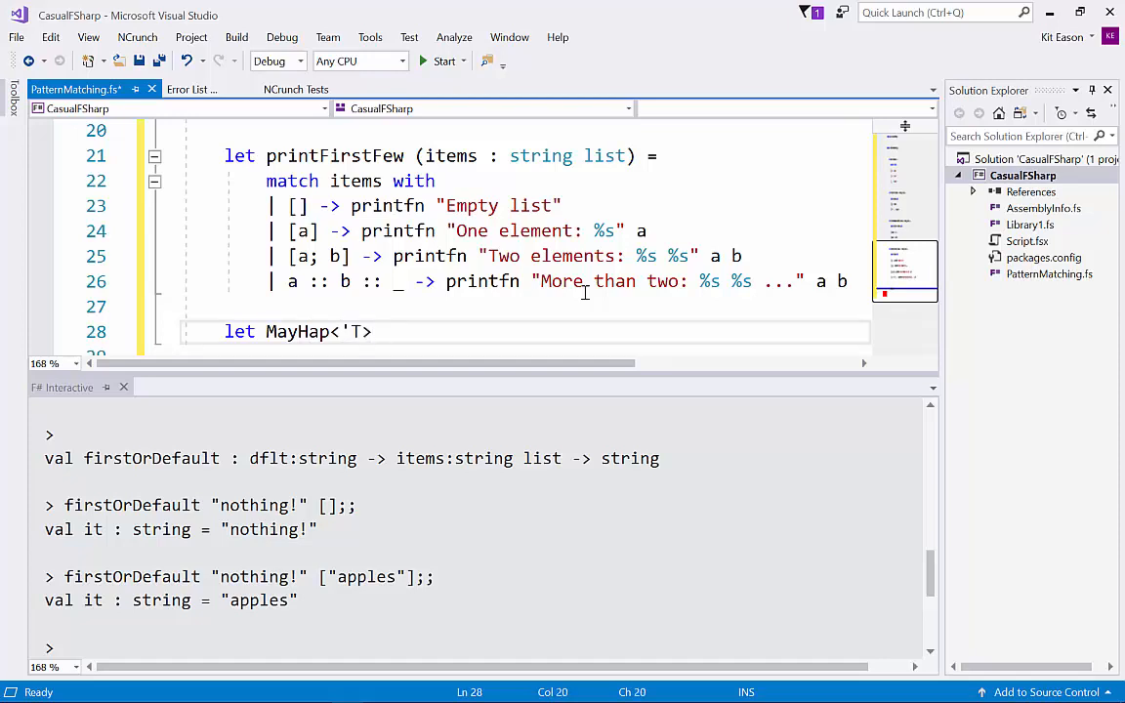
type("=")
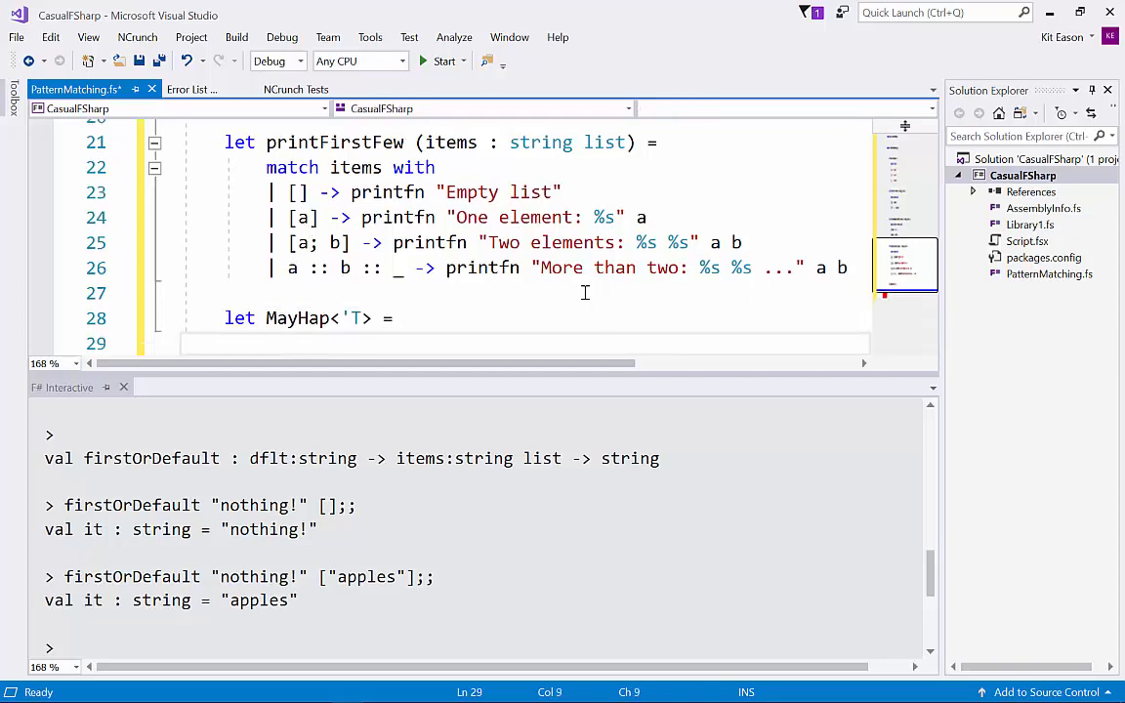
double_click(239, 318)
type("| S")
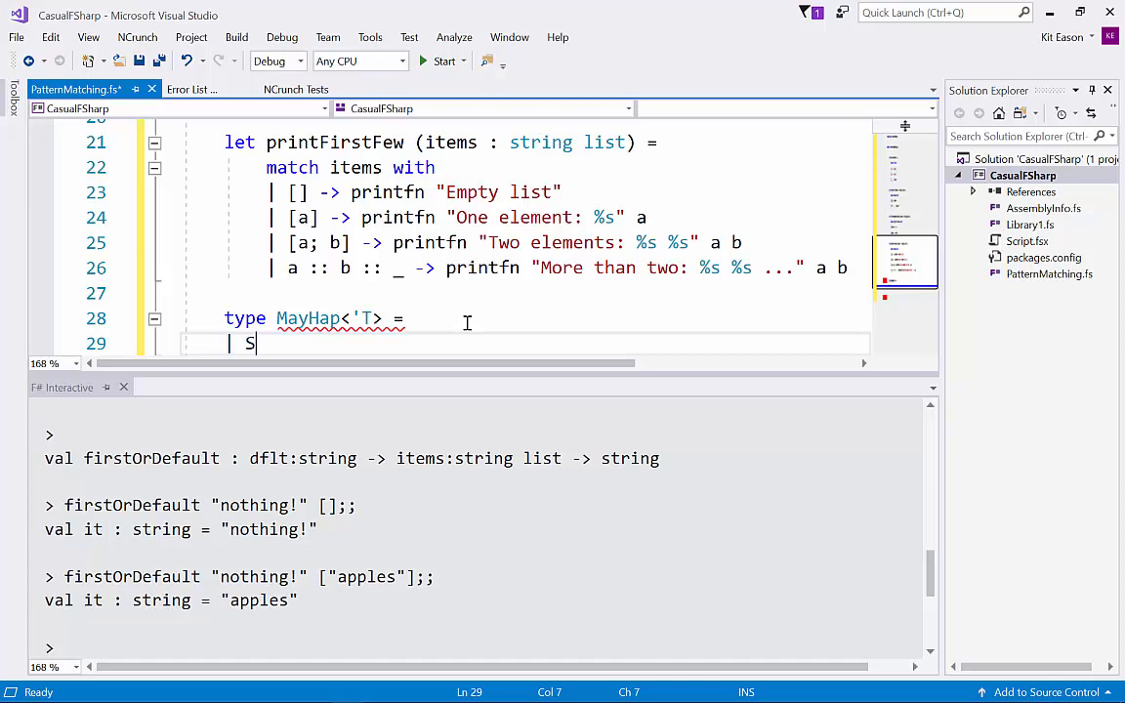
Add the union cases '| Summat of 'T' and '| Nowt', then a blank line
type("umma")
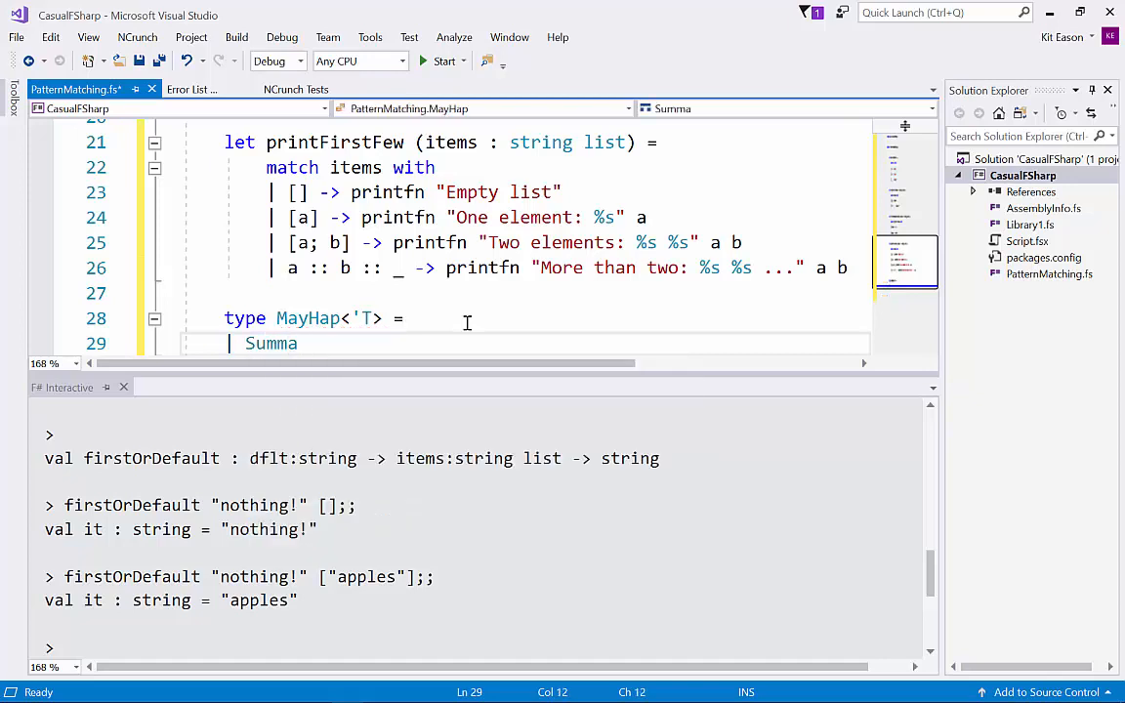
type("t")
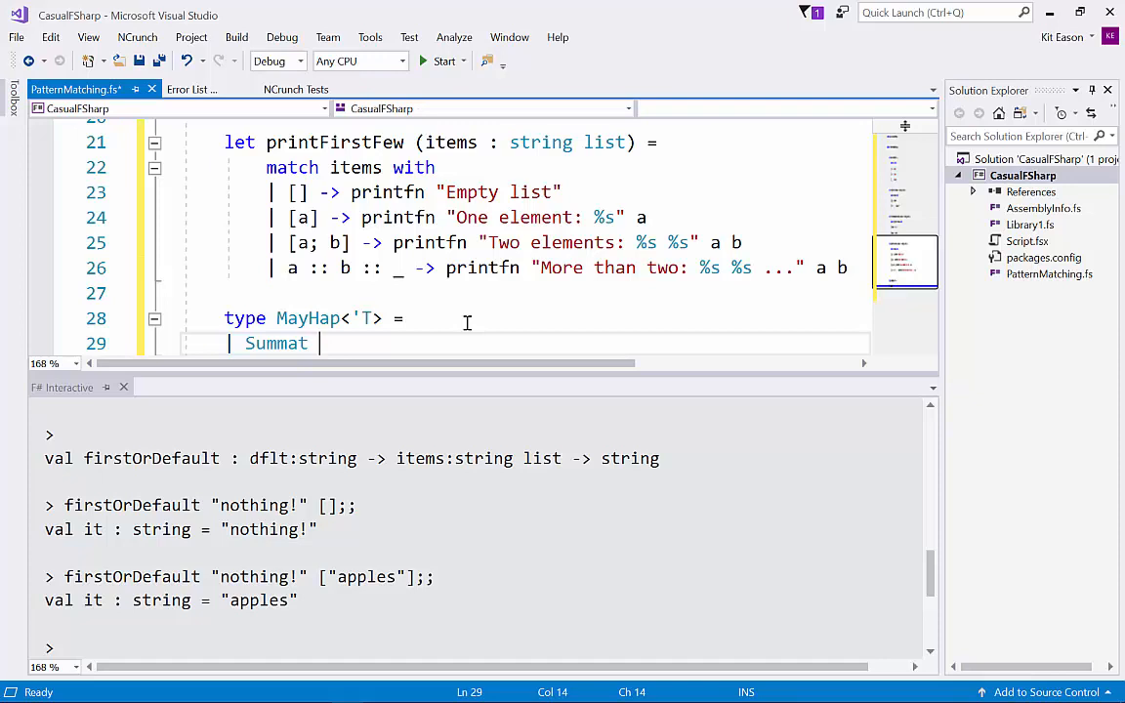
type("of")
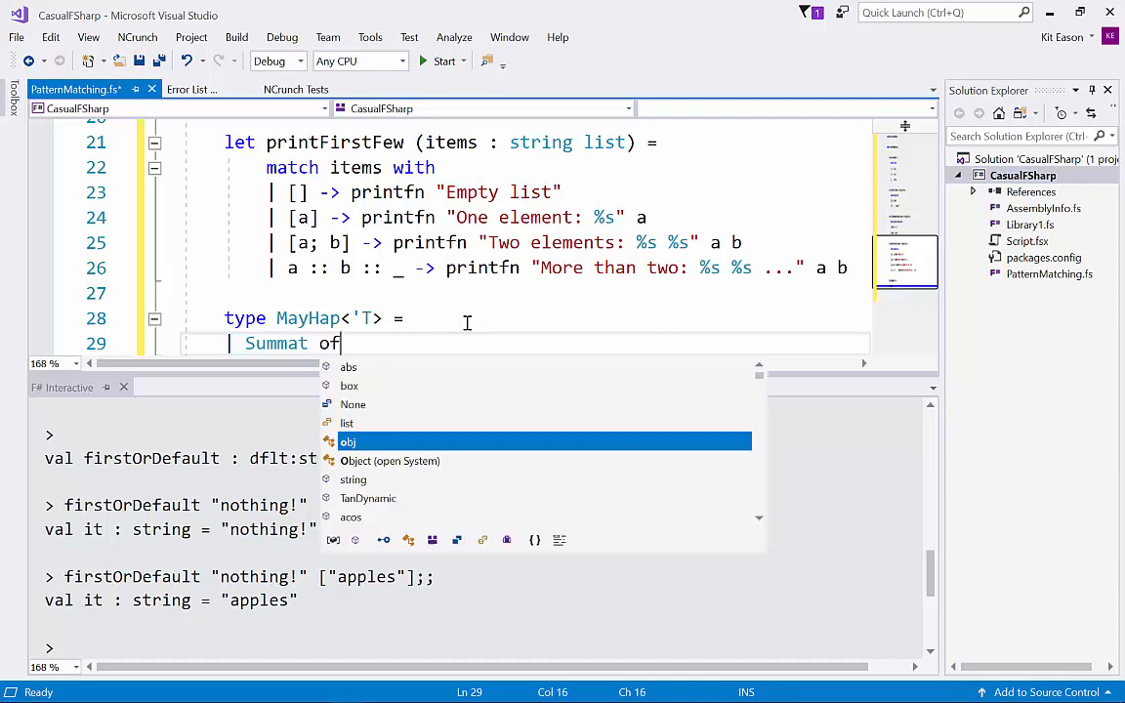
type(";")
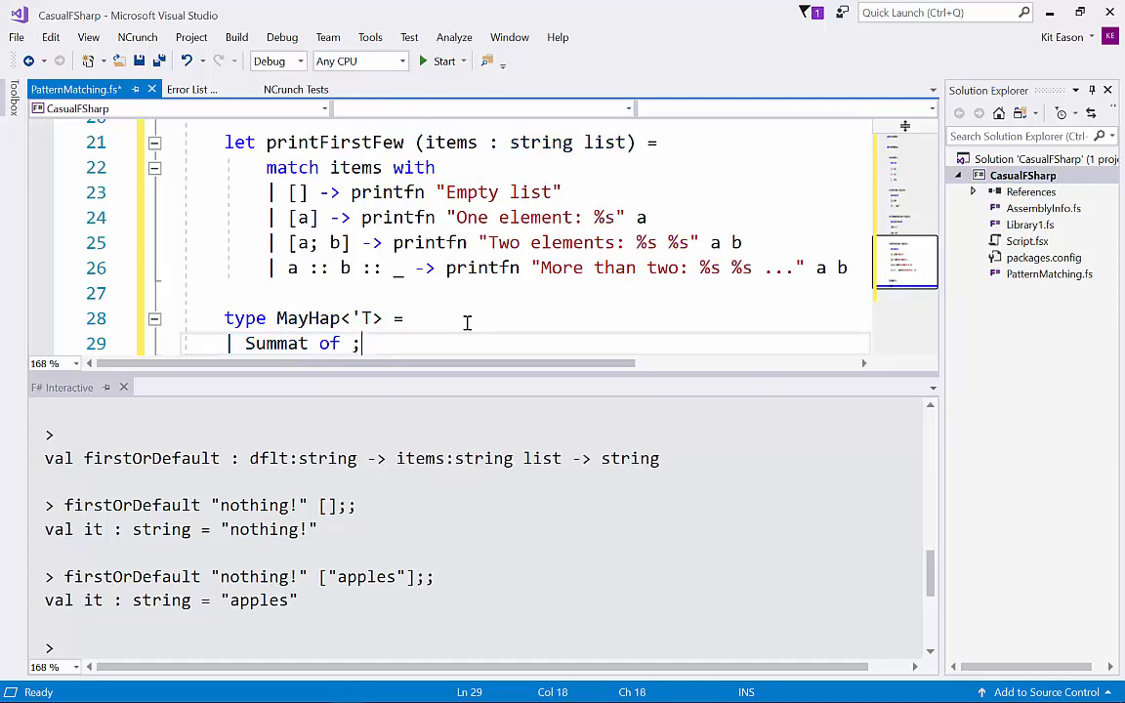
key("BackSpace")
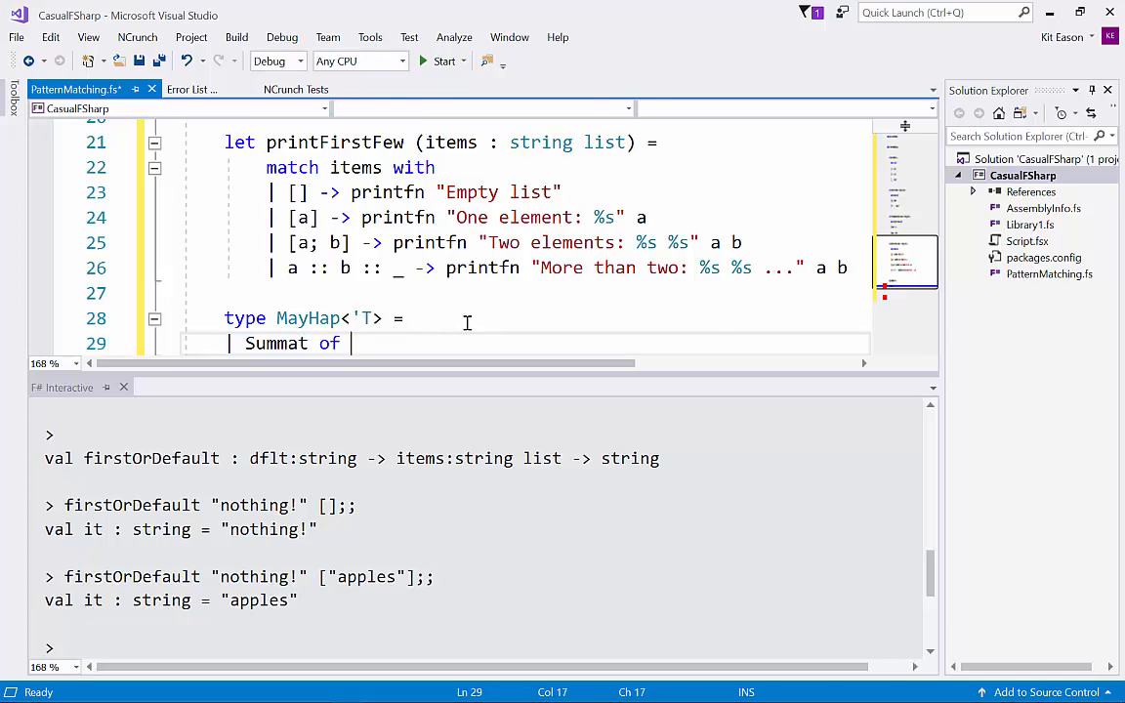
type("'TanDynami")
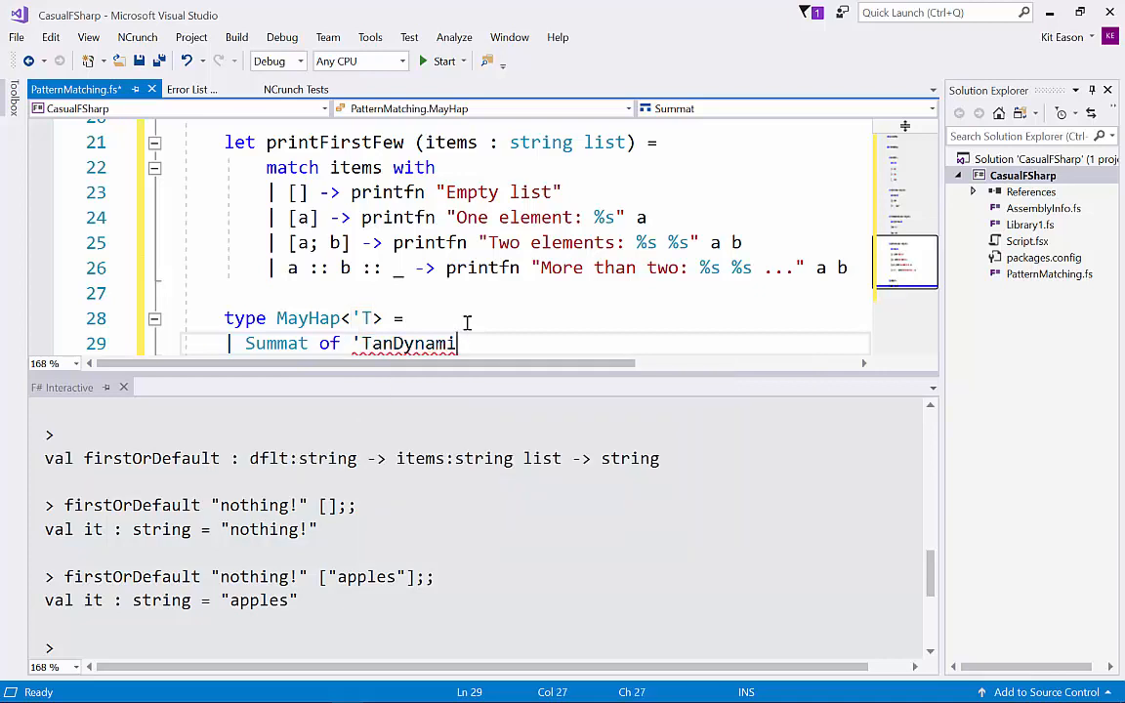
key("BackSpace")
type("|")
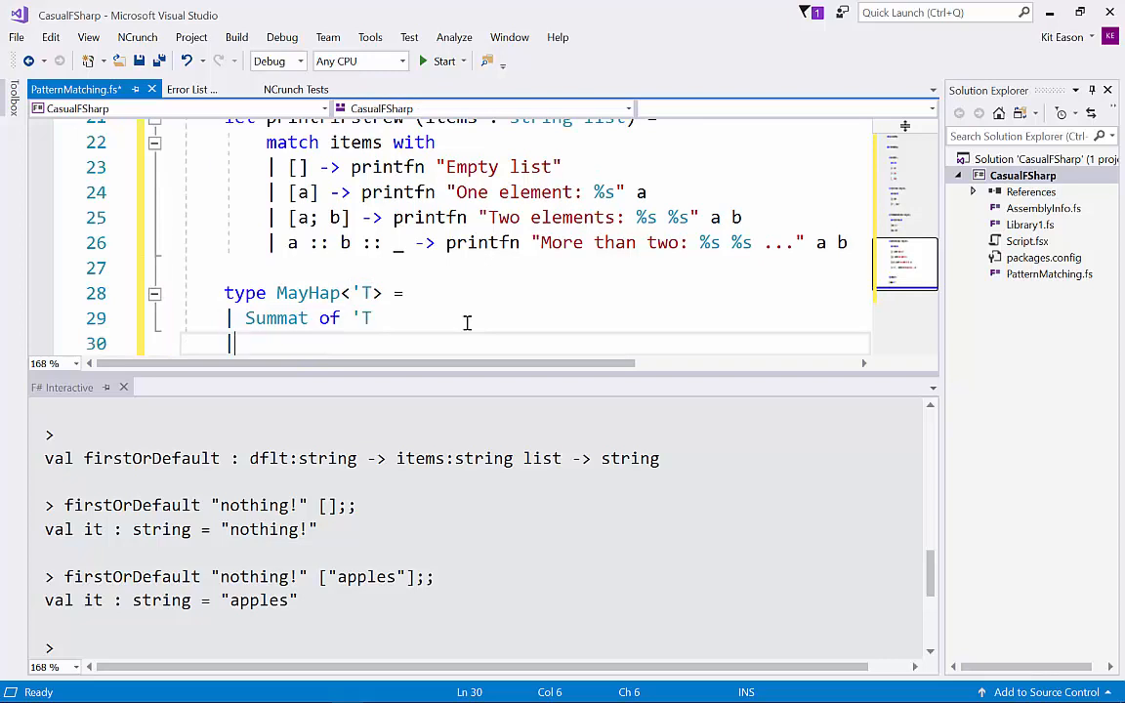
type("Now")
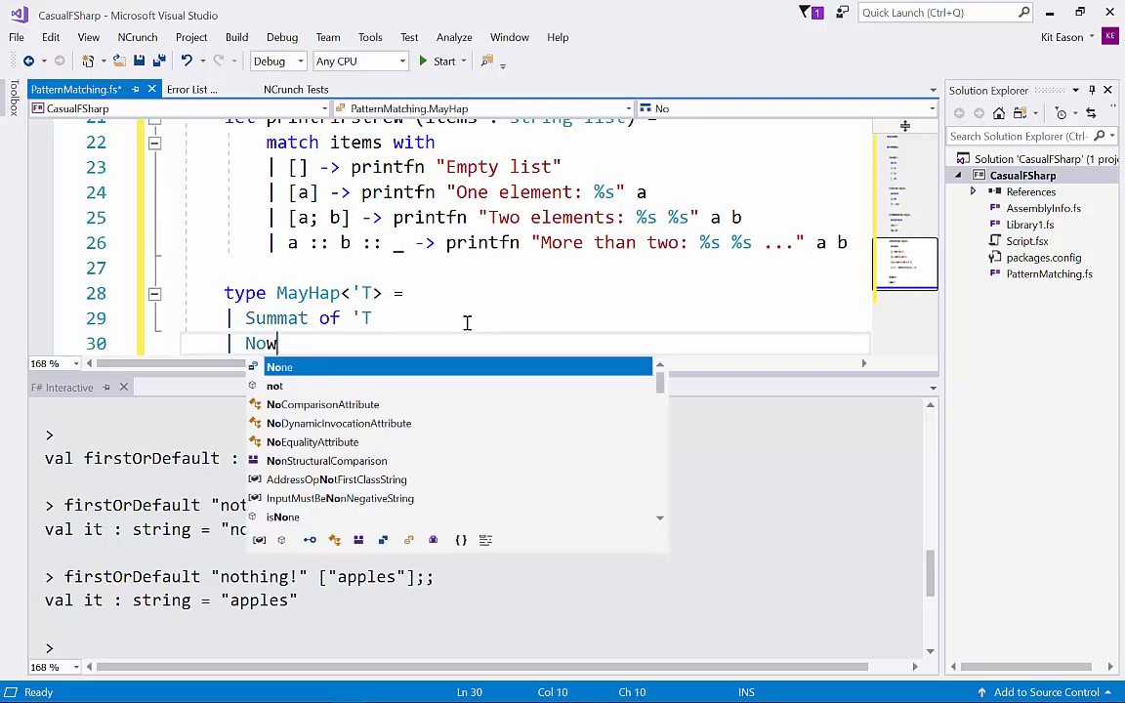
type("t")
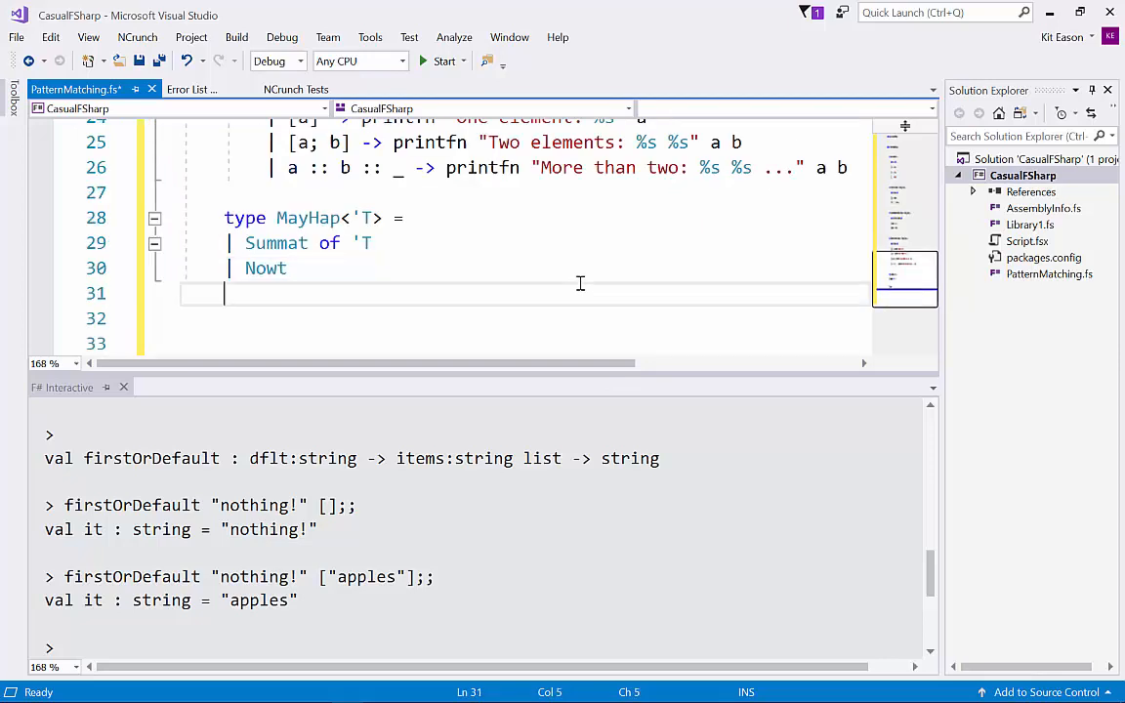
key("enter")
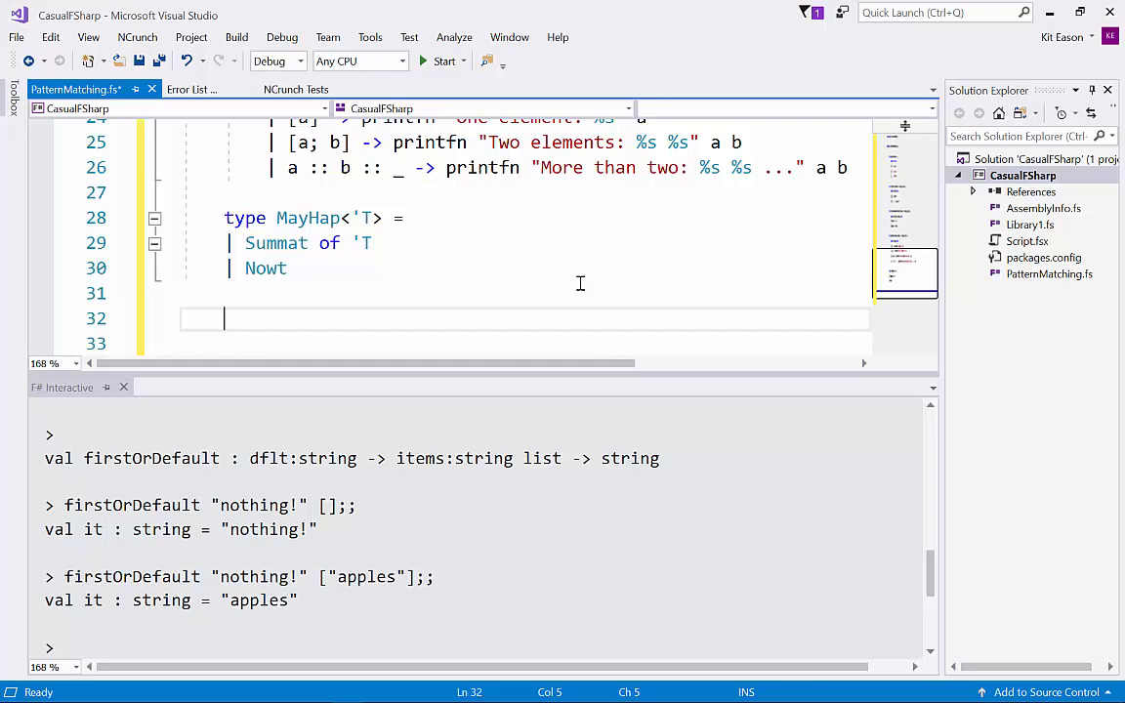
Rename the tryFirst copy to tryFirst2, replacing None with Nowt and Some with Summat
scroll("up", 3)
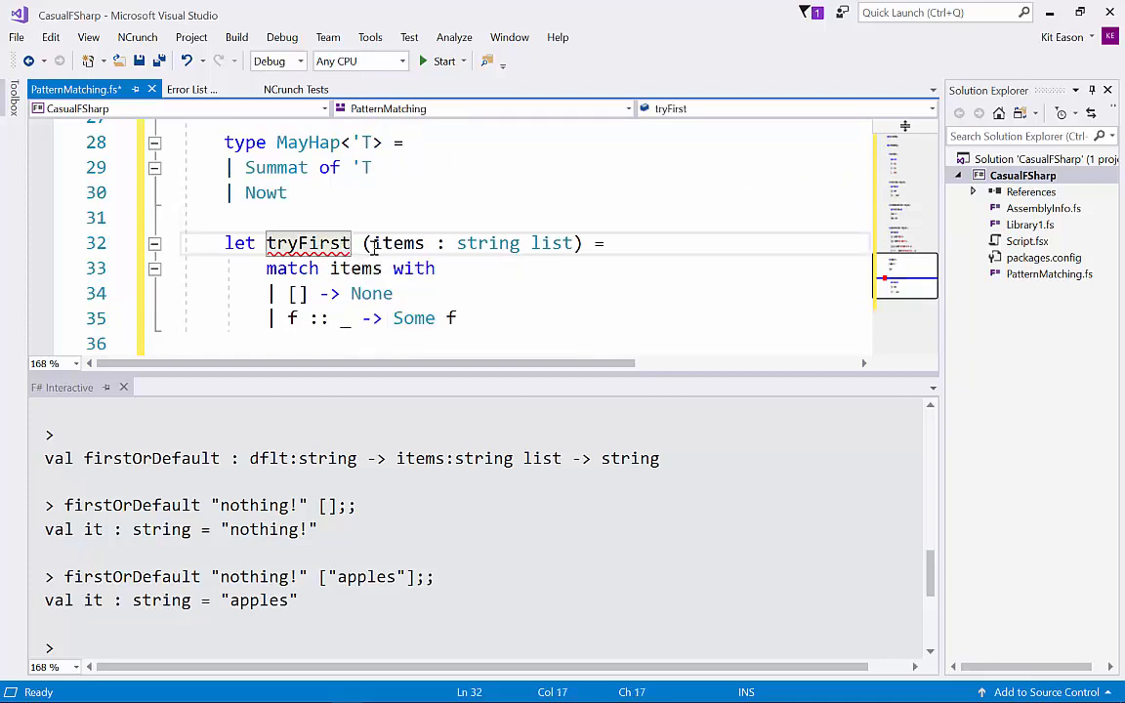
type("2")
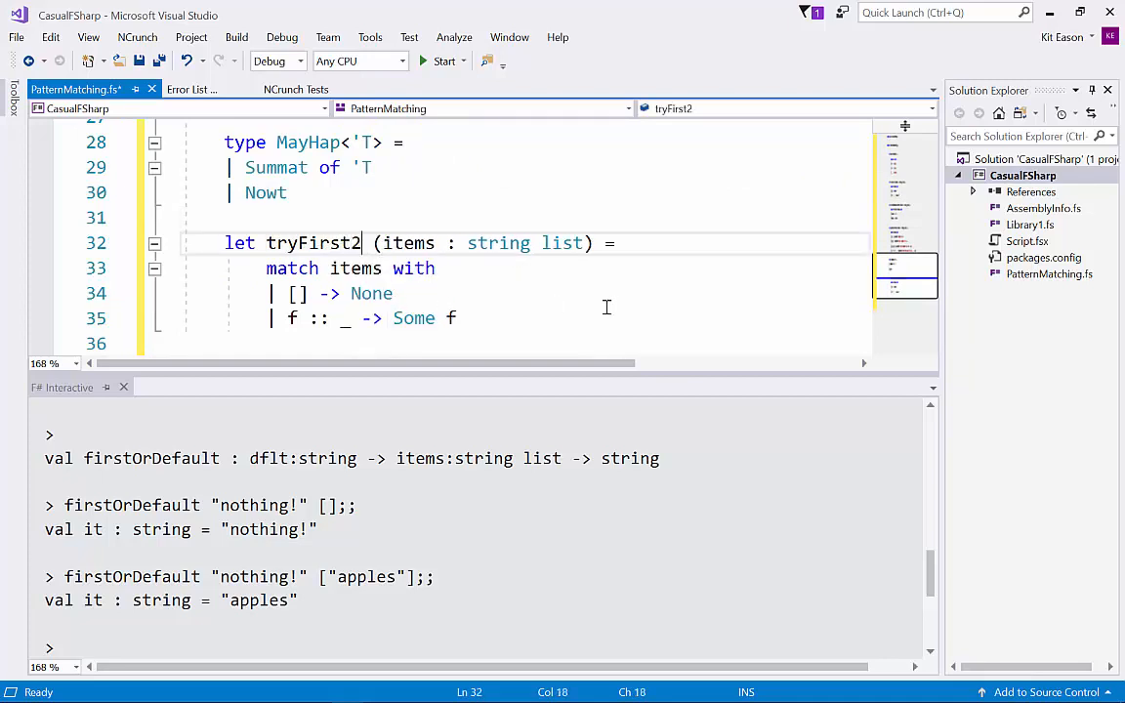
double_click(371, 293)
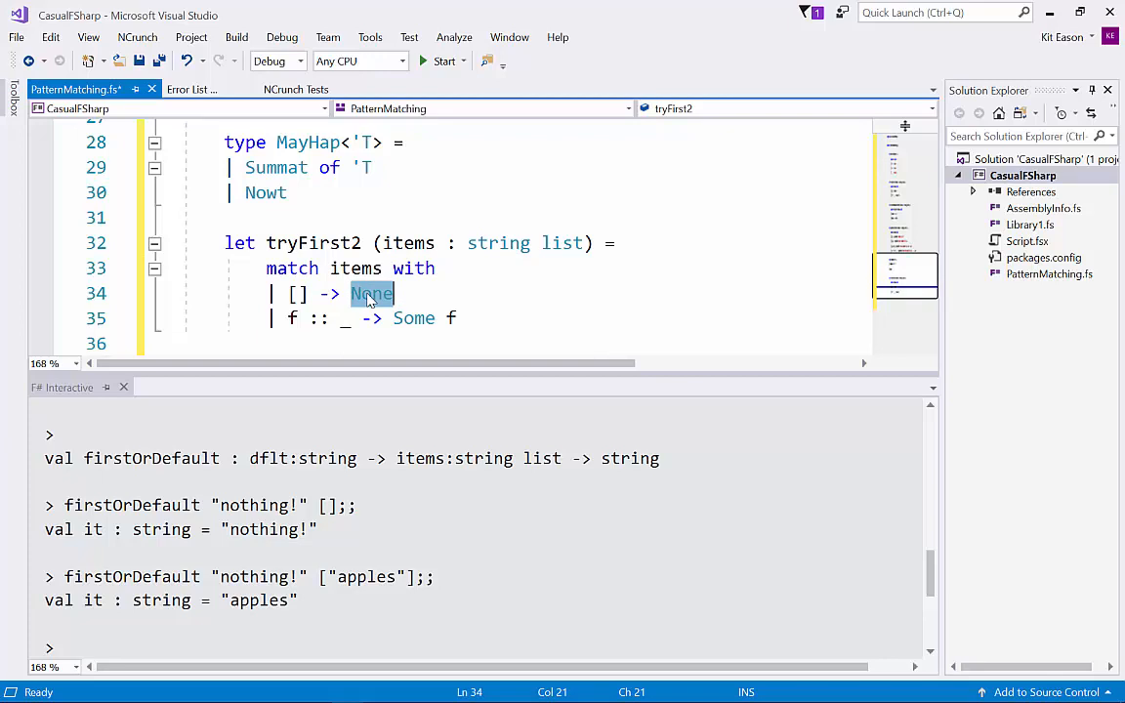
type("Nowt")
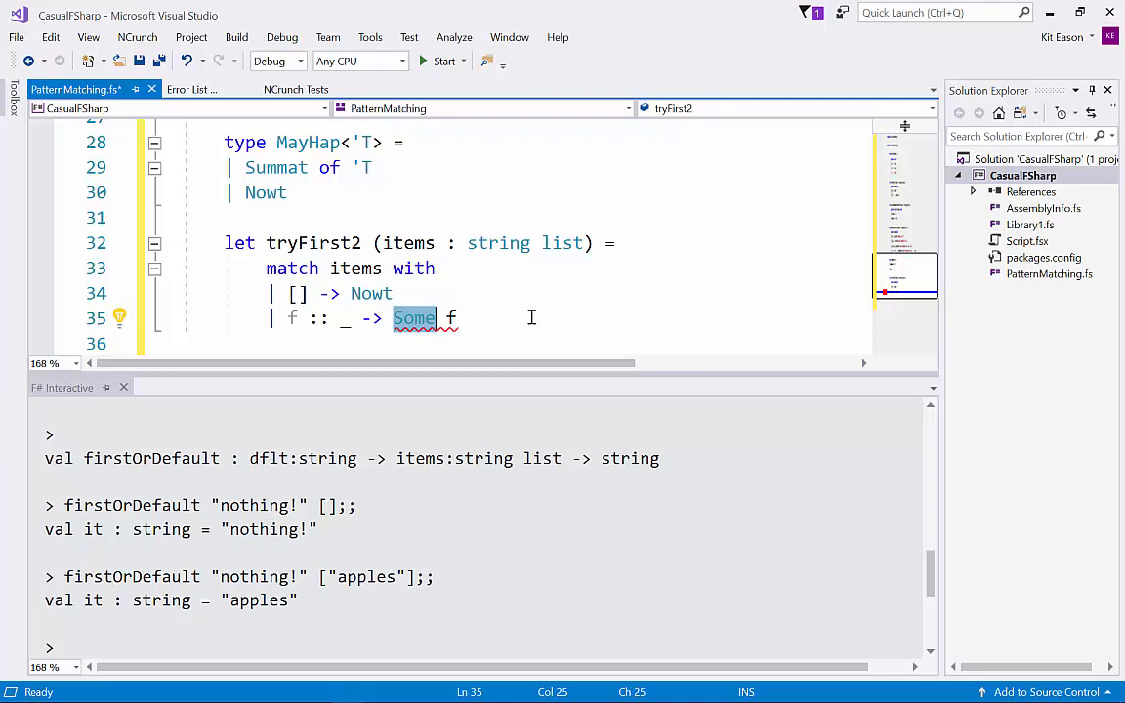
type("Summat")
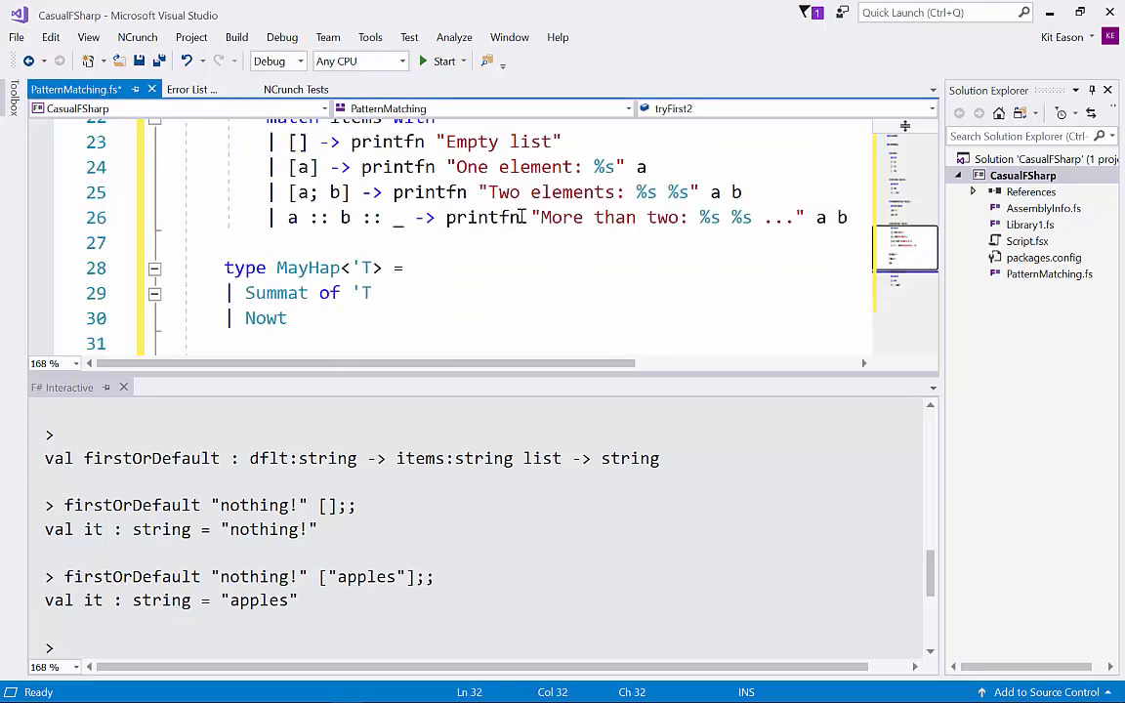
Rename the firstOrDefault copy to firstOrDefault2 and switch its match cases to MayHap
scroll("up", 3)
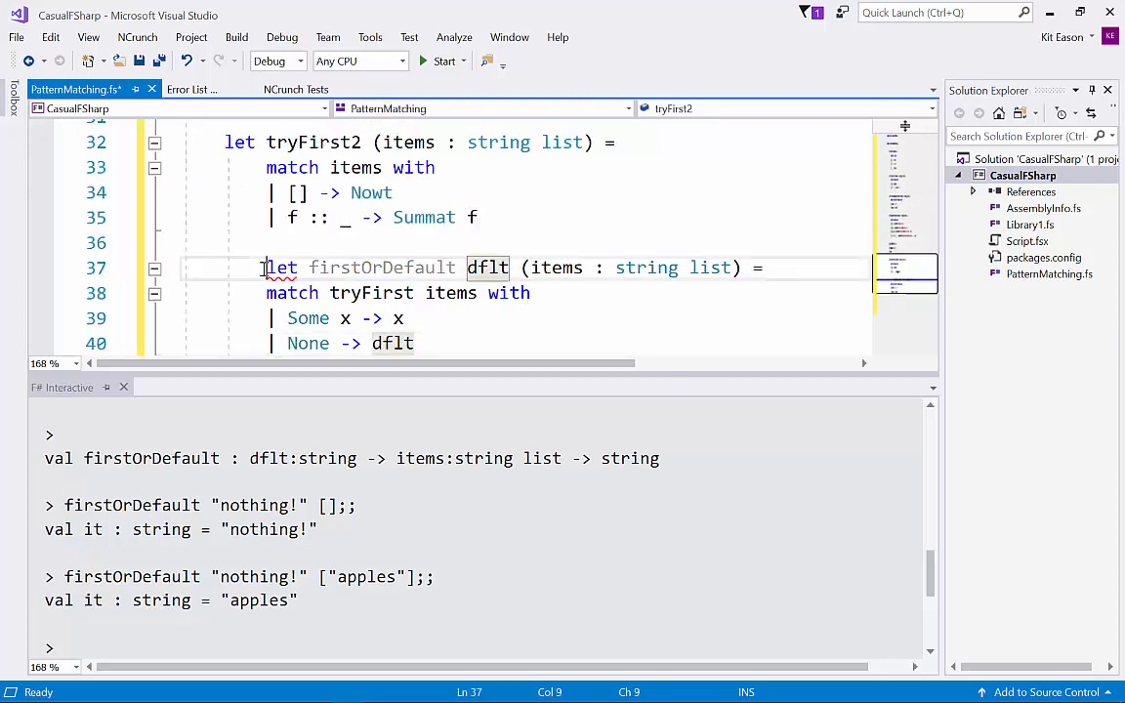
double_click(380, 268)
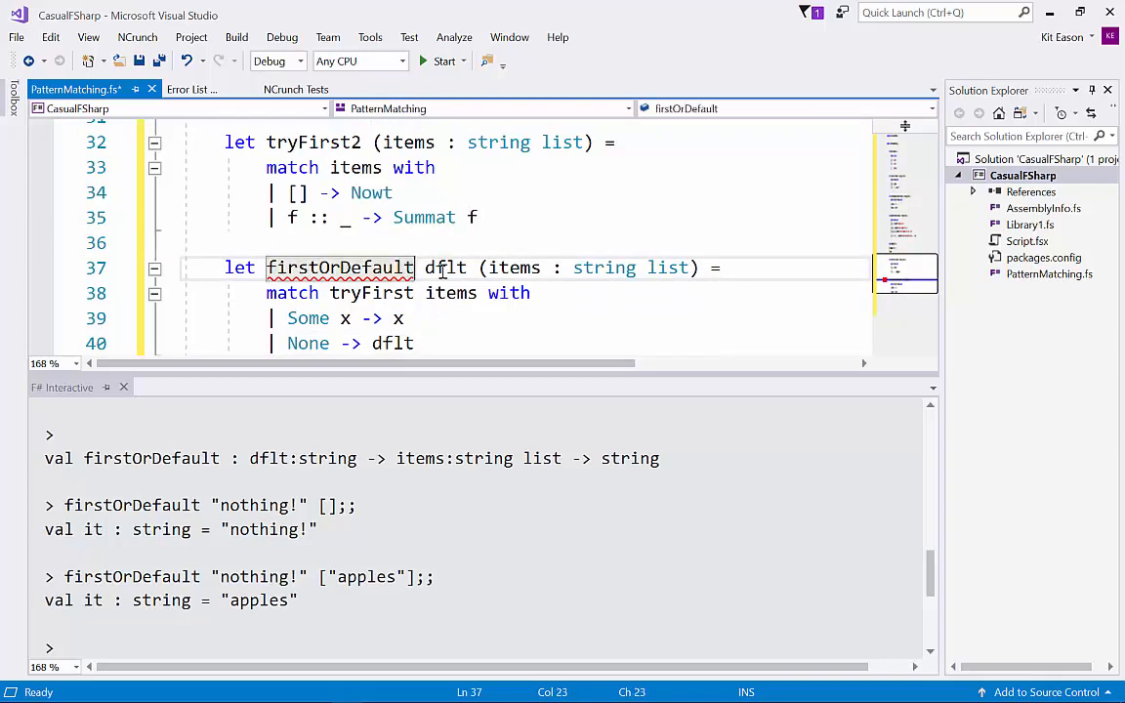
type("2")
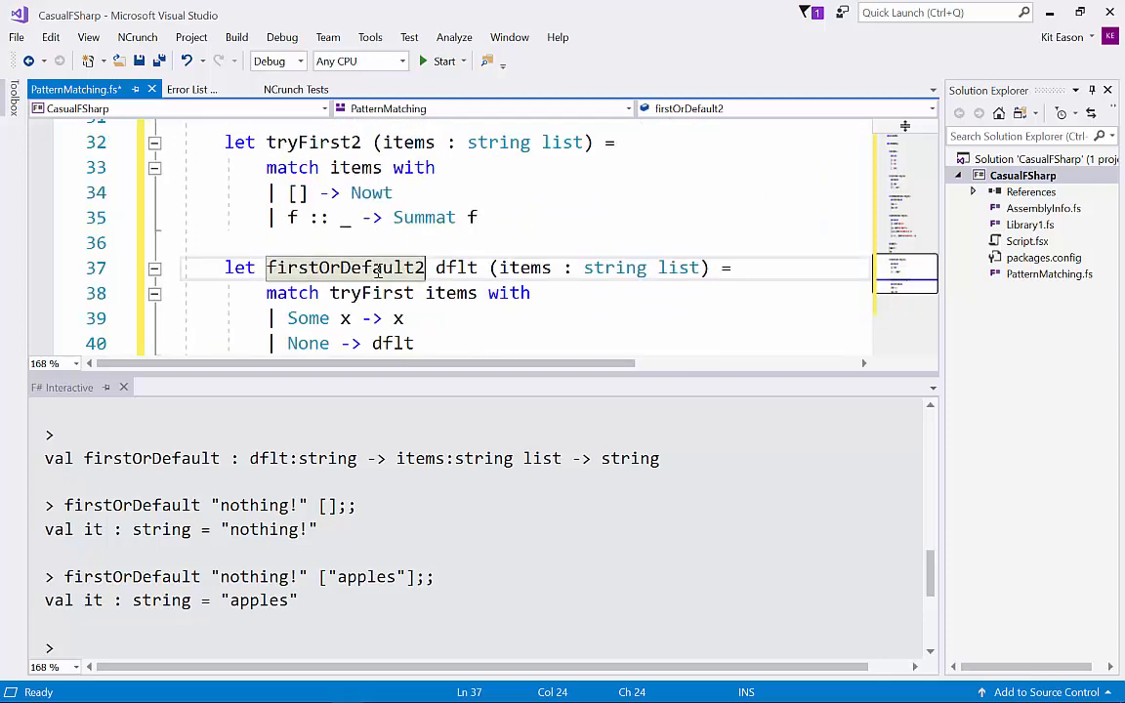
double_click(307, 319)
type("ummat")
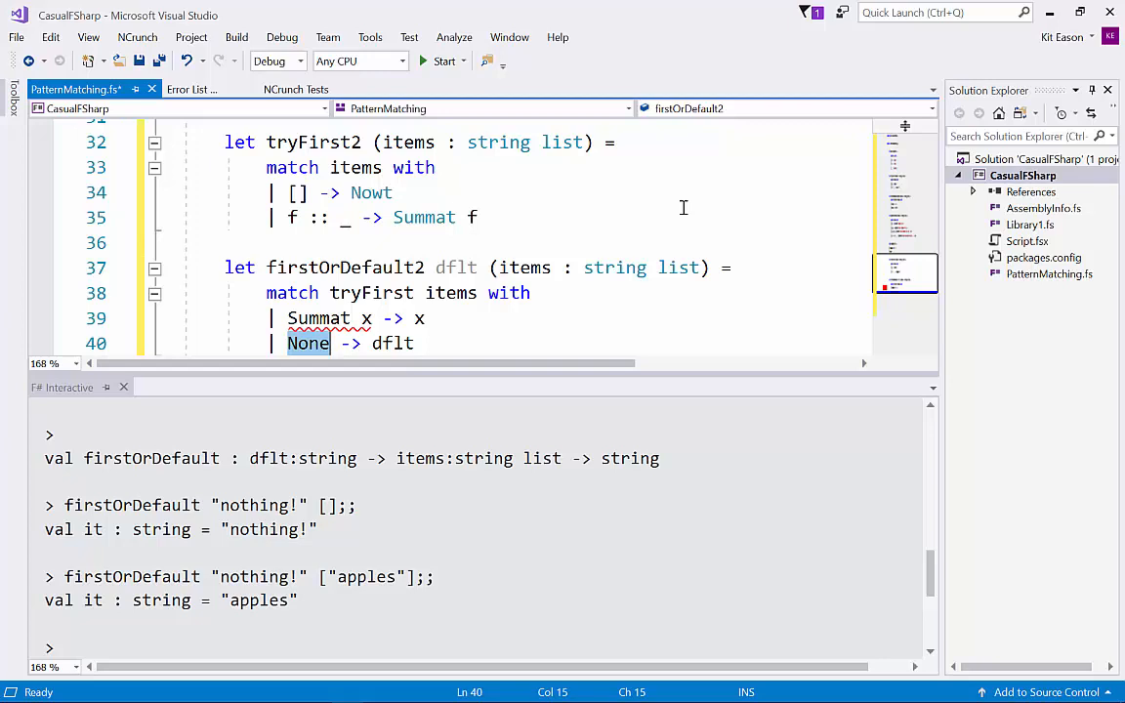
type("Nowt")
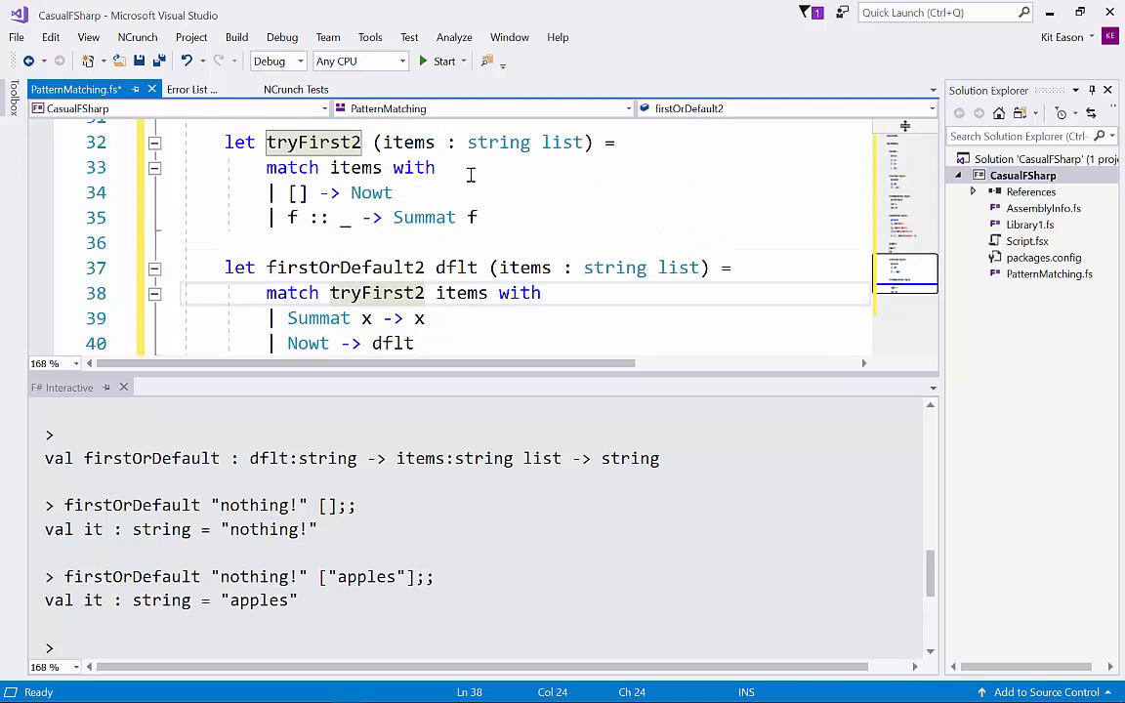
scroll("up", 3)
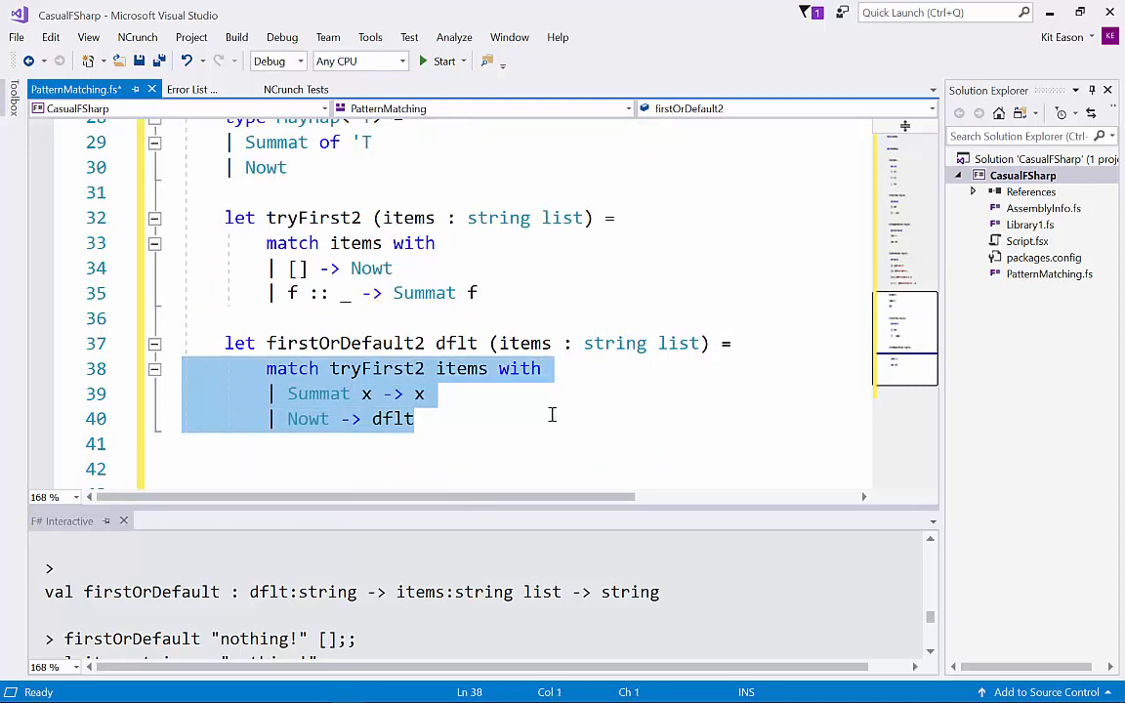
Select the new MayHap, tryFirst2 and firstOrDefault2 code in the editor
left_click(425, 394)
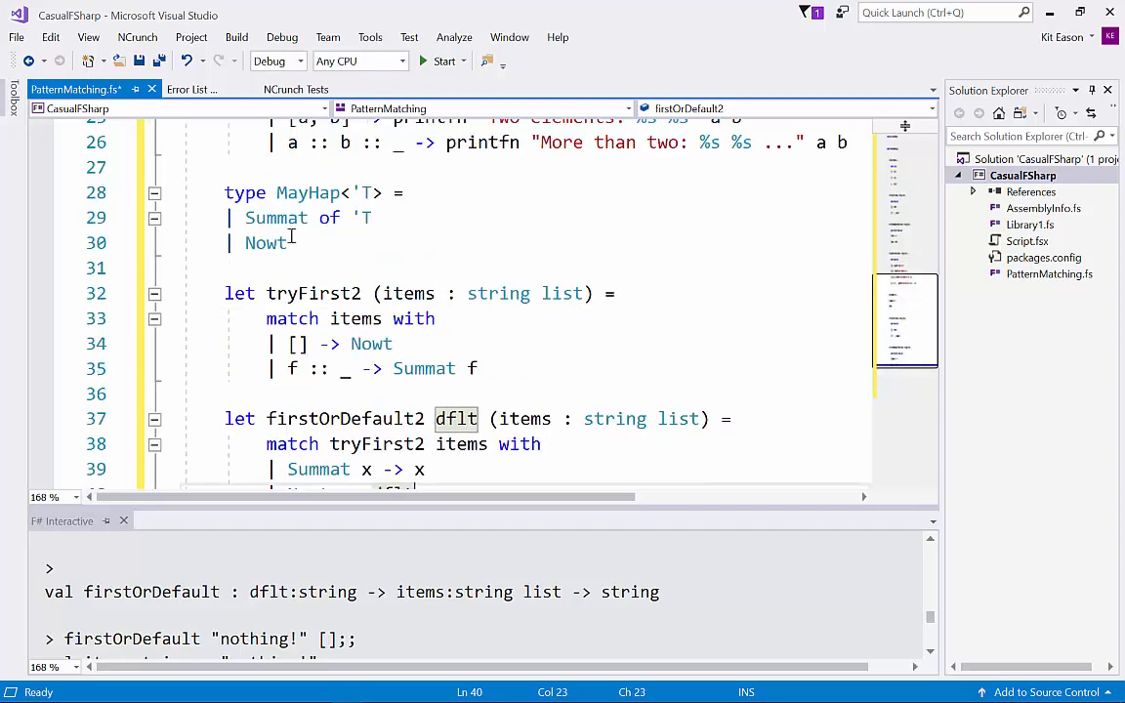
mouse_move(186, 189)
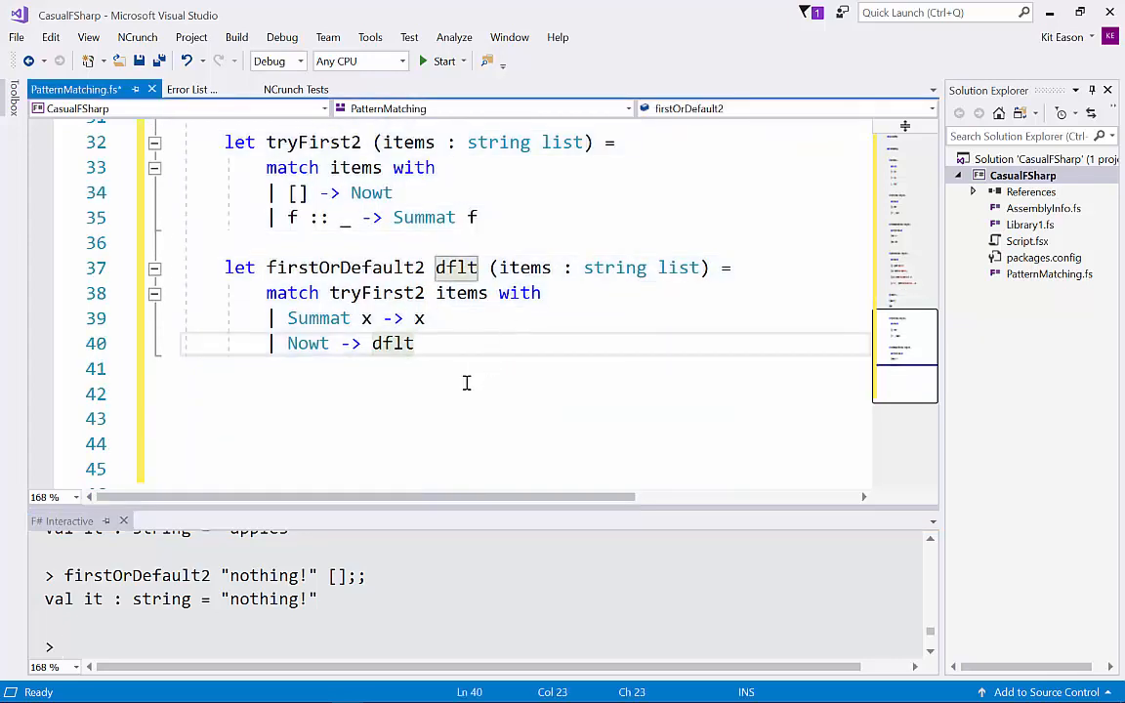
double_click(318, 318)
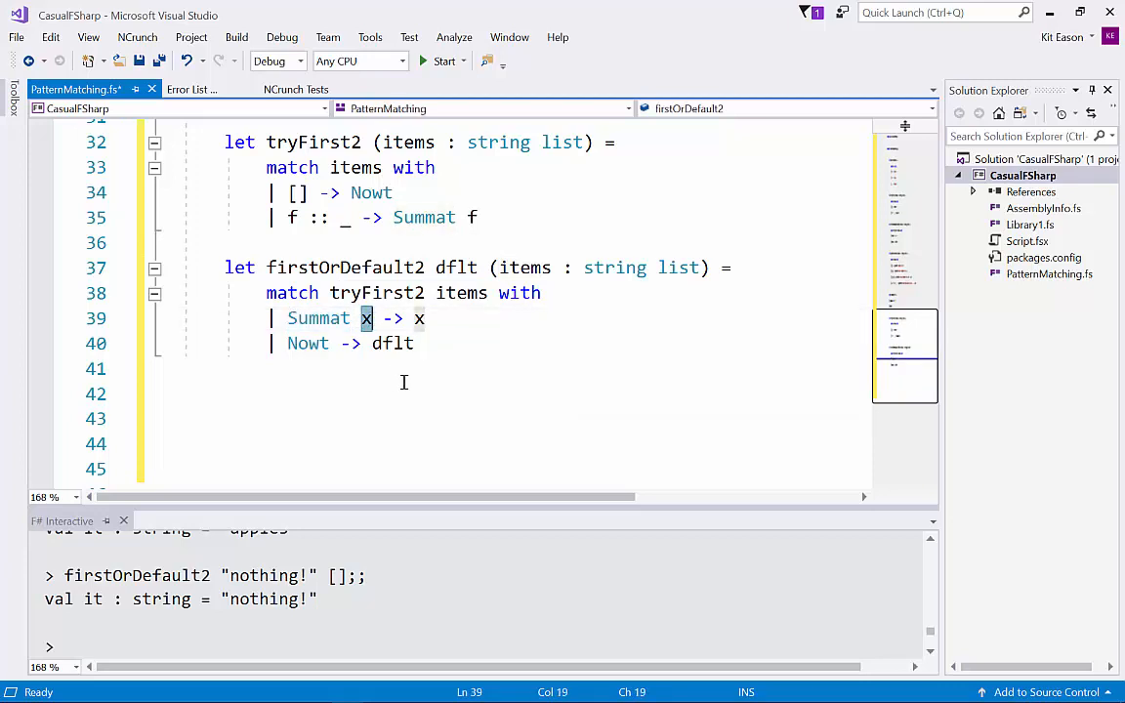
mouse_move(317, 319)
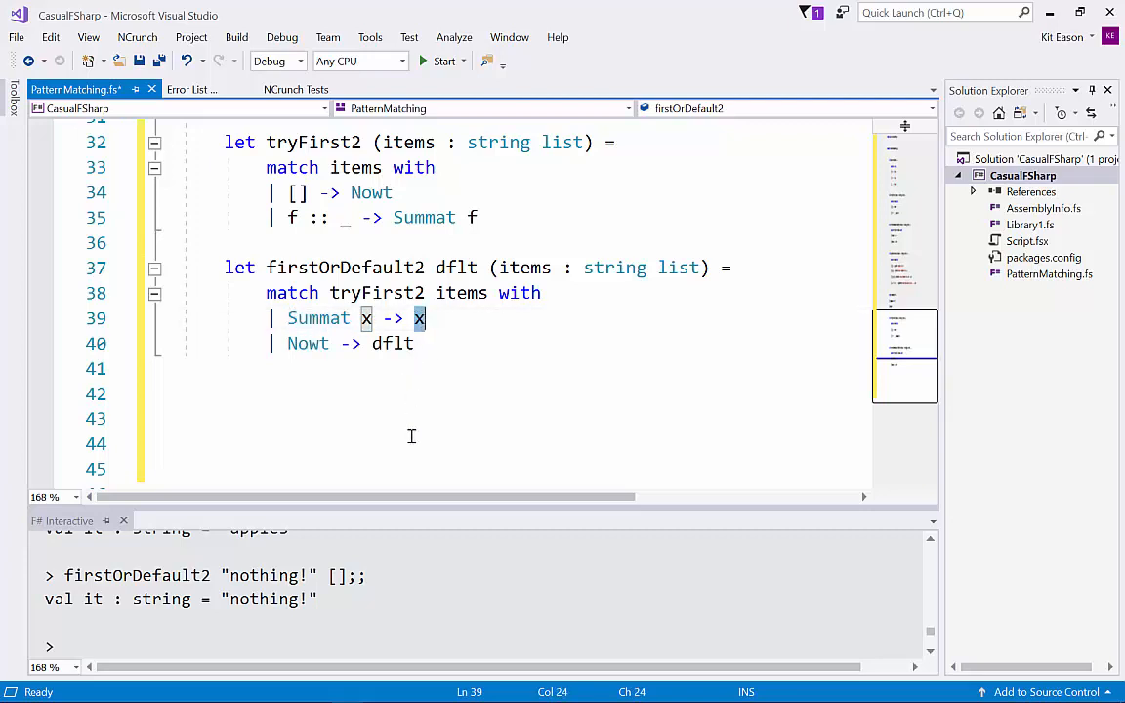
mouse_move(412, 384)
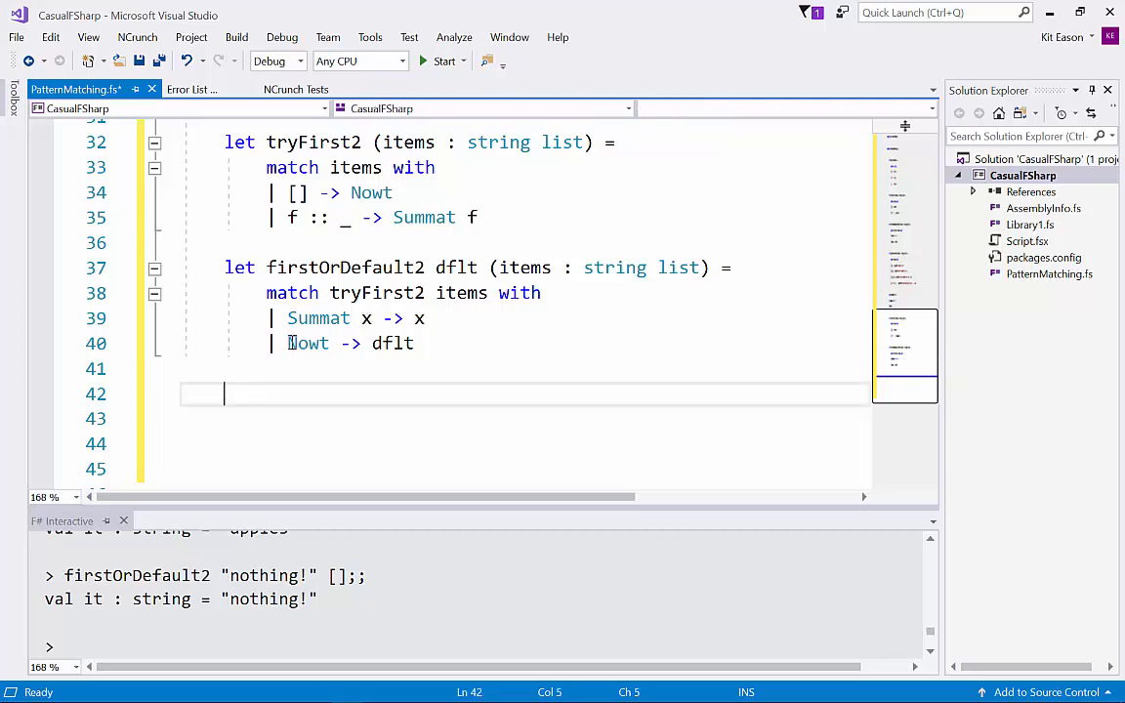
double_click(308, 343)
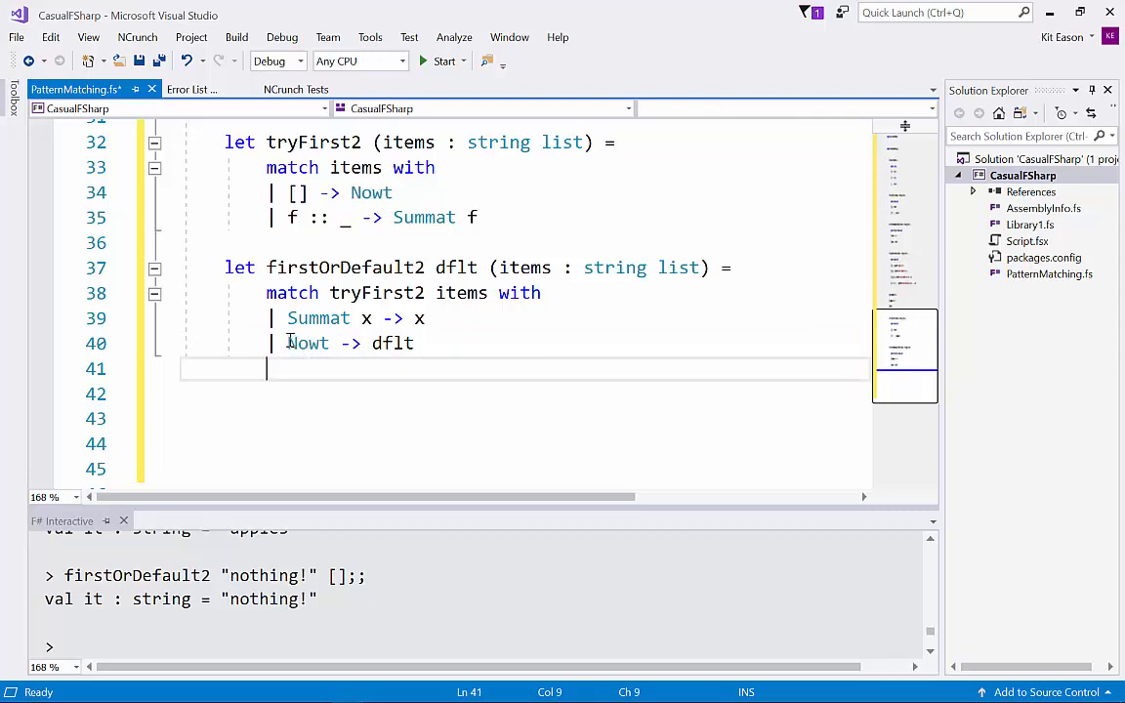
double_click(308, 343)
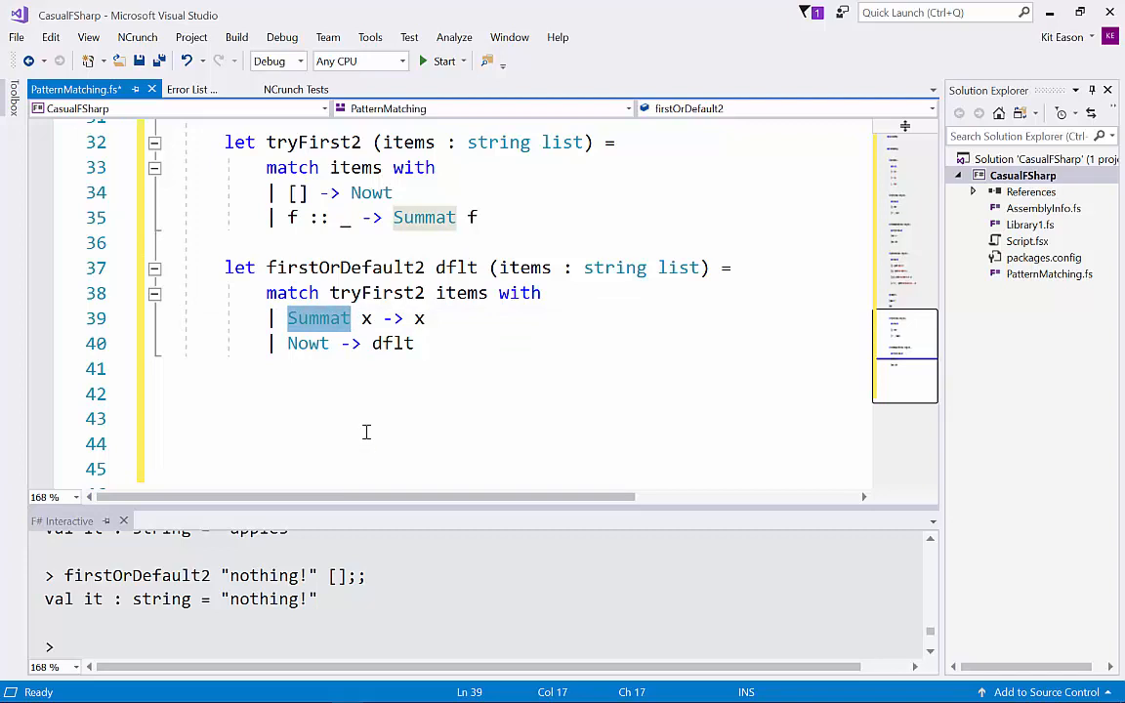
mouse_move(483, 406)
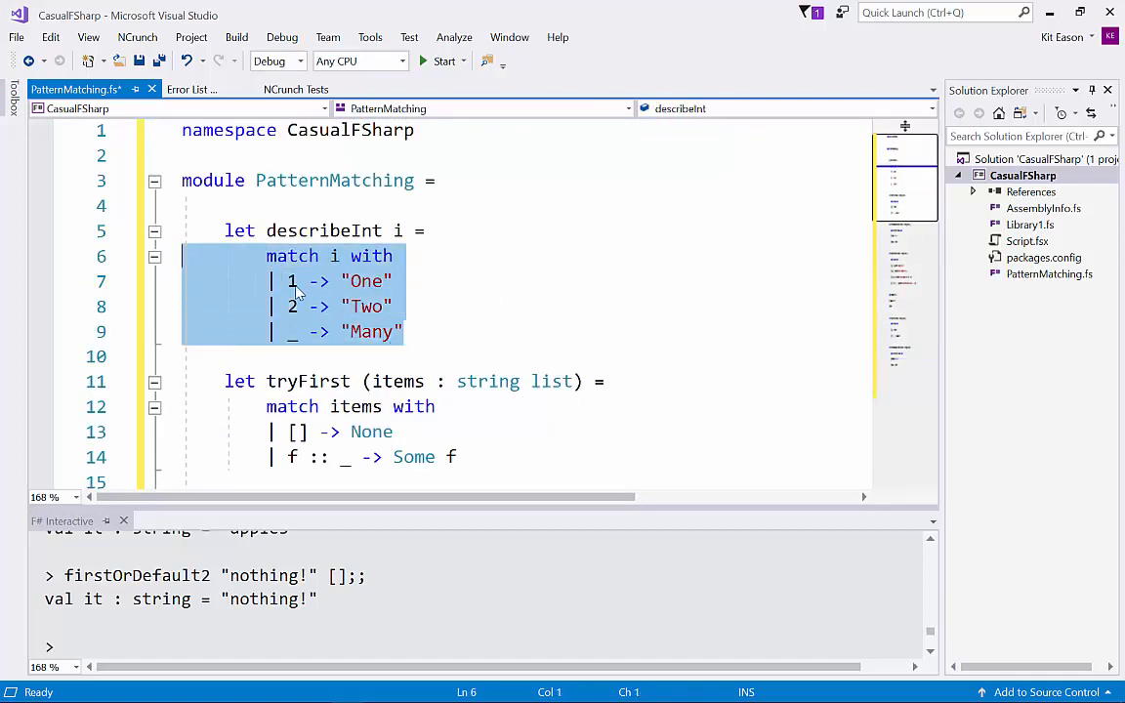
left_click(341, 281)
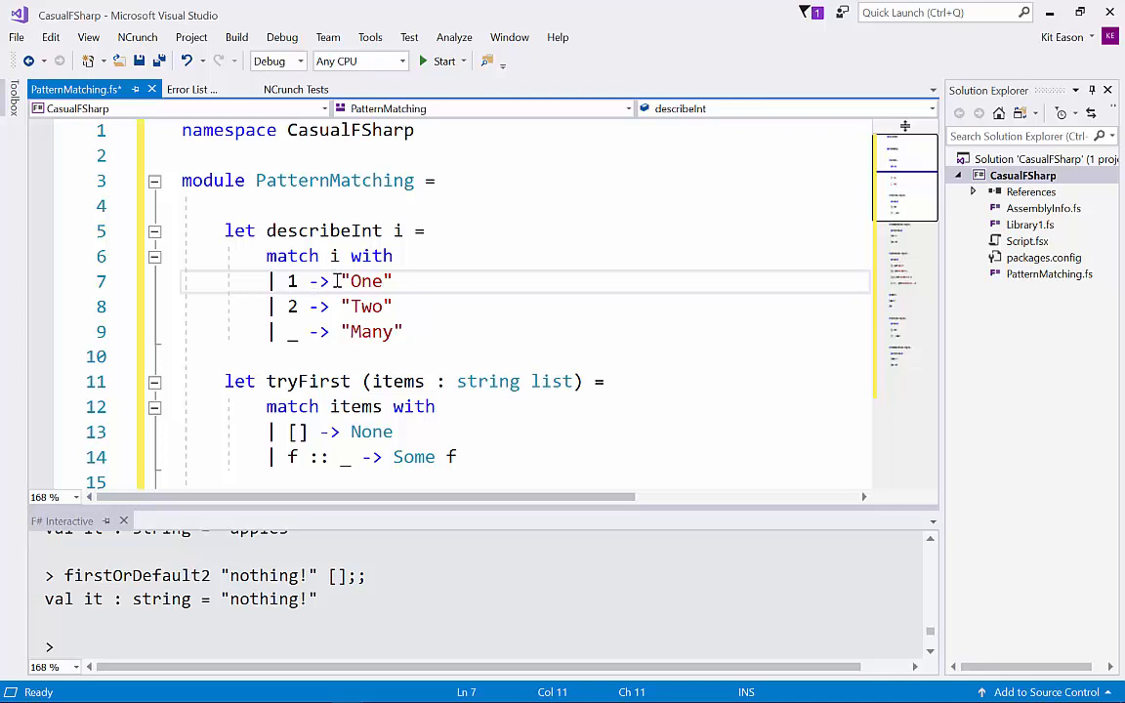
scroll("down", 3)
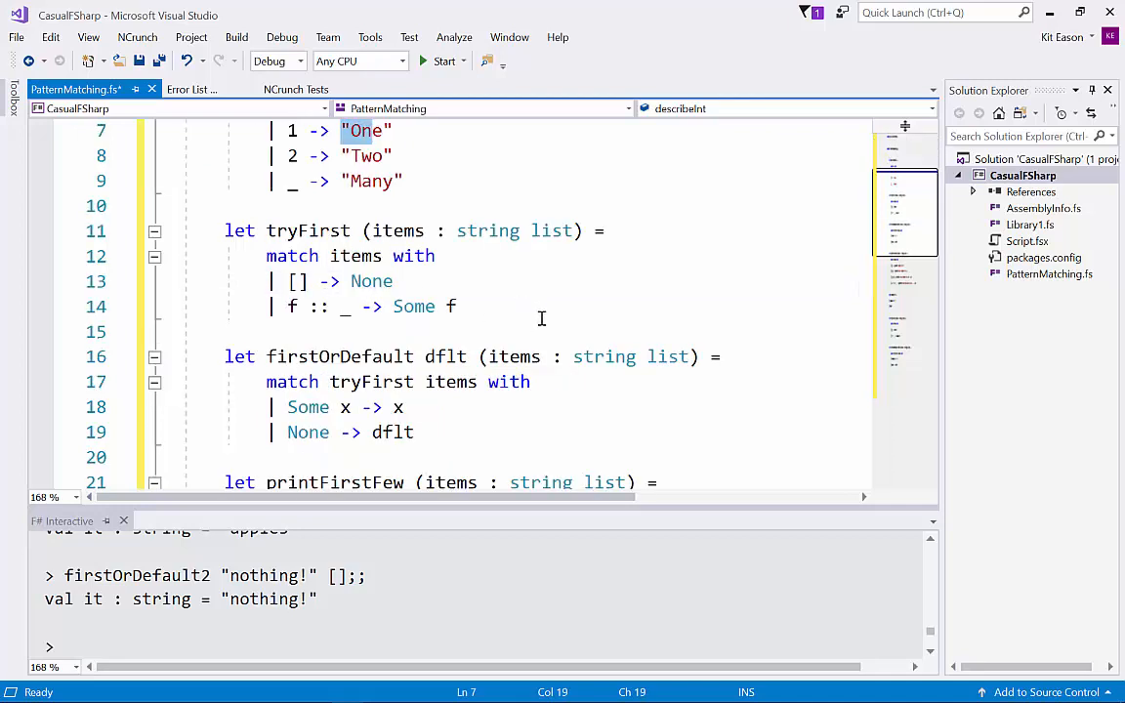
left_click(293, 281)
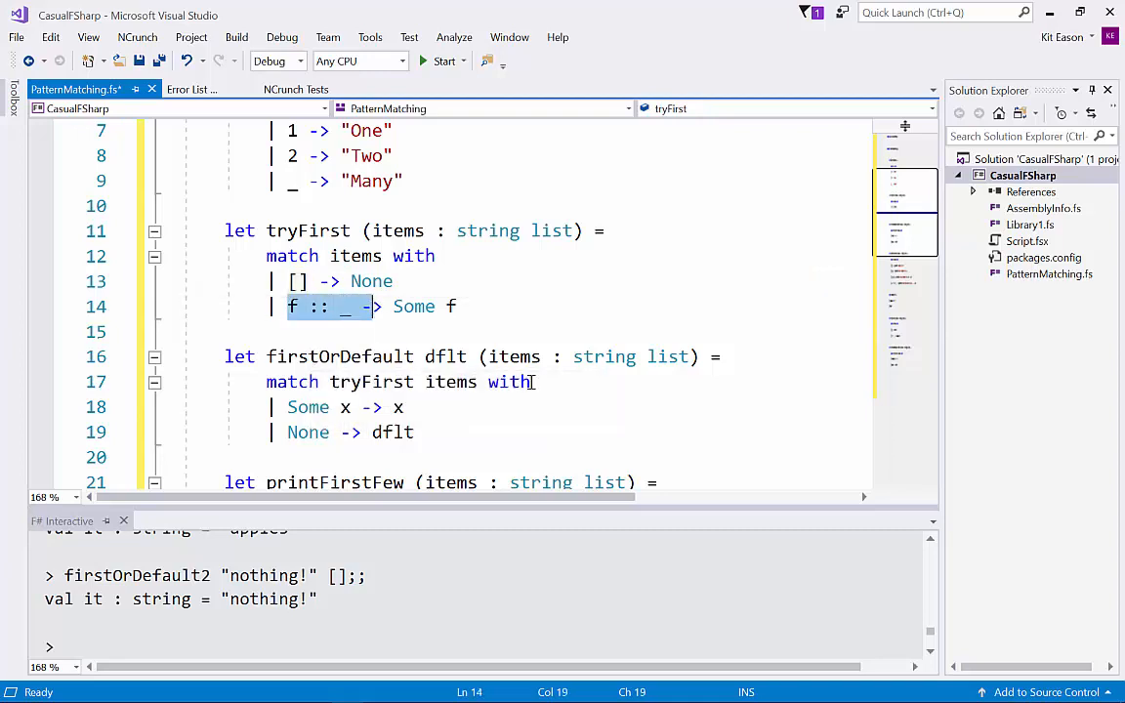
scroll("down", 3)
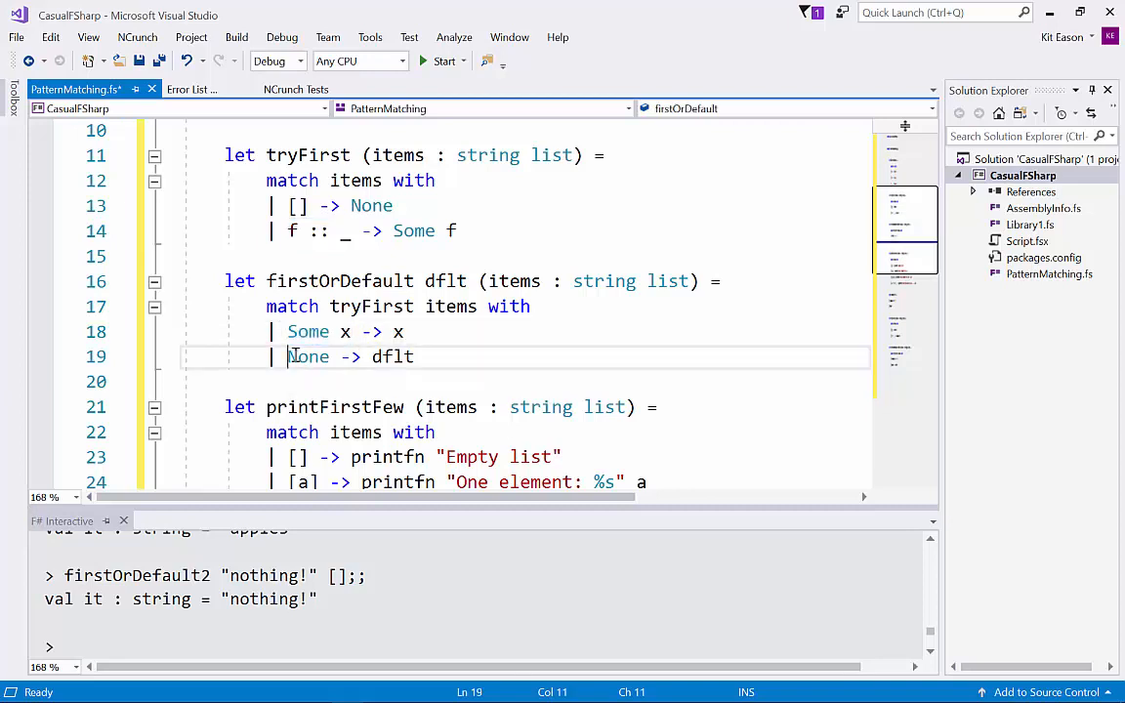
scroll("down", 3)
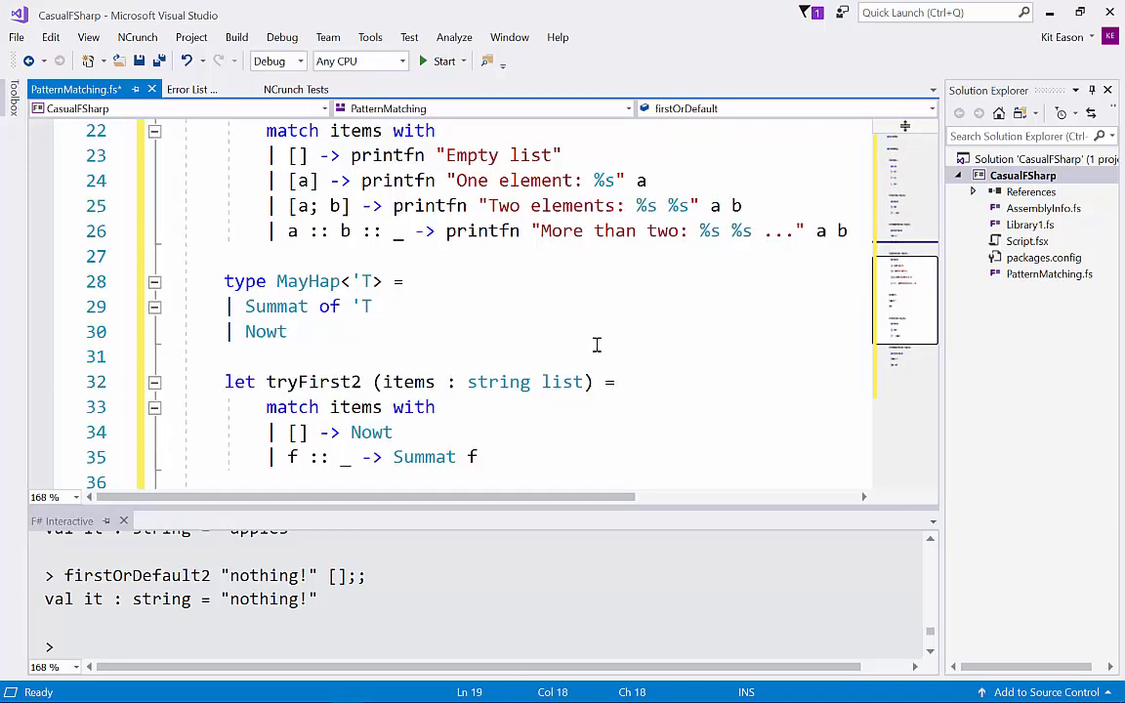
scroll("down", 3)
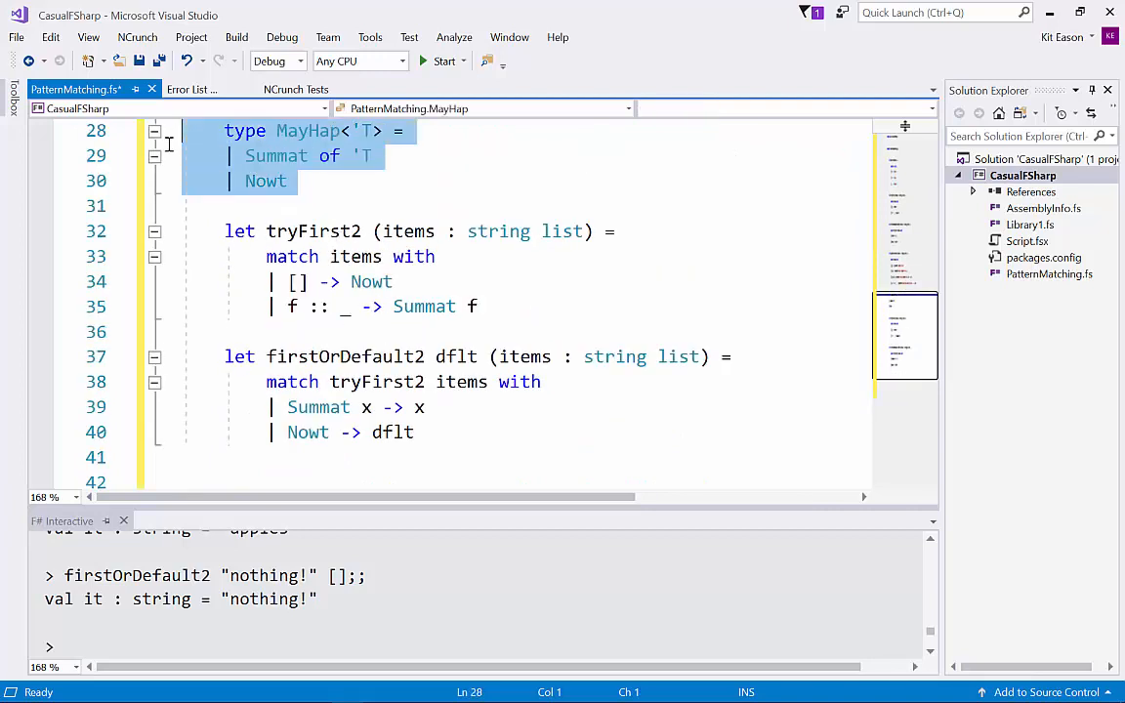
left_click(496, 306)
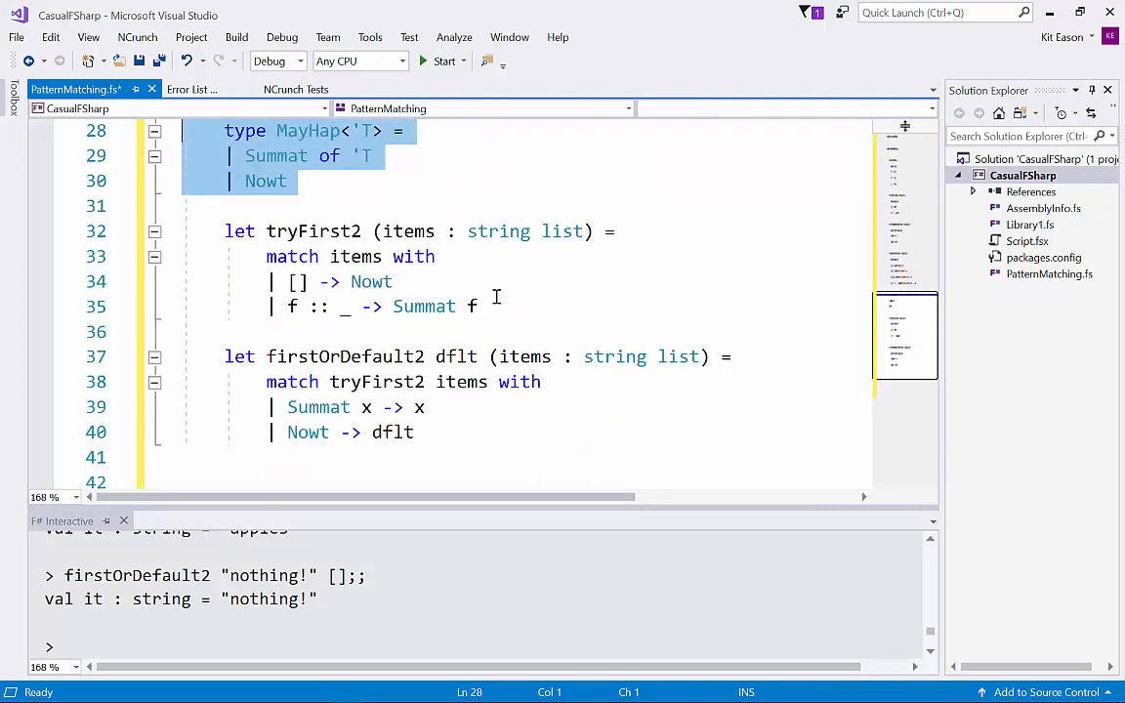